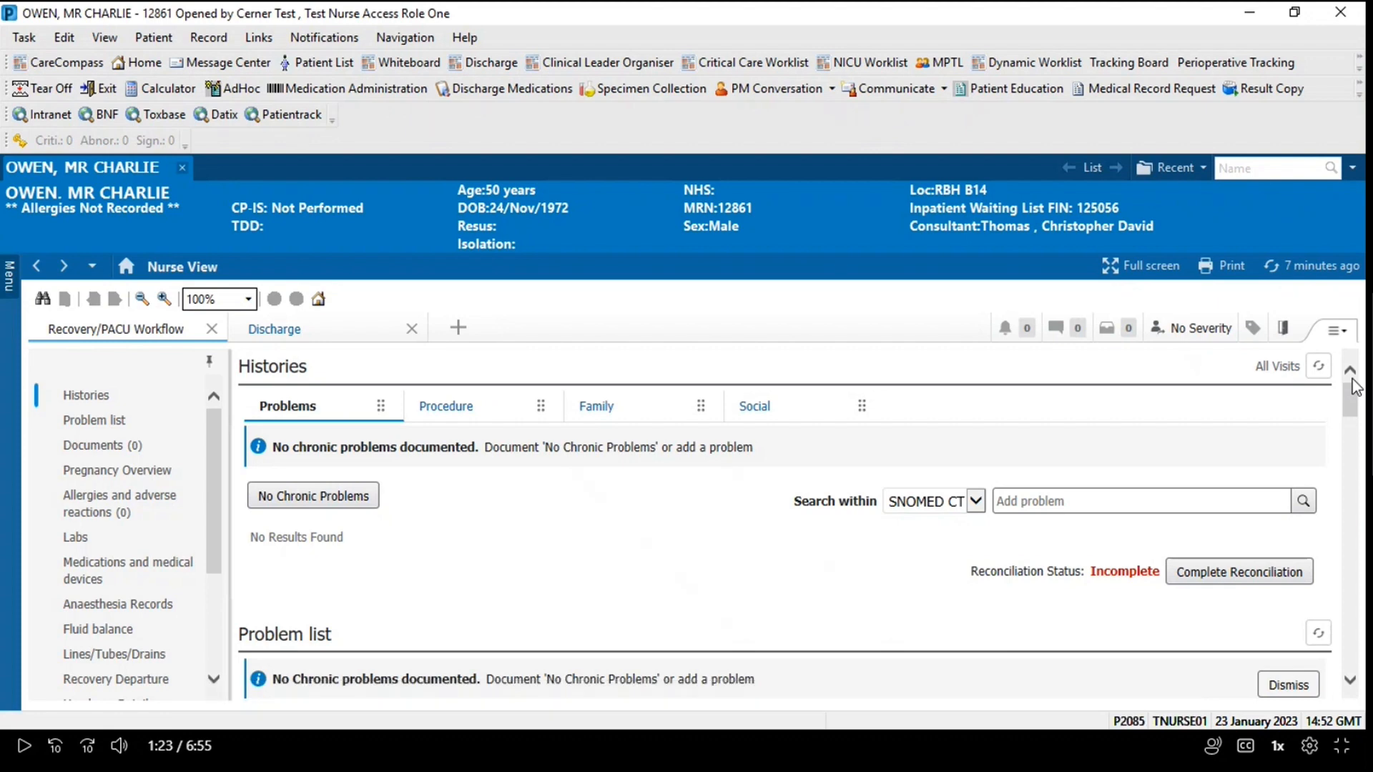
mouse_move(537, 389)
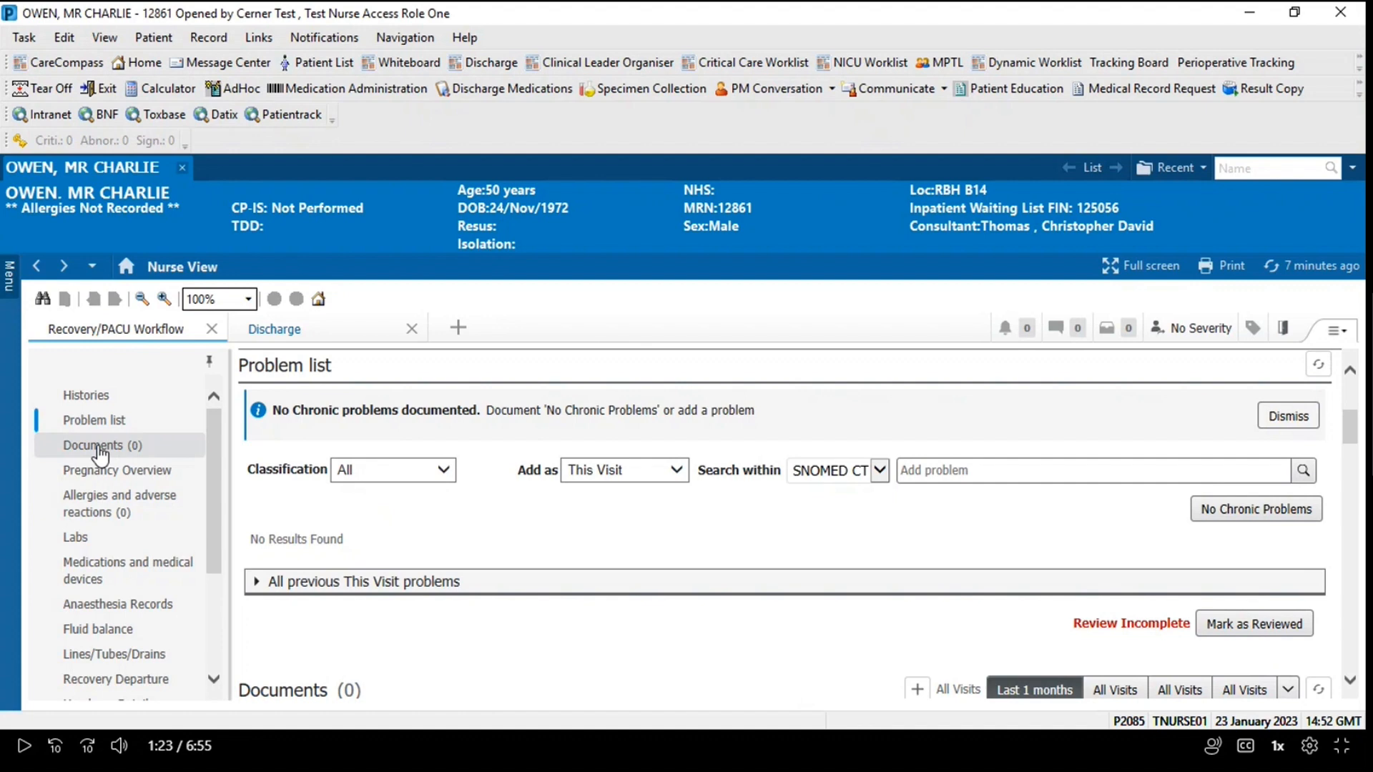
Review the Documents and Pregnancy Overview sections down to Allergies and adverse reactions
click(101, 445)
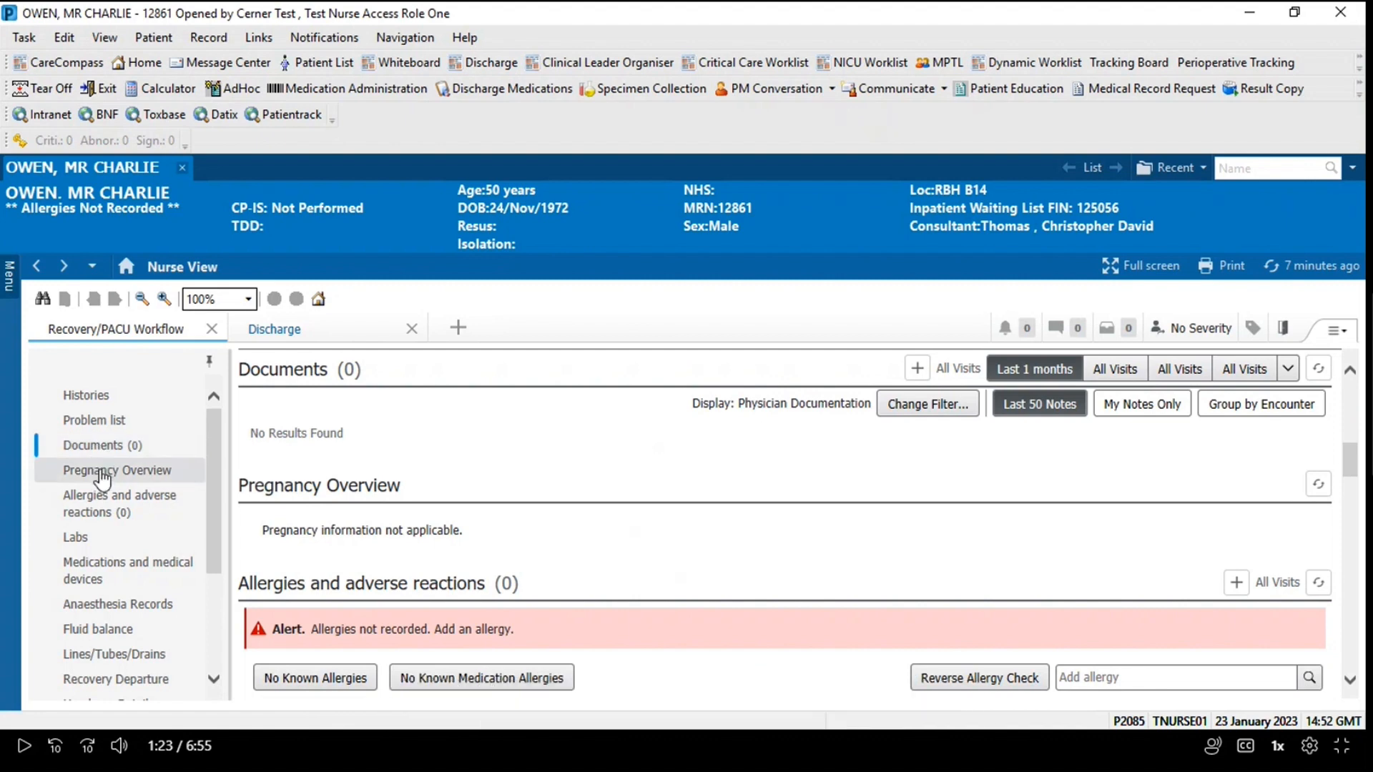
click(117, 470)
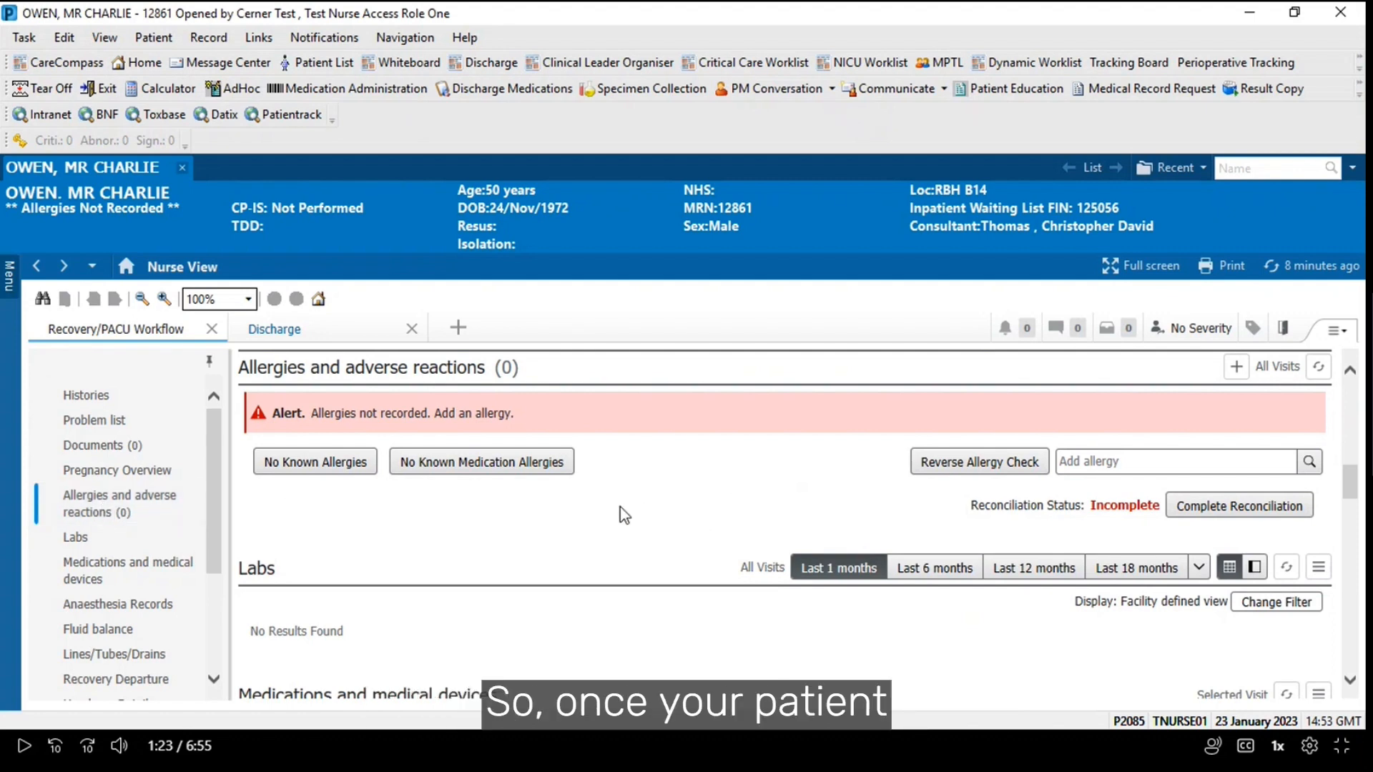
mouse_move(448, 510)
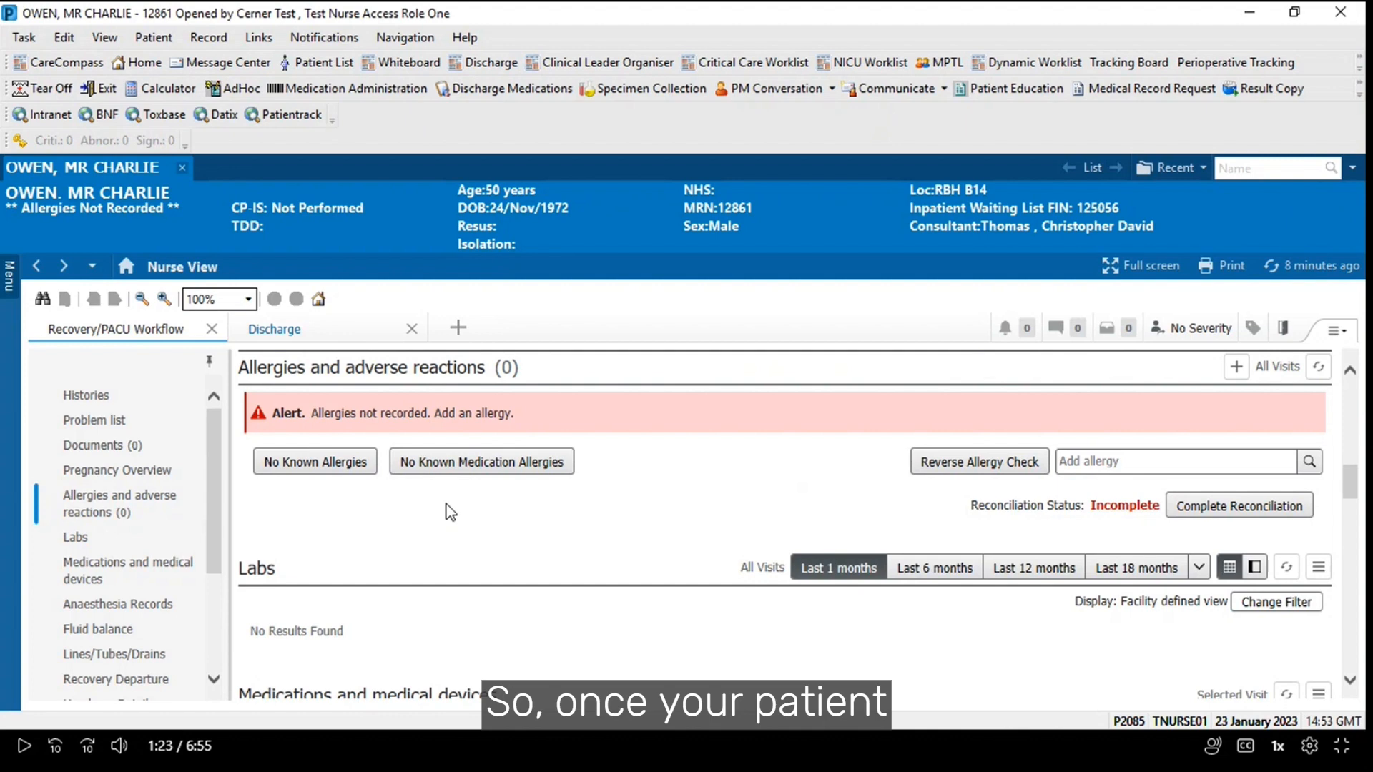
mouse_move(440, 518)
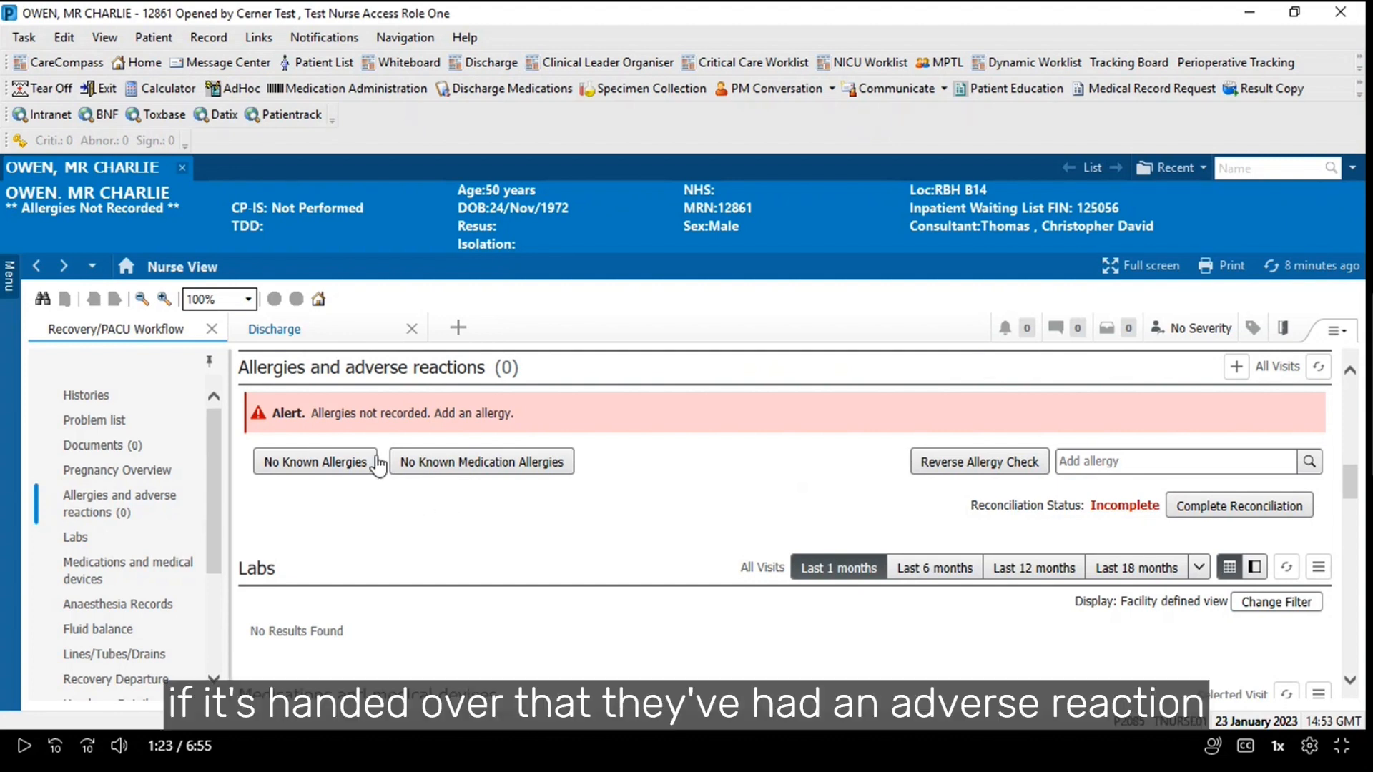
mouse_move(418, 511)
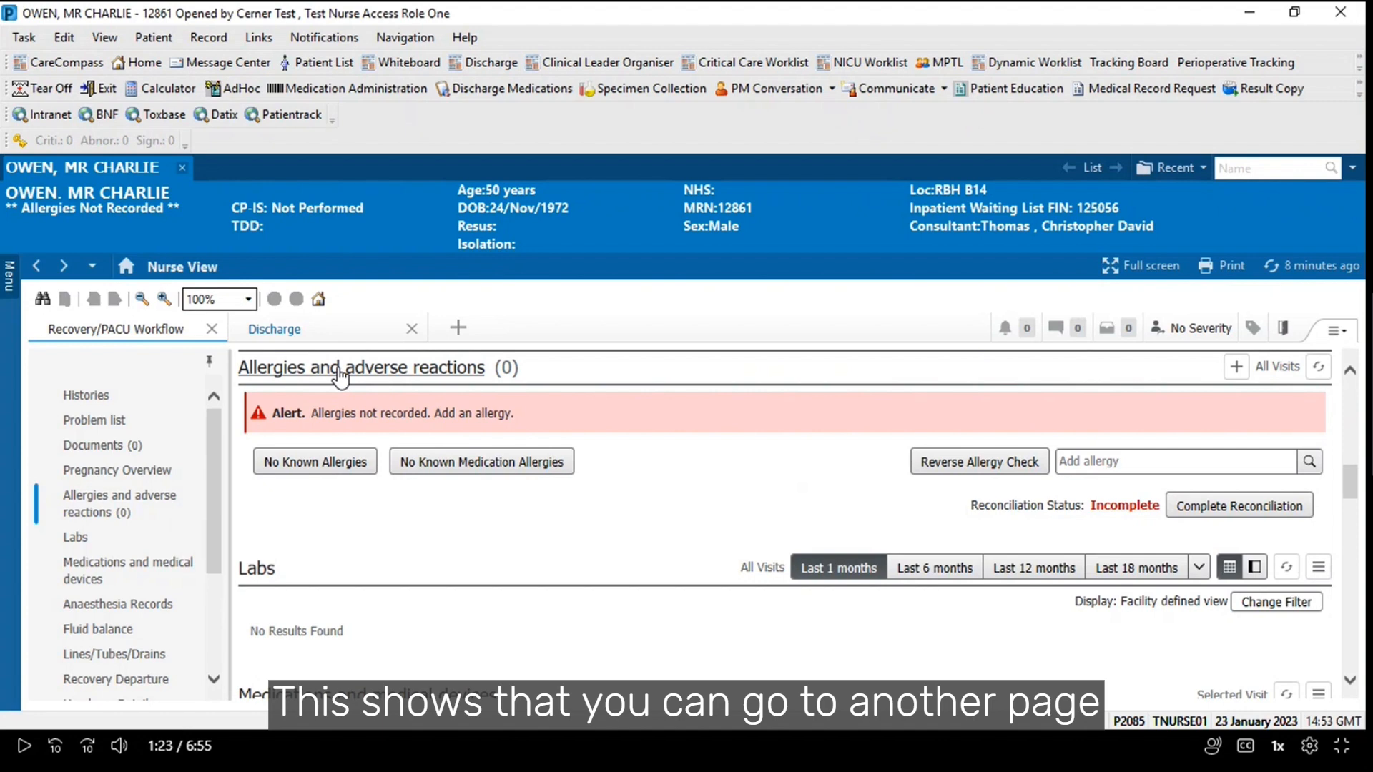
Start a new allergy and choose Fibreglass from the Non Medication Allergies folder
click(359, 368)
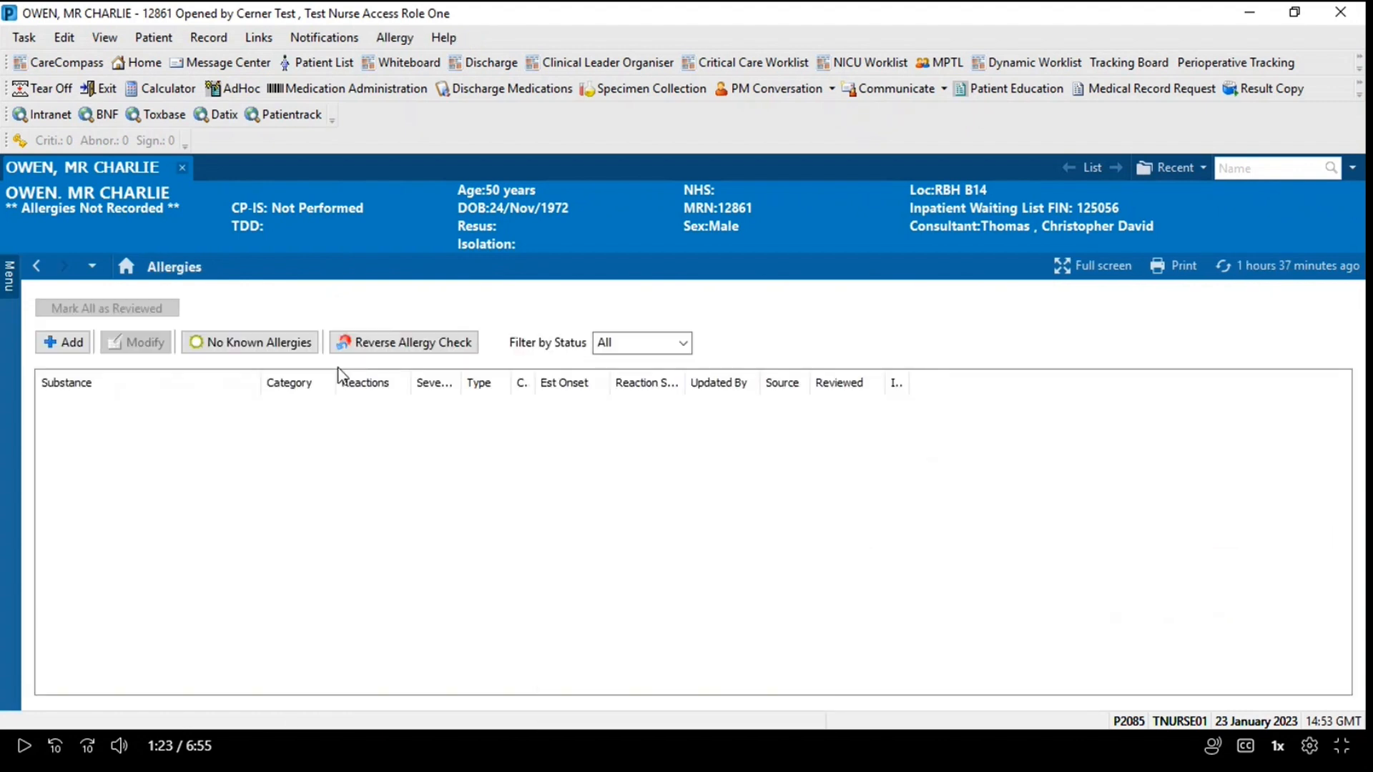
click(61, 341)
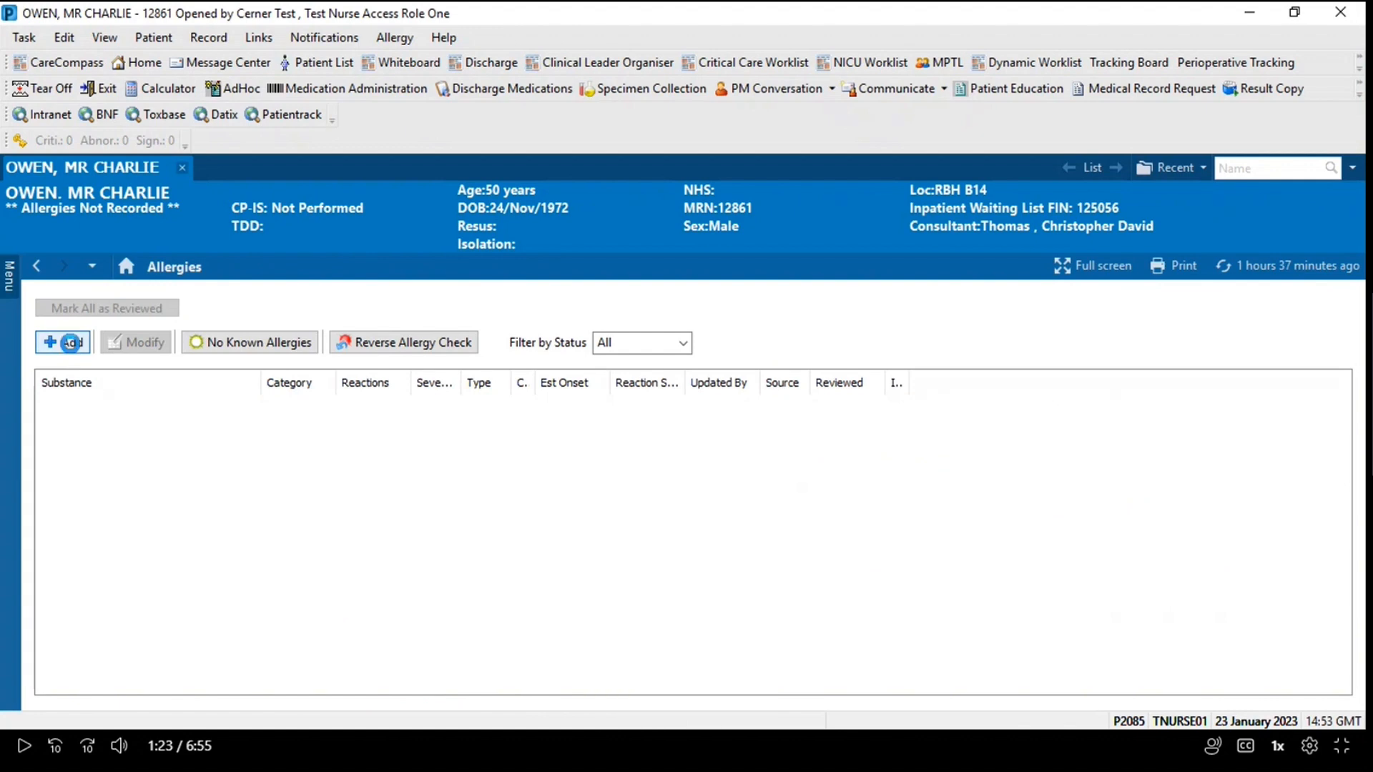
click(62, 342)
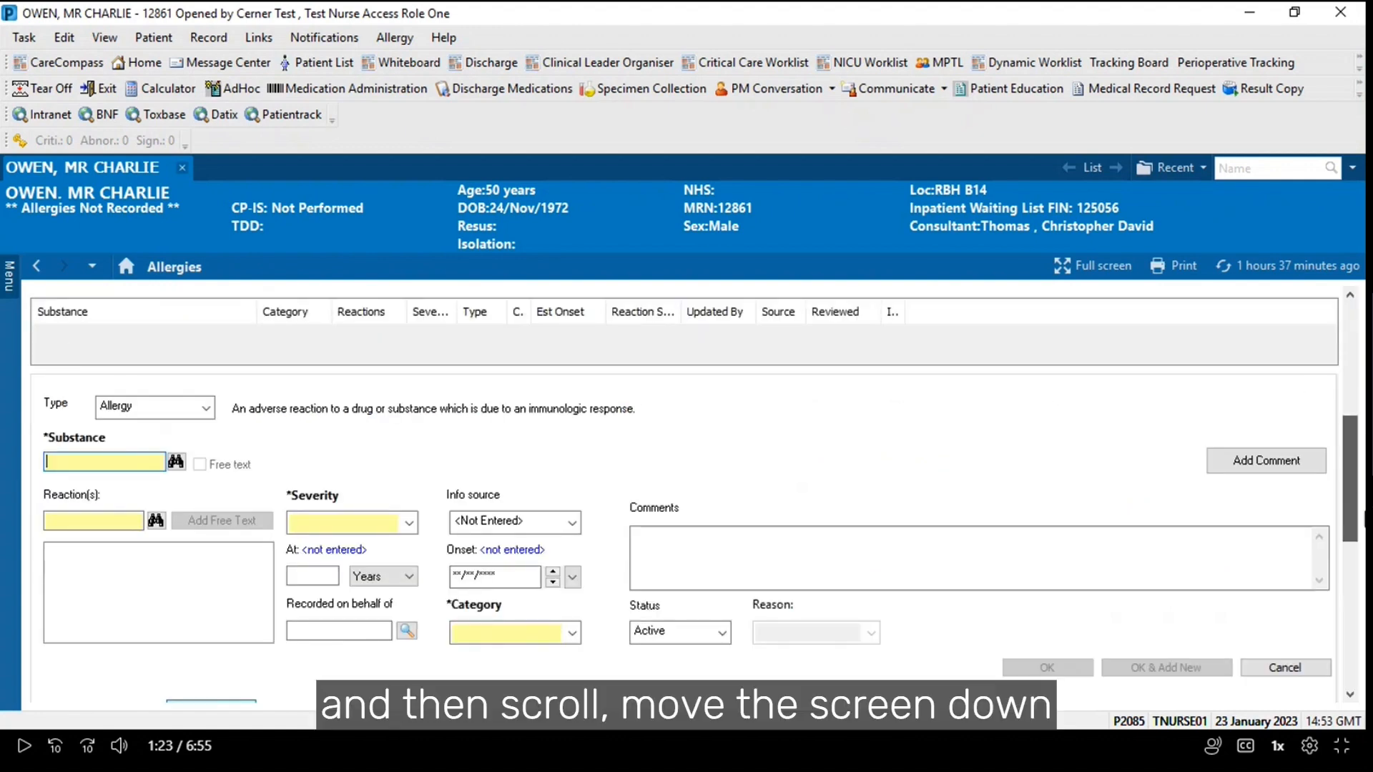
scroll(down, 3)
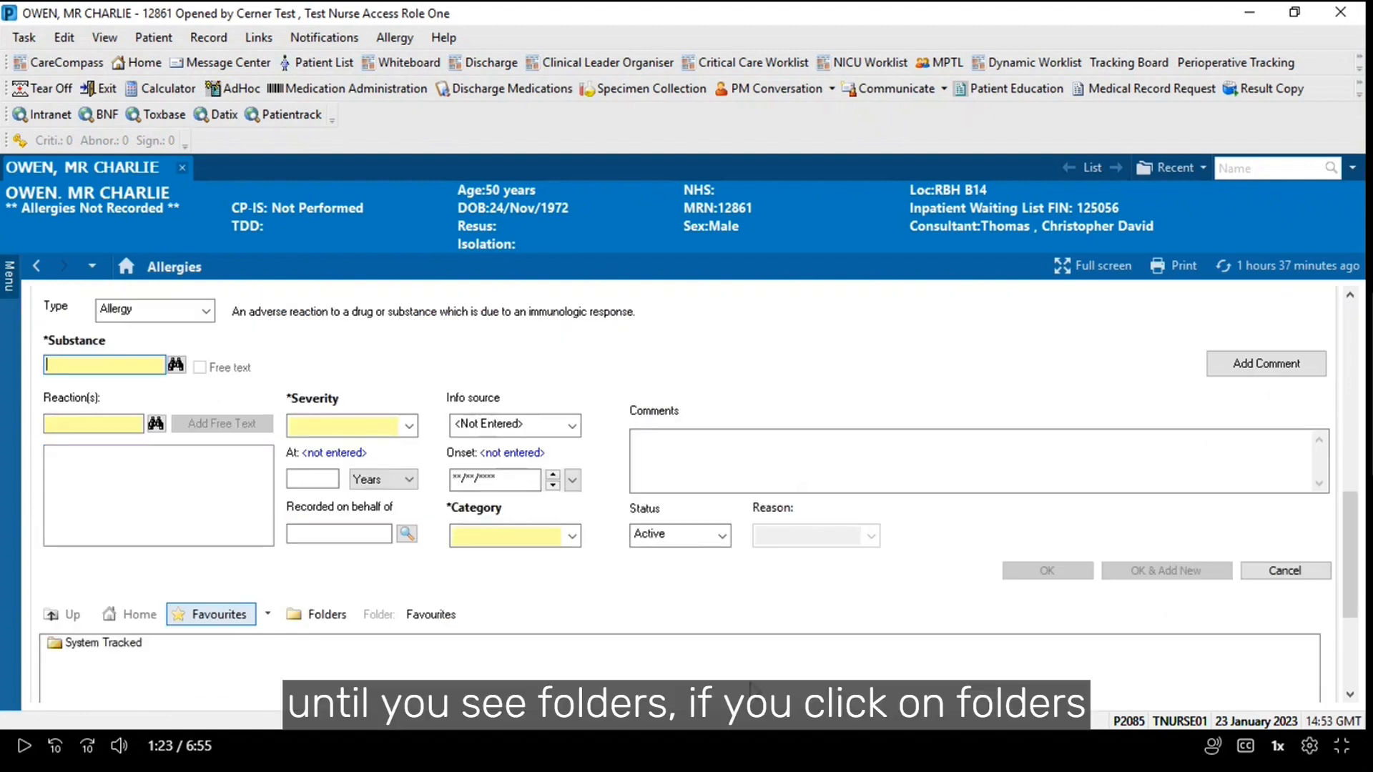
click(318, 614)
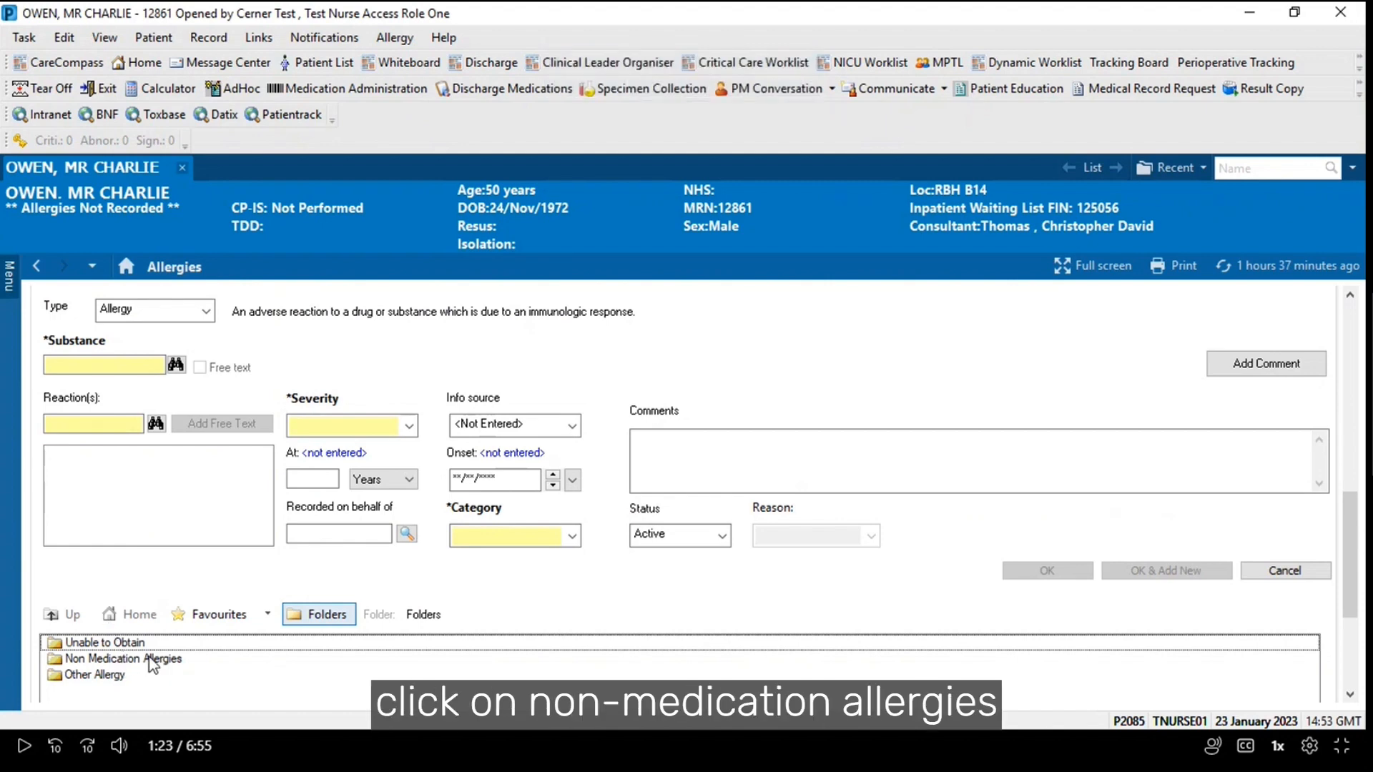
double_click(127, 660)
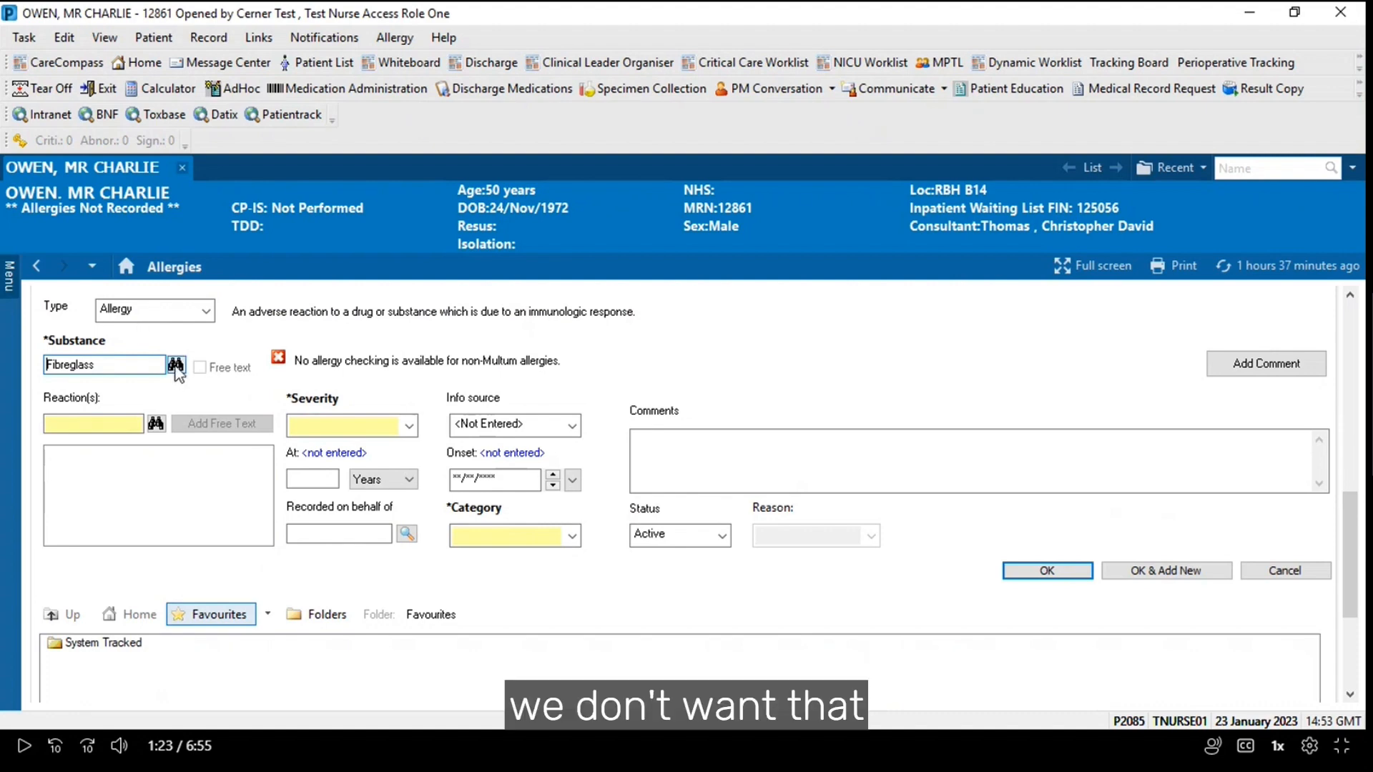
Discard the Fibreglass entry and start a fresh allergy entry
click(176, 364)
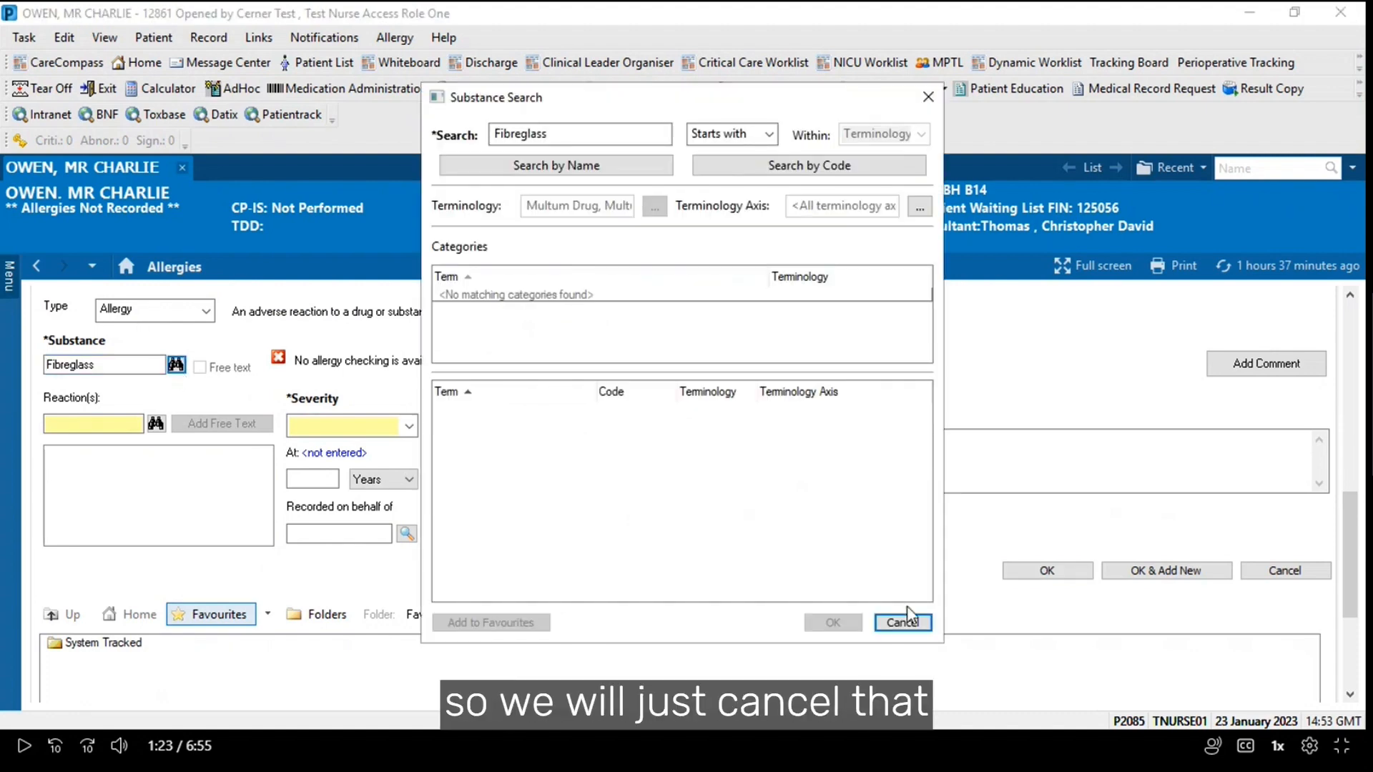
click(902, 622)
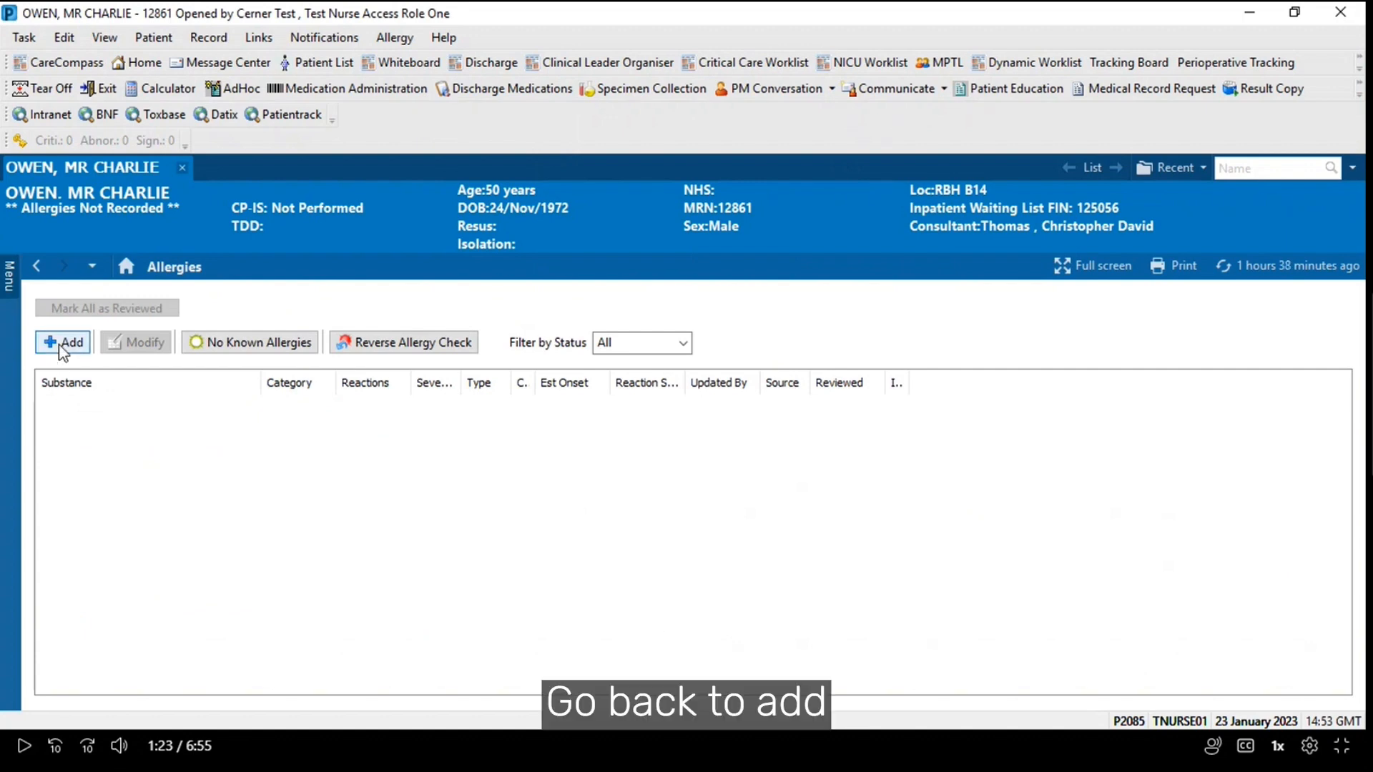
click(63, 342)
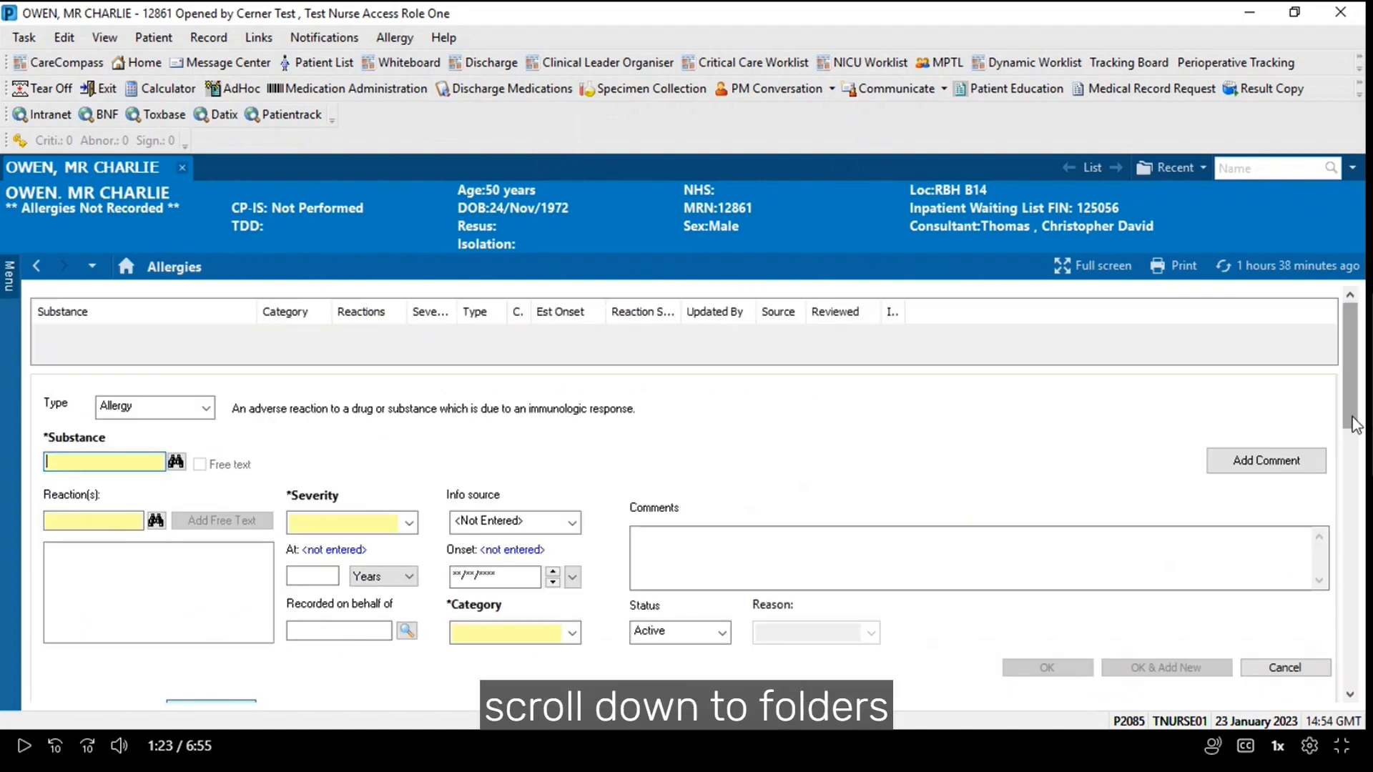
Set Glue as the substance from the Fibres and Materials folder
scroll(down, 3)
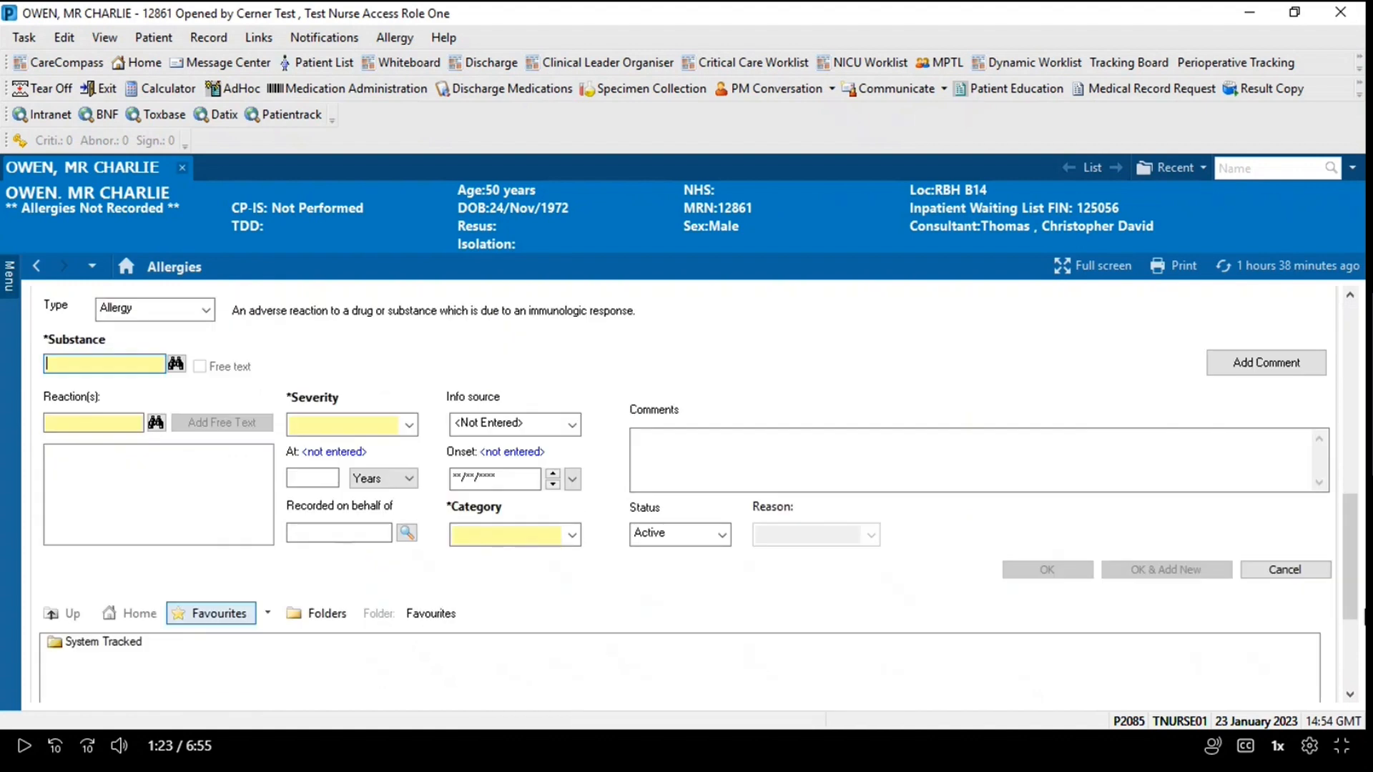
click(326, 614)
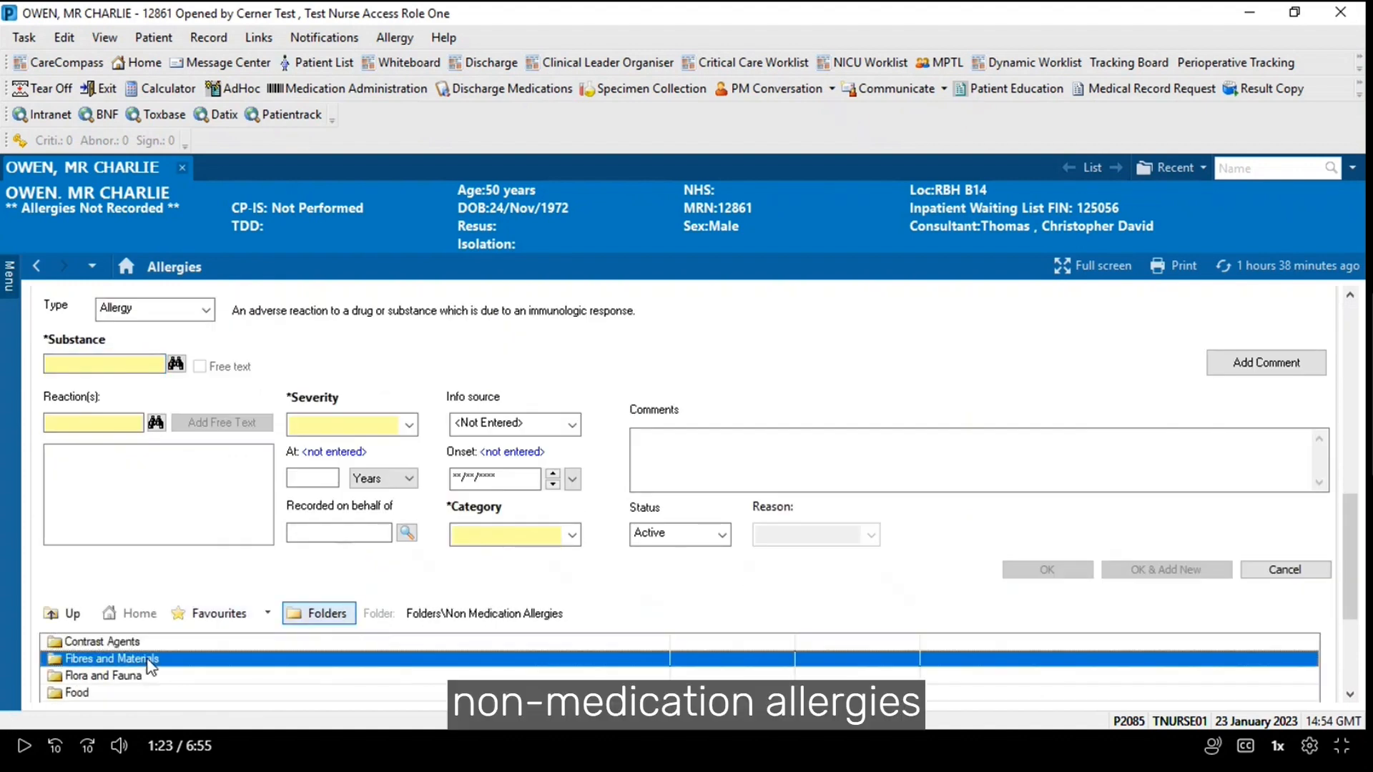
double_click(111, 658)
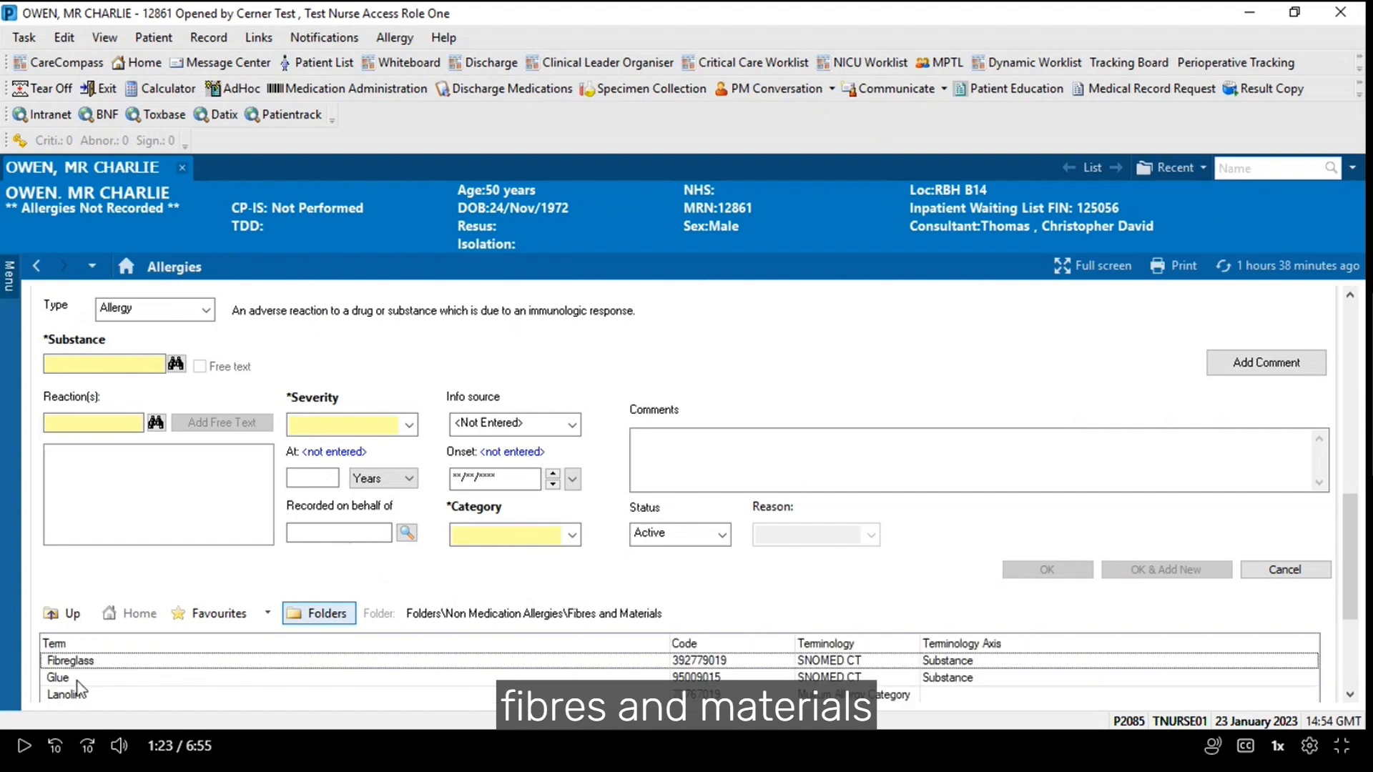
click(58, 677)
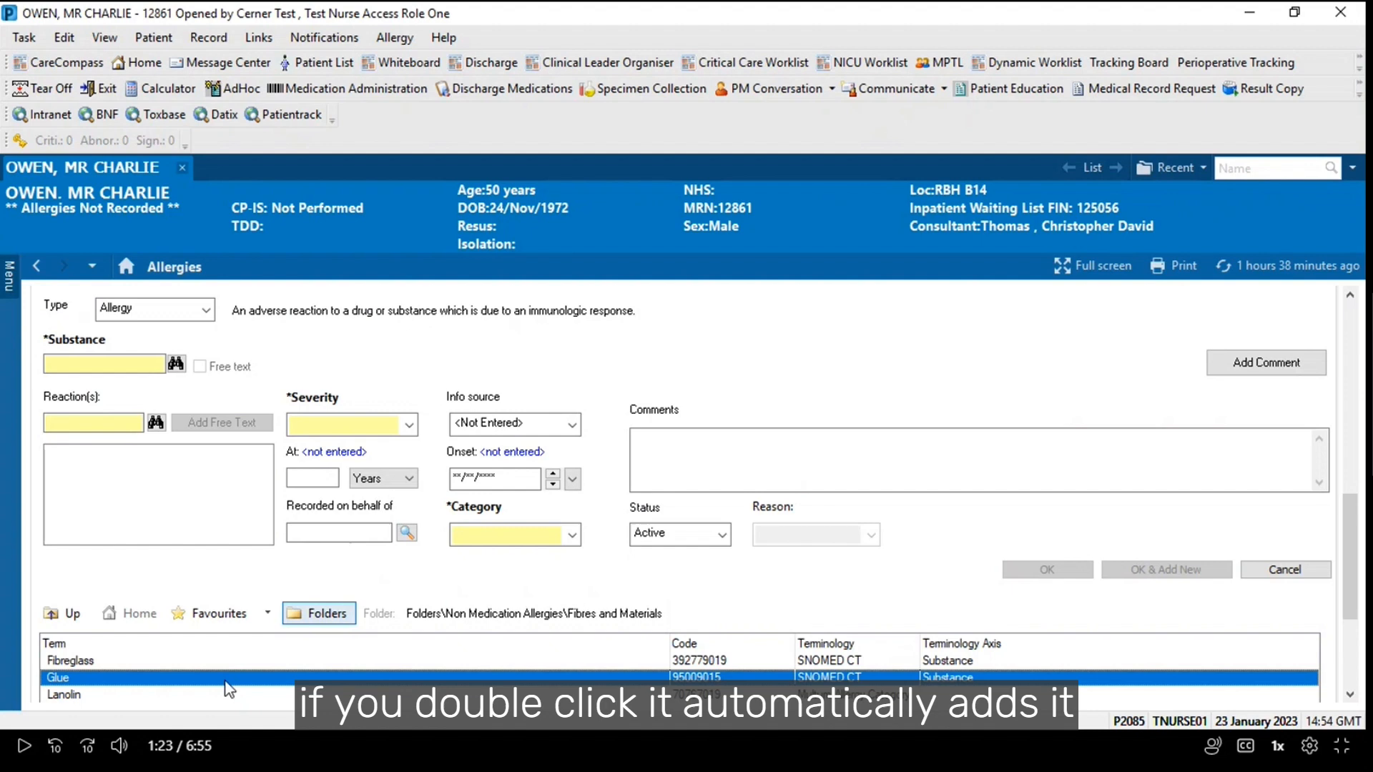
double_click(57, 678)
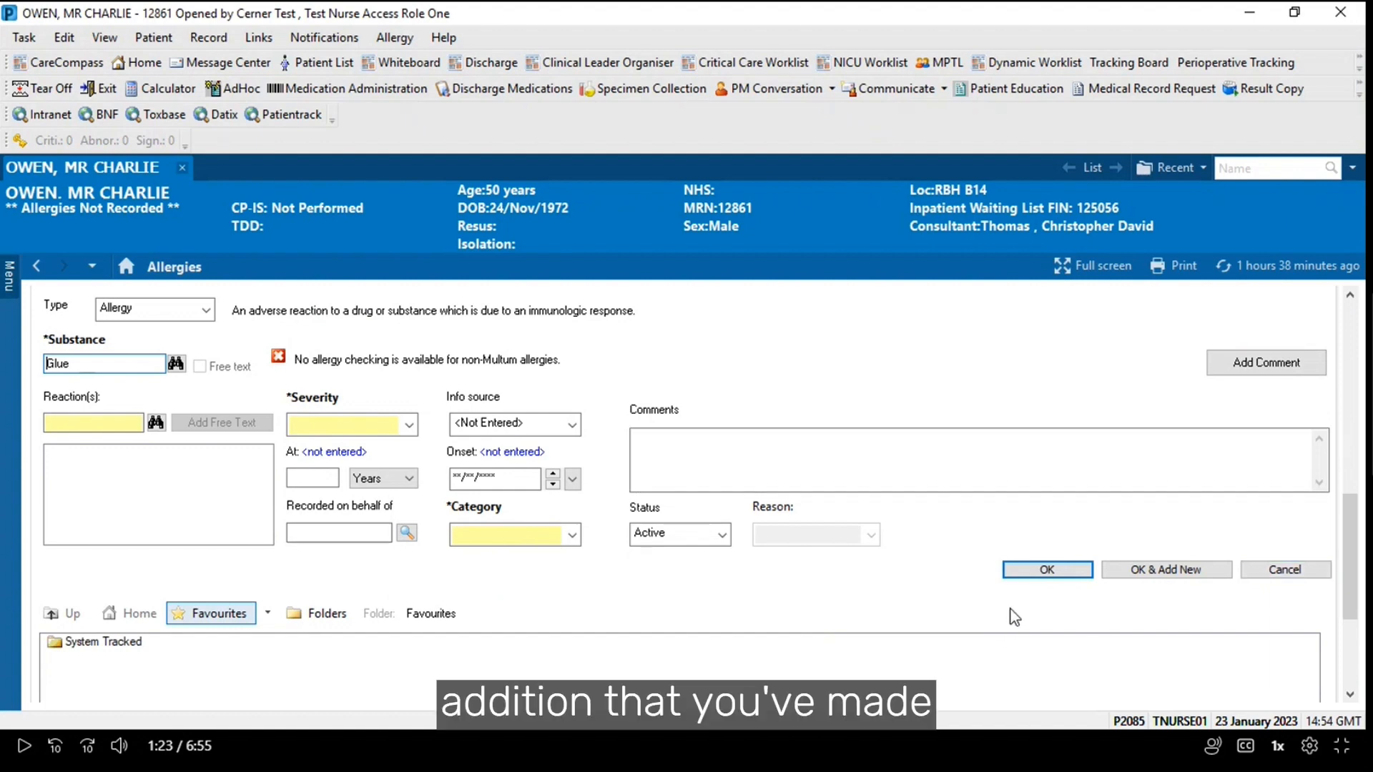
mouse_move(190, 403)
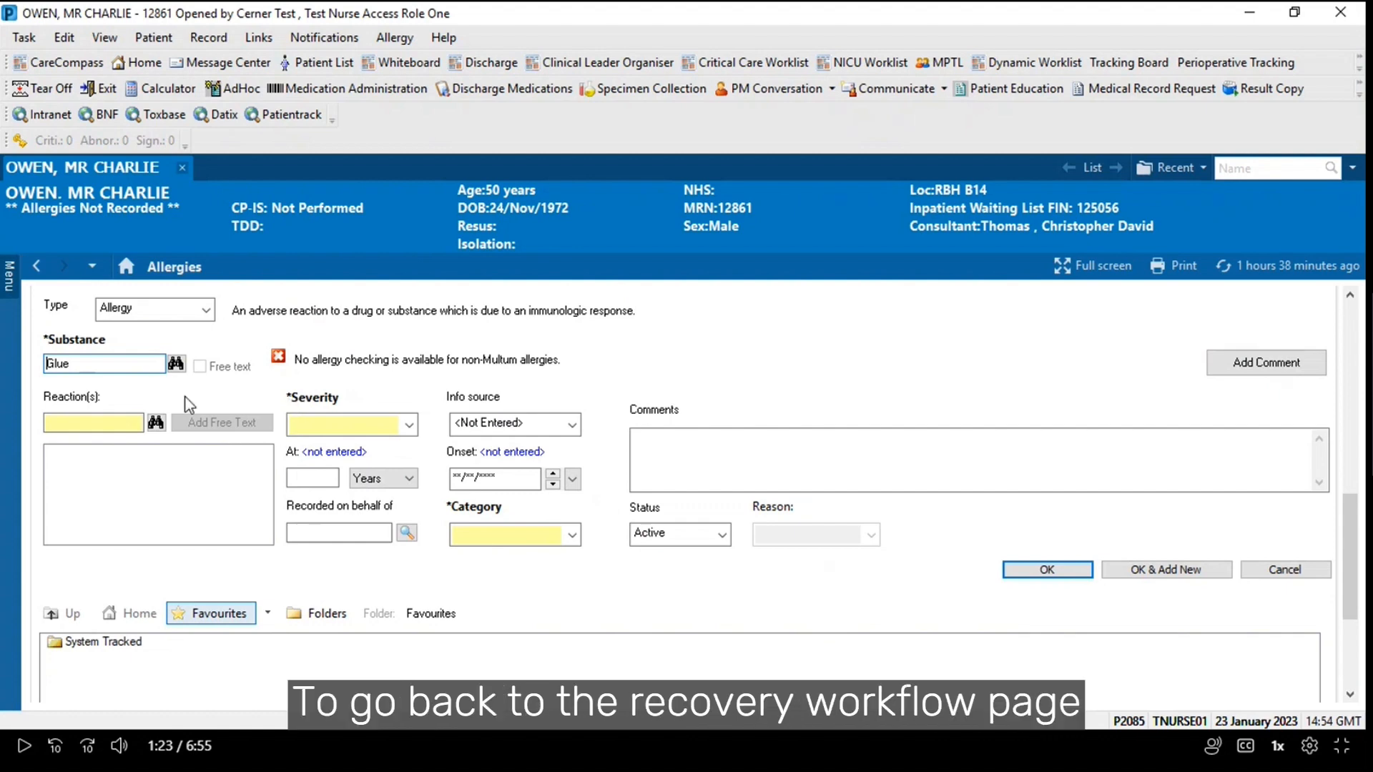
mouse_move(39, 269)
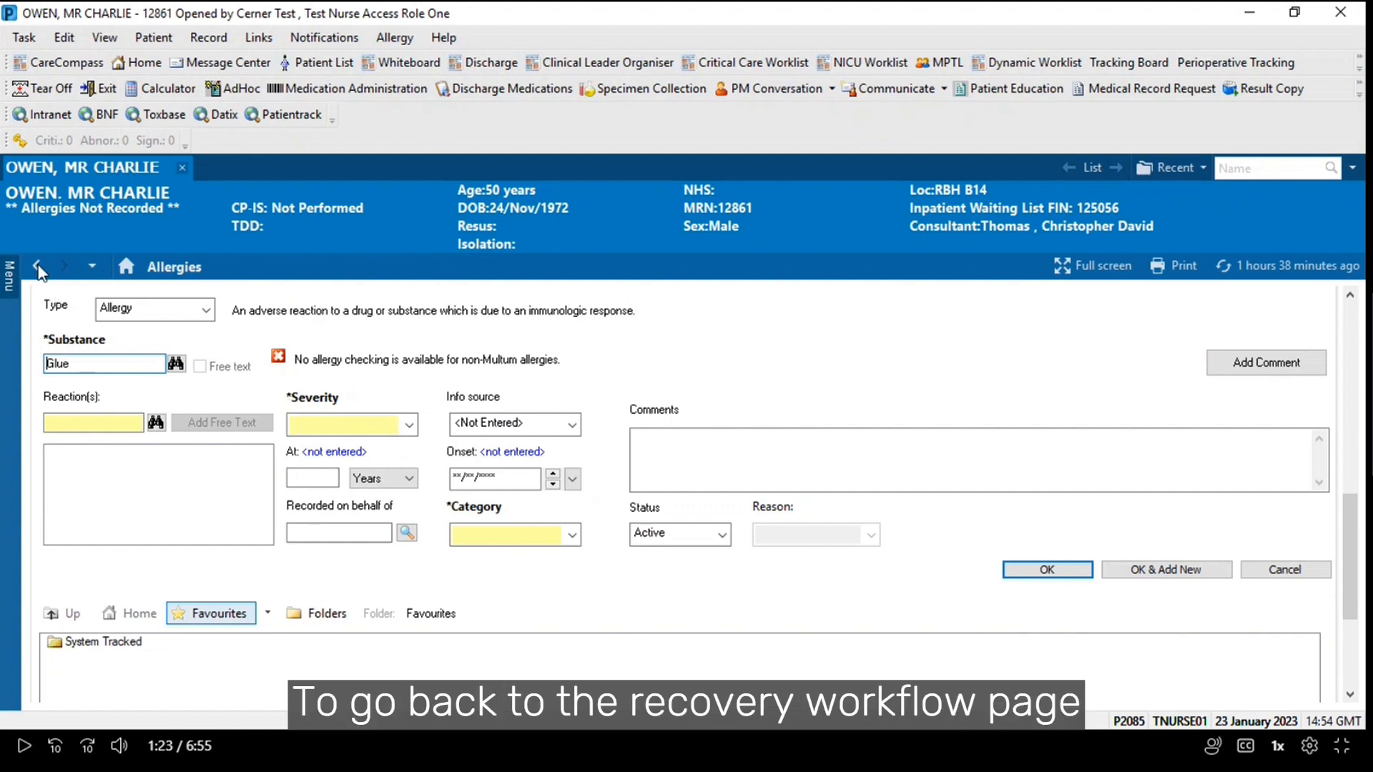
Return to the Recovery/PACU workflow and review the Labs section
click(38, 266)
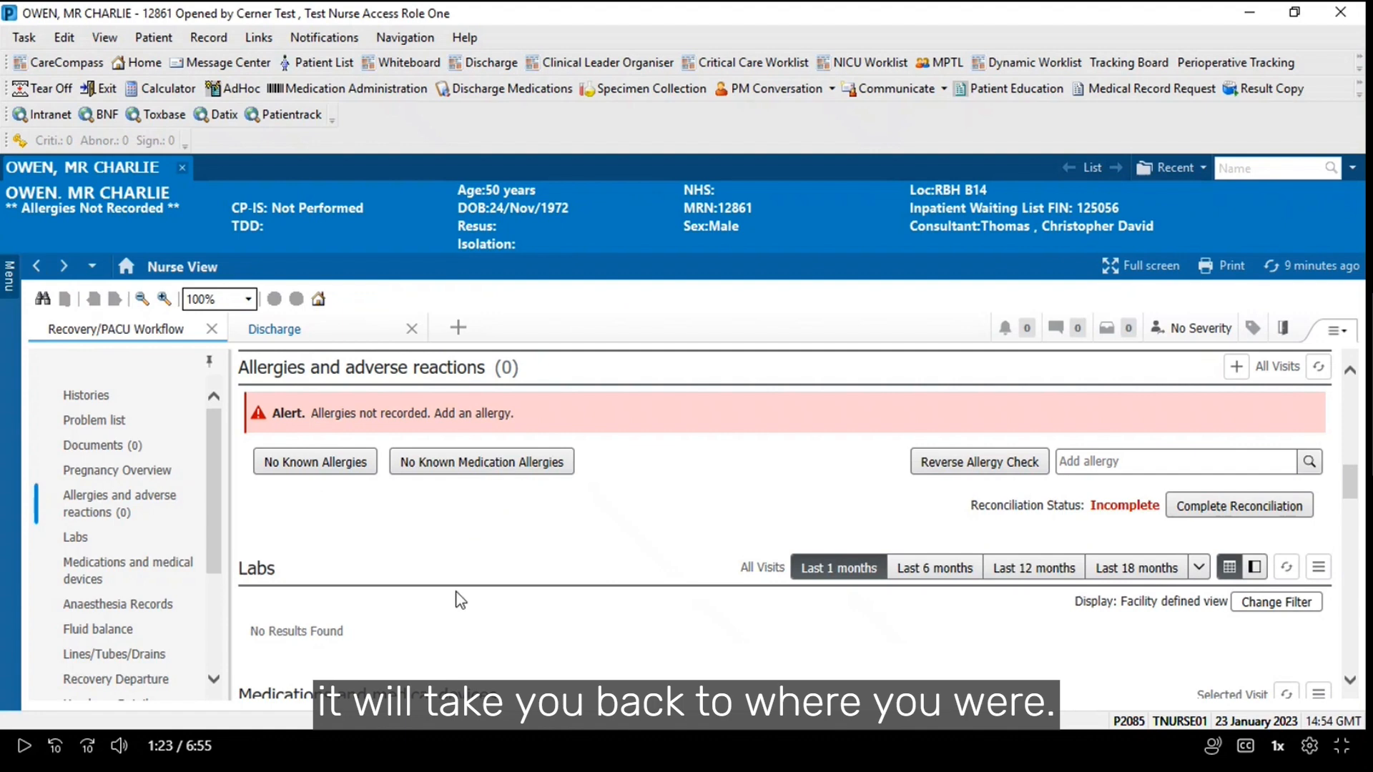
mouse_move(107, 561)
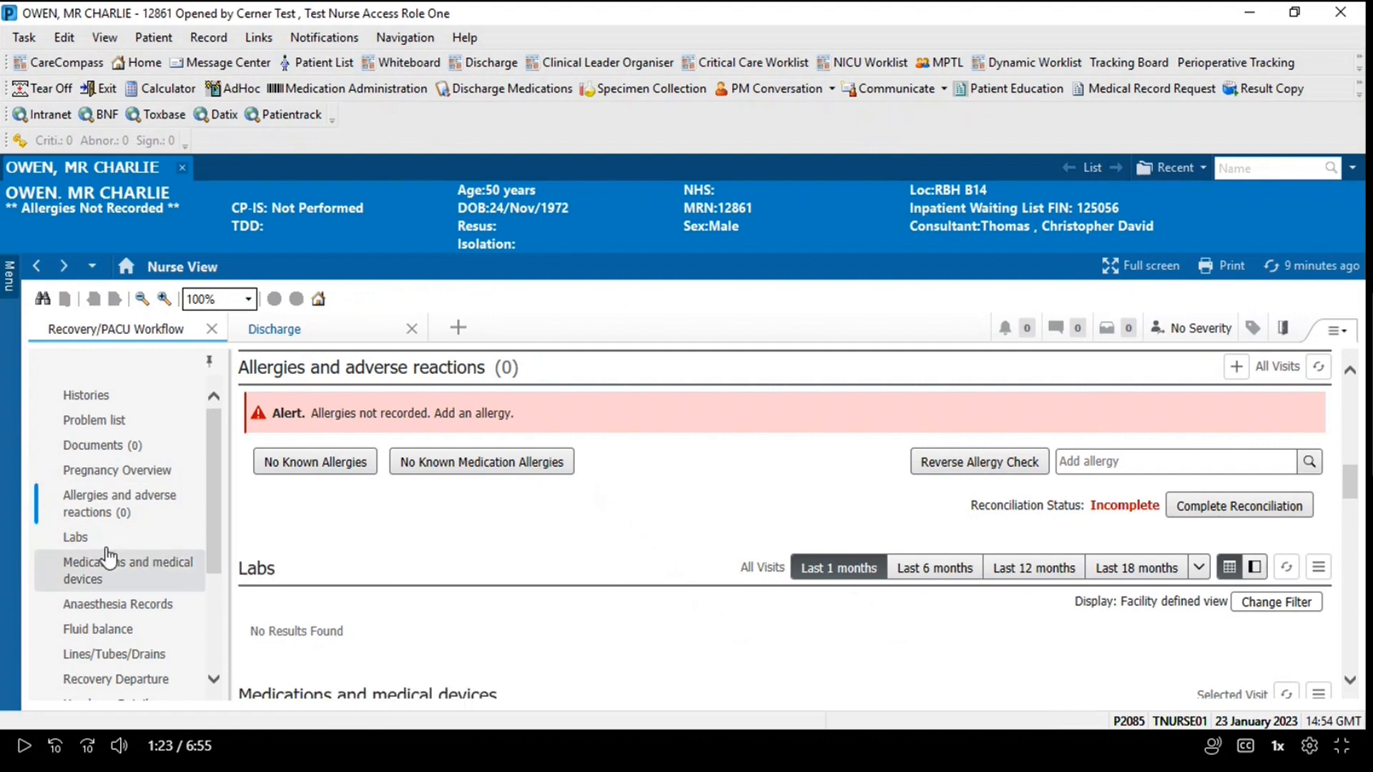
click(75, 536)
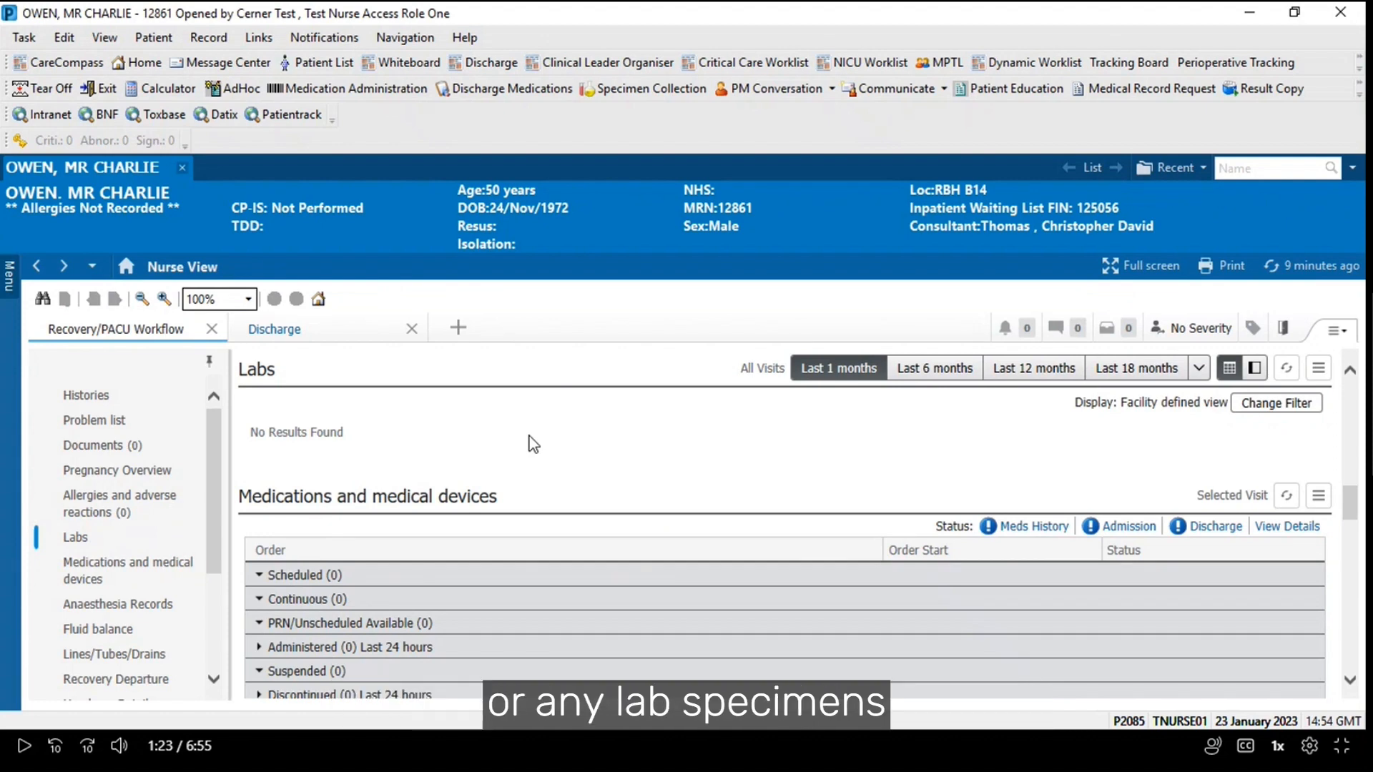
mouse_move(572, 436)
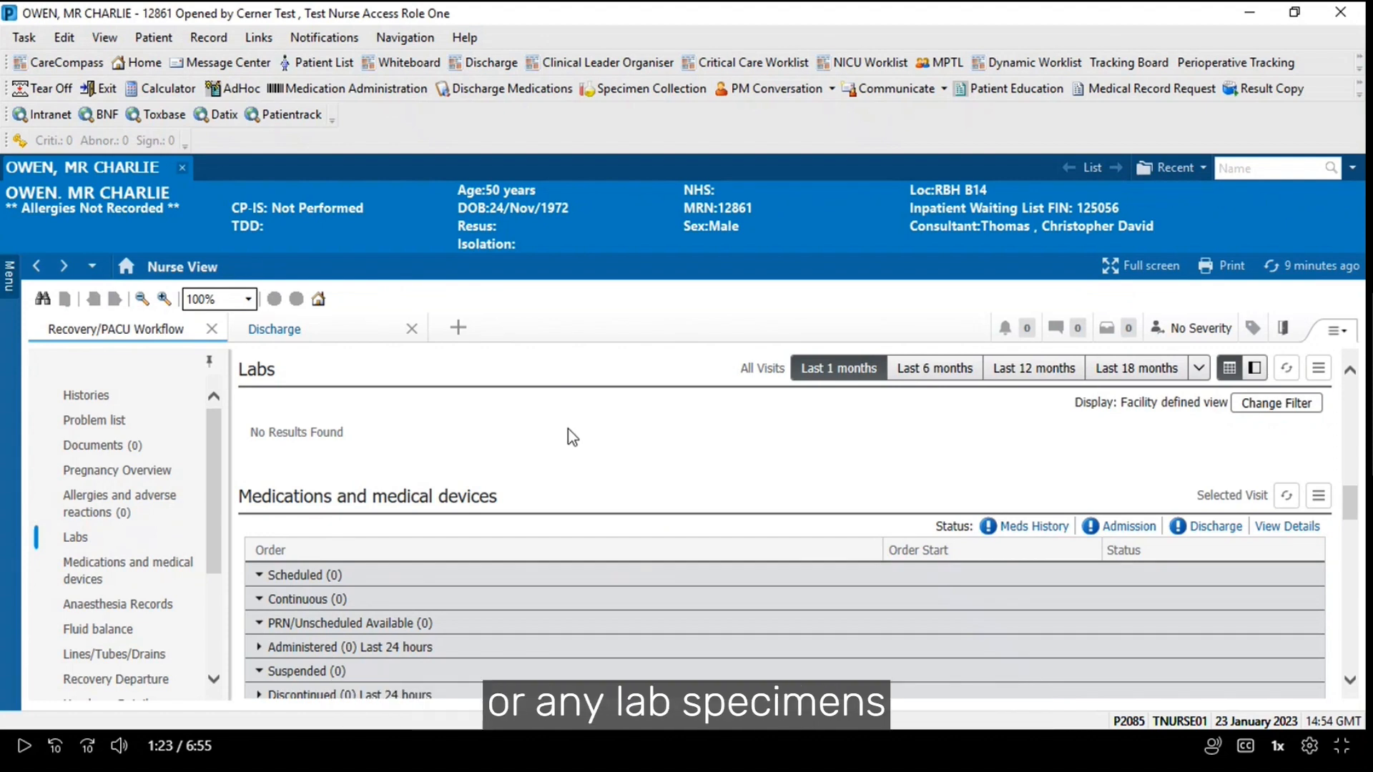
mouse_move(950, 405)
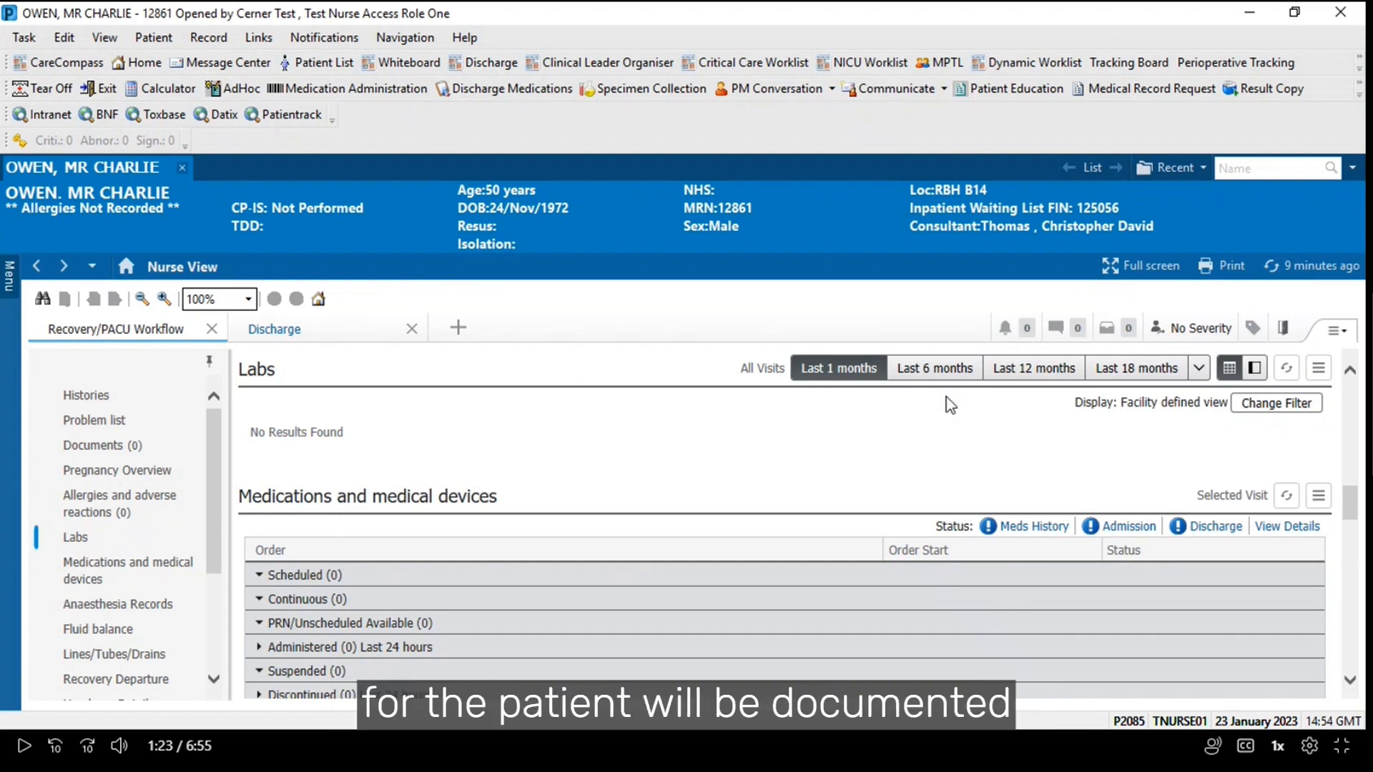
mouse_move(1203, 417)
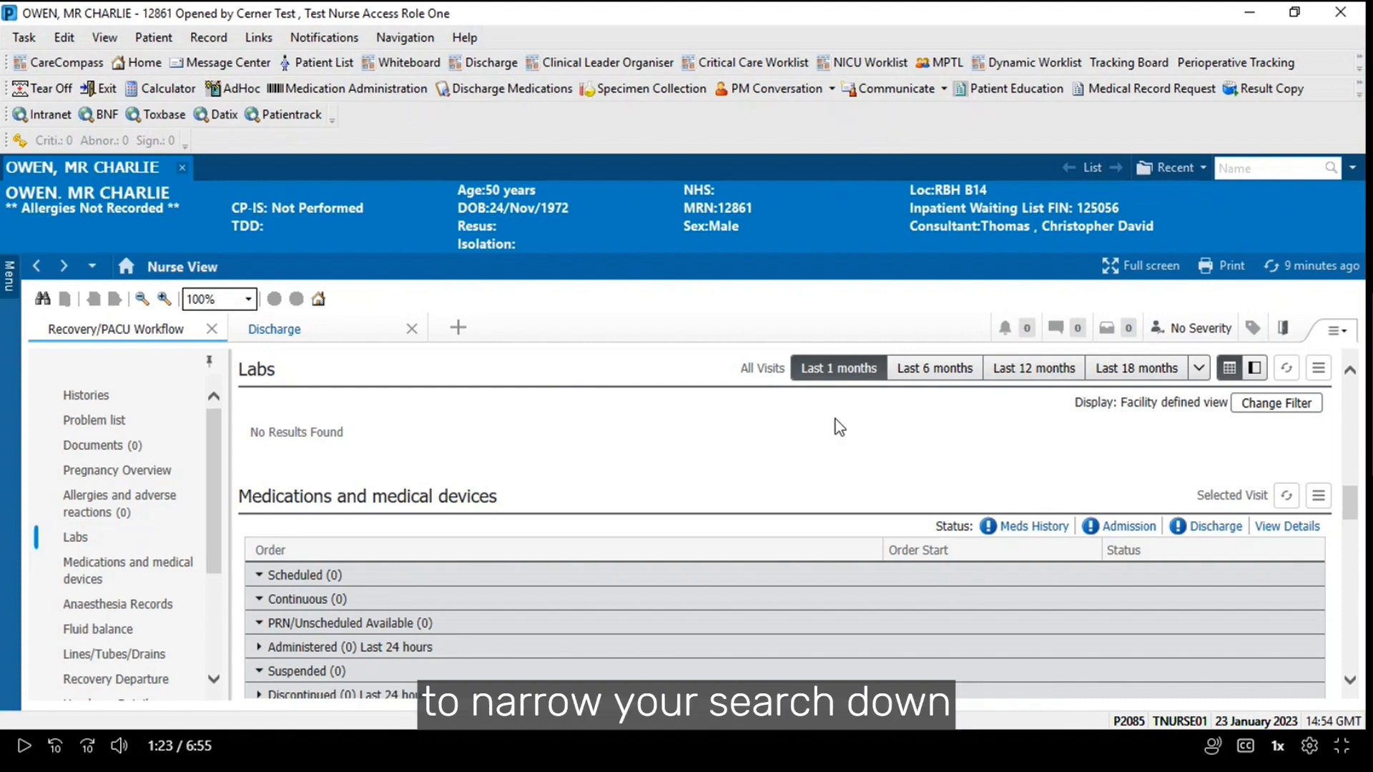
mouse_move(109, 580)
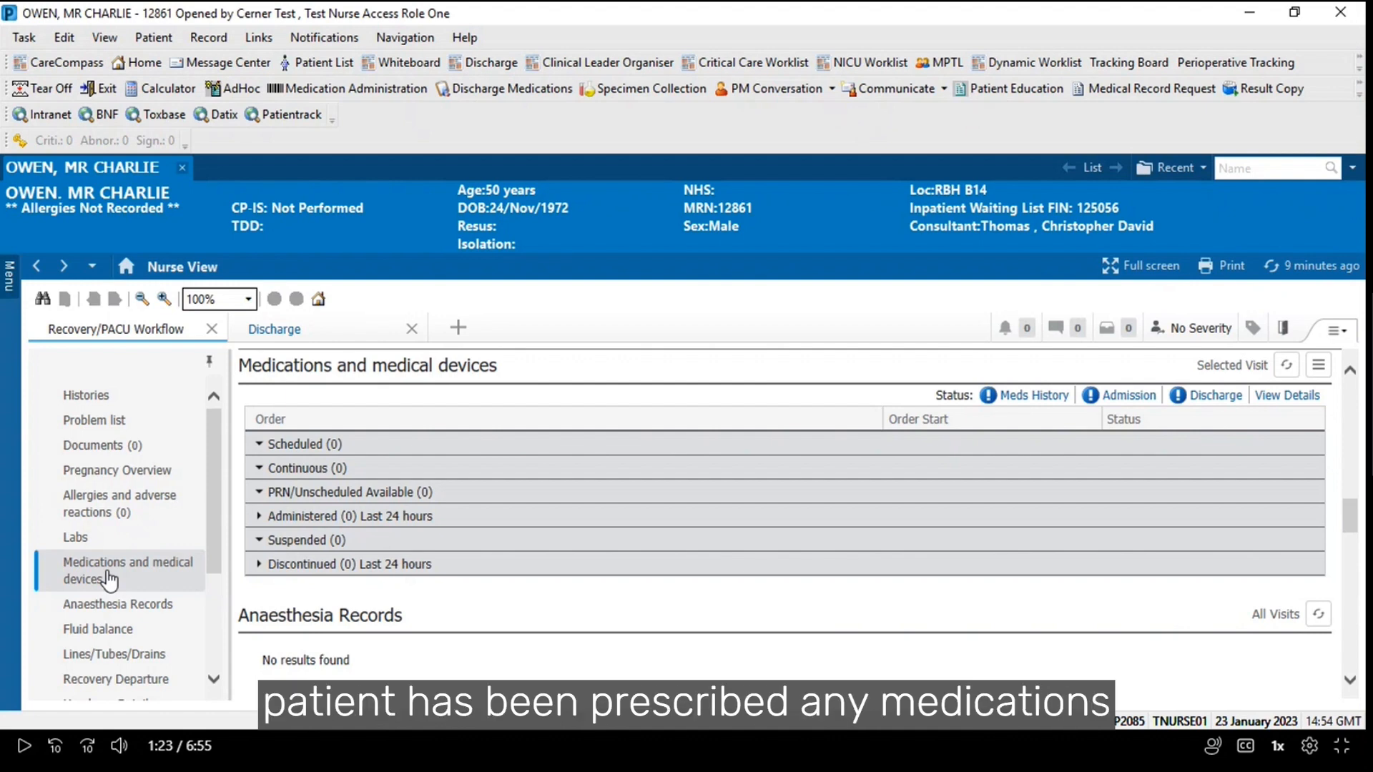
mouse_move(404, 556)
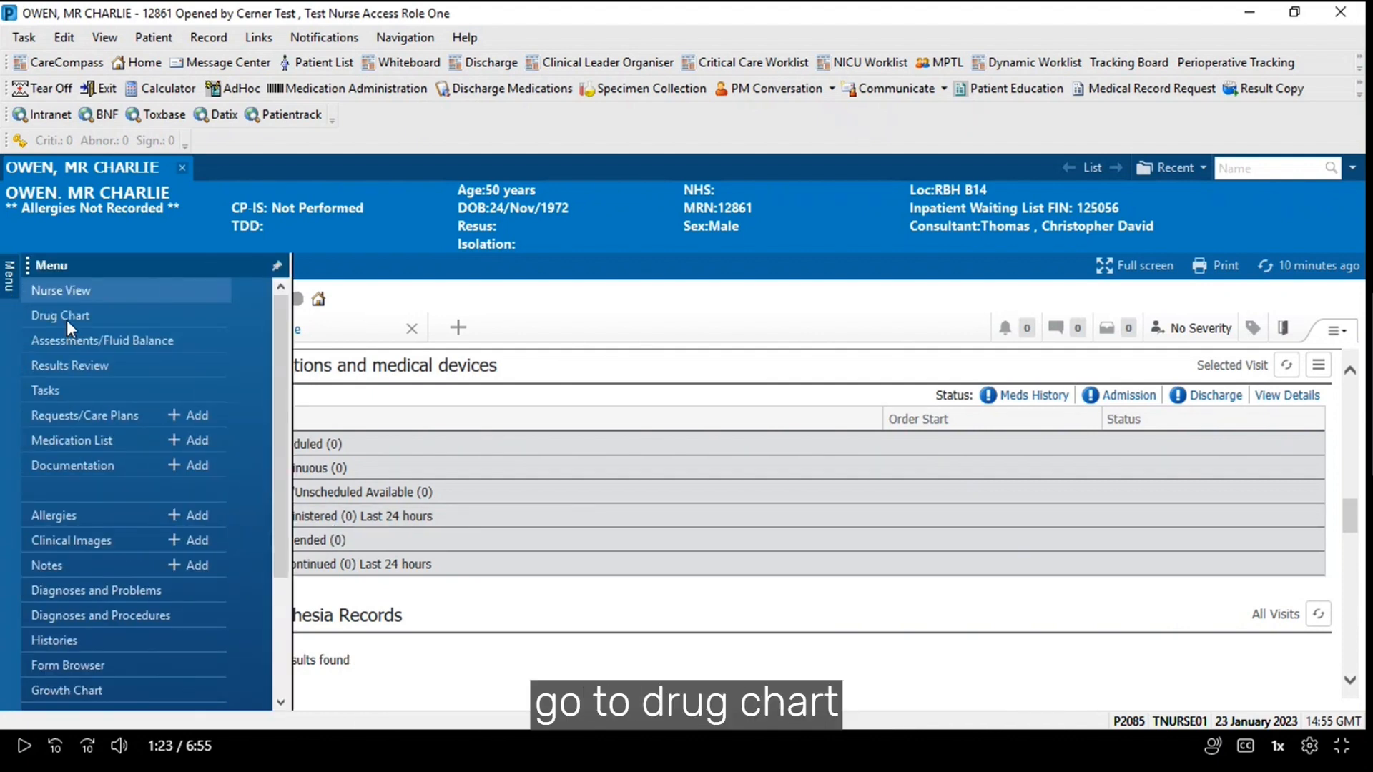
click(60, 315)
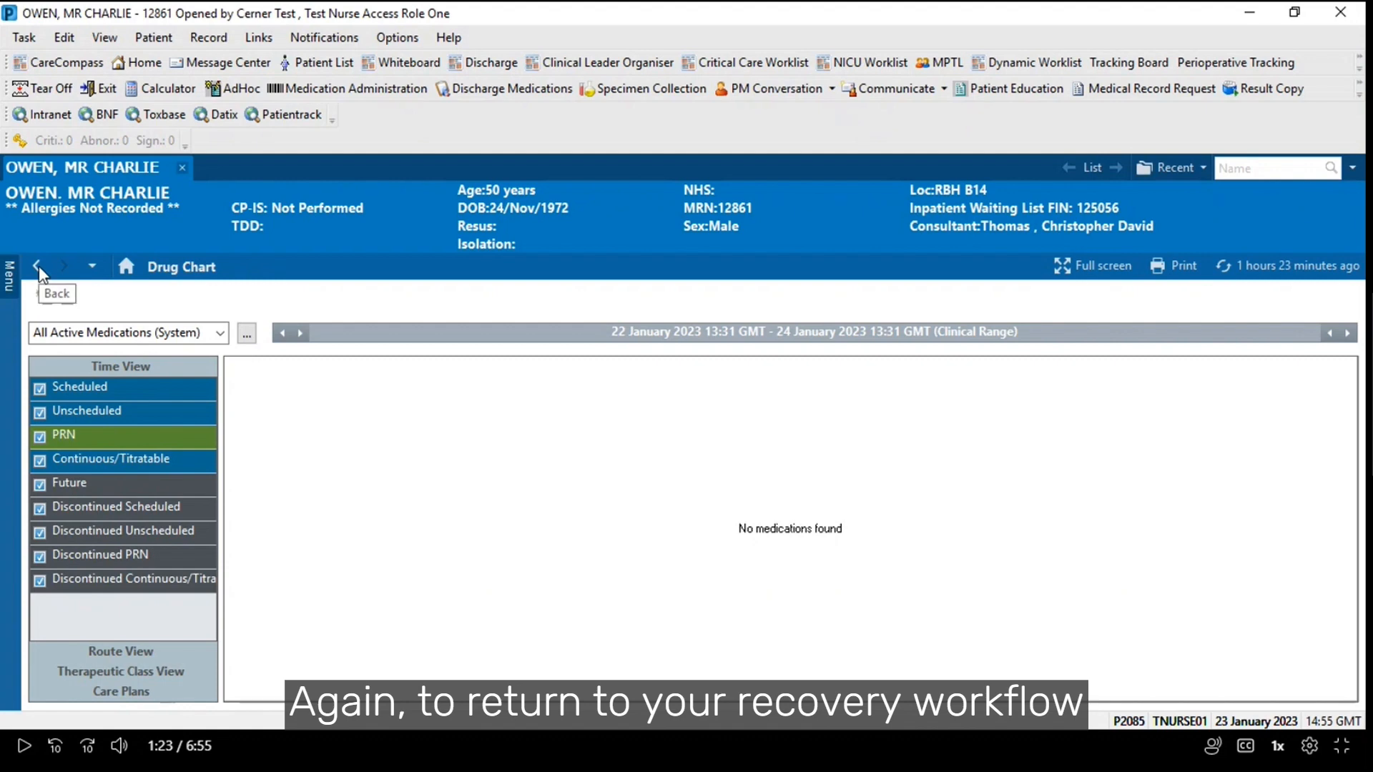
click(38, 267)
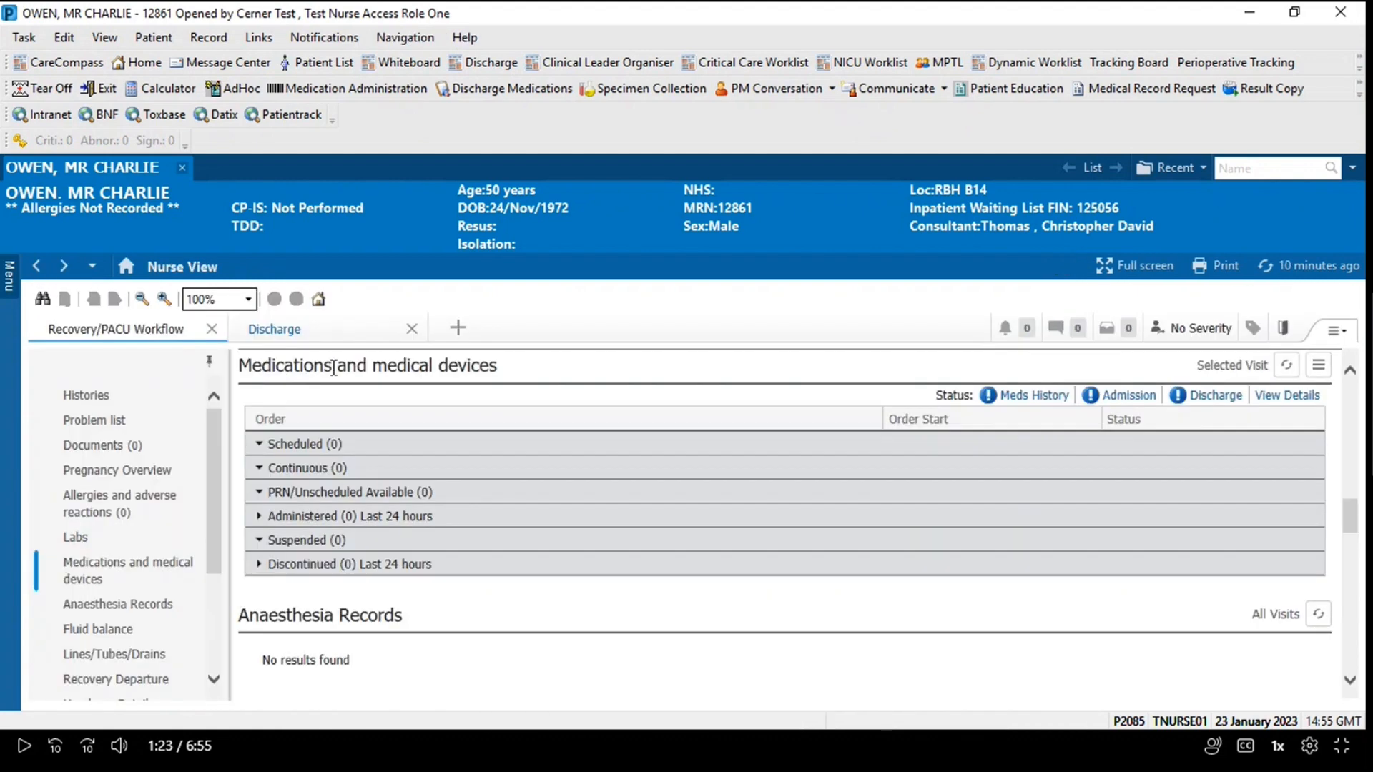
Review Anaesthesia Records and Fluid balance, then enter the full Assessments/Fluid Balance view
click(117, 604)
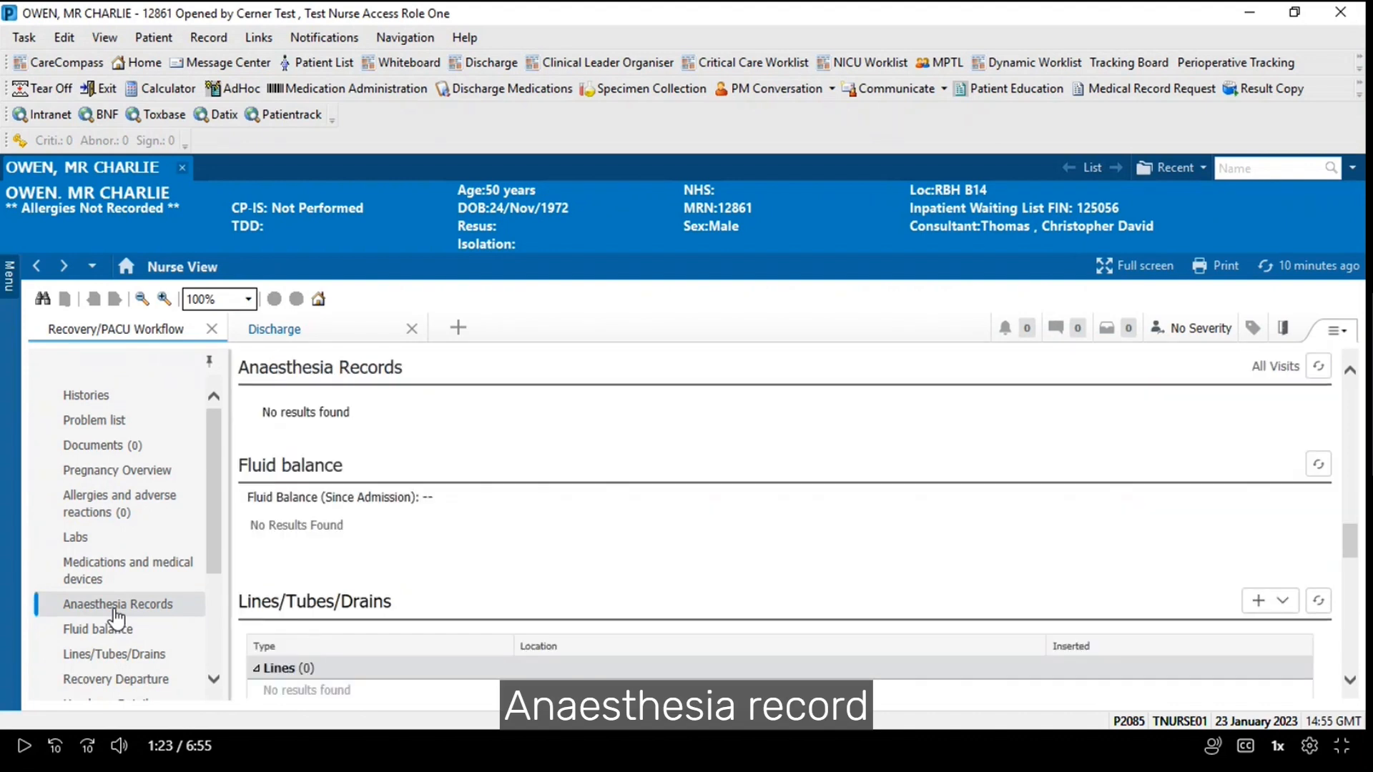
mouse_move(339, 425)
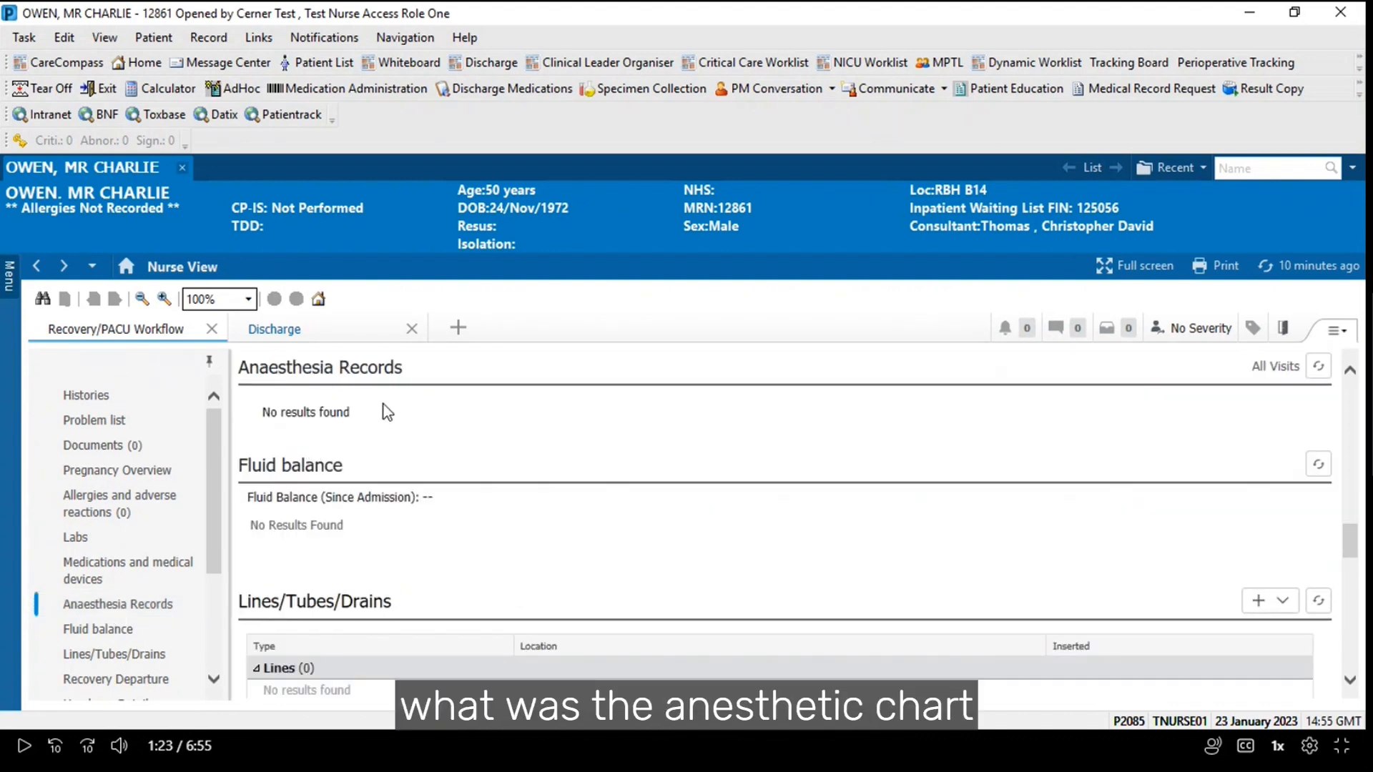
mouse_move(447, 417)
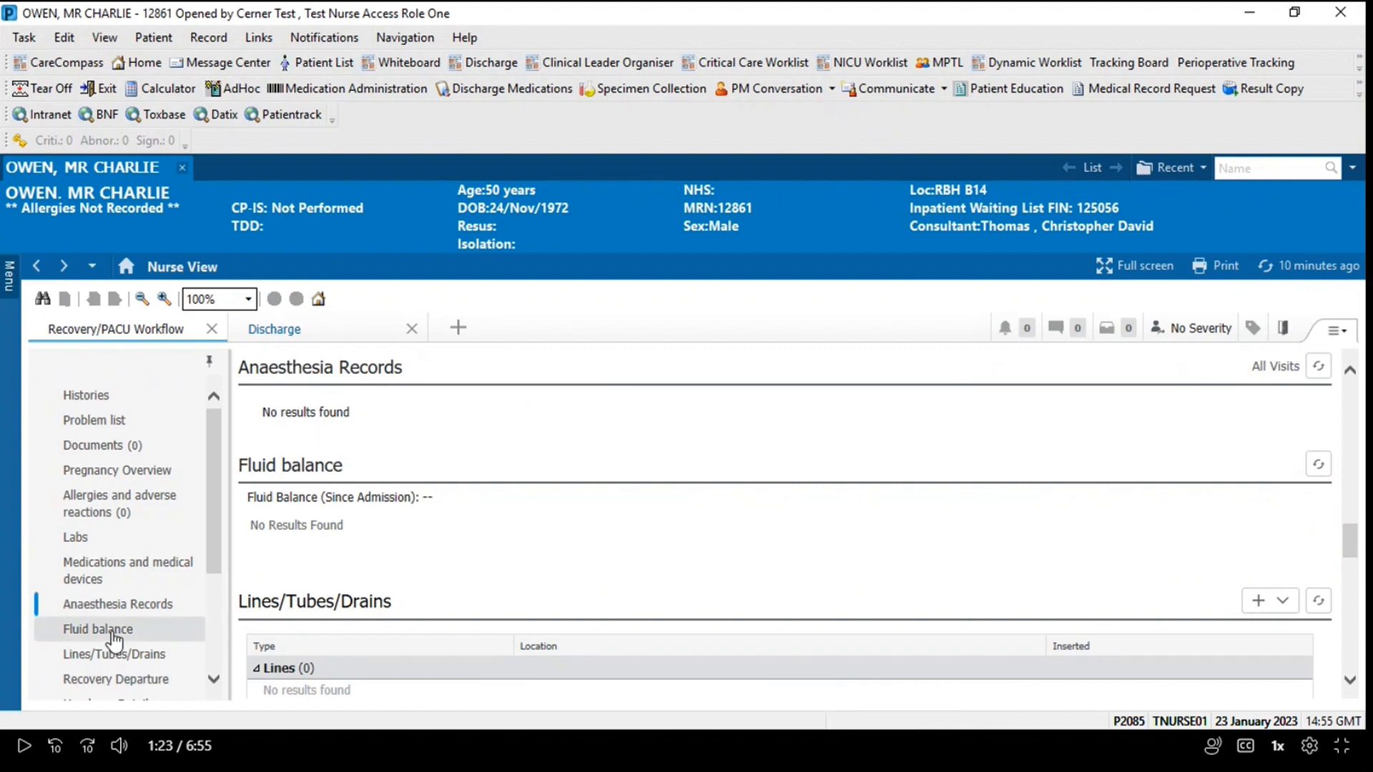
click(97, 630)
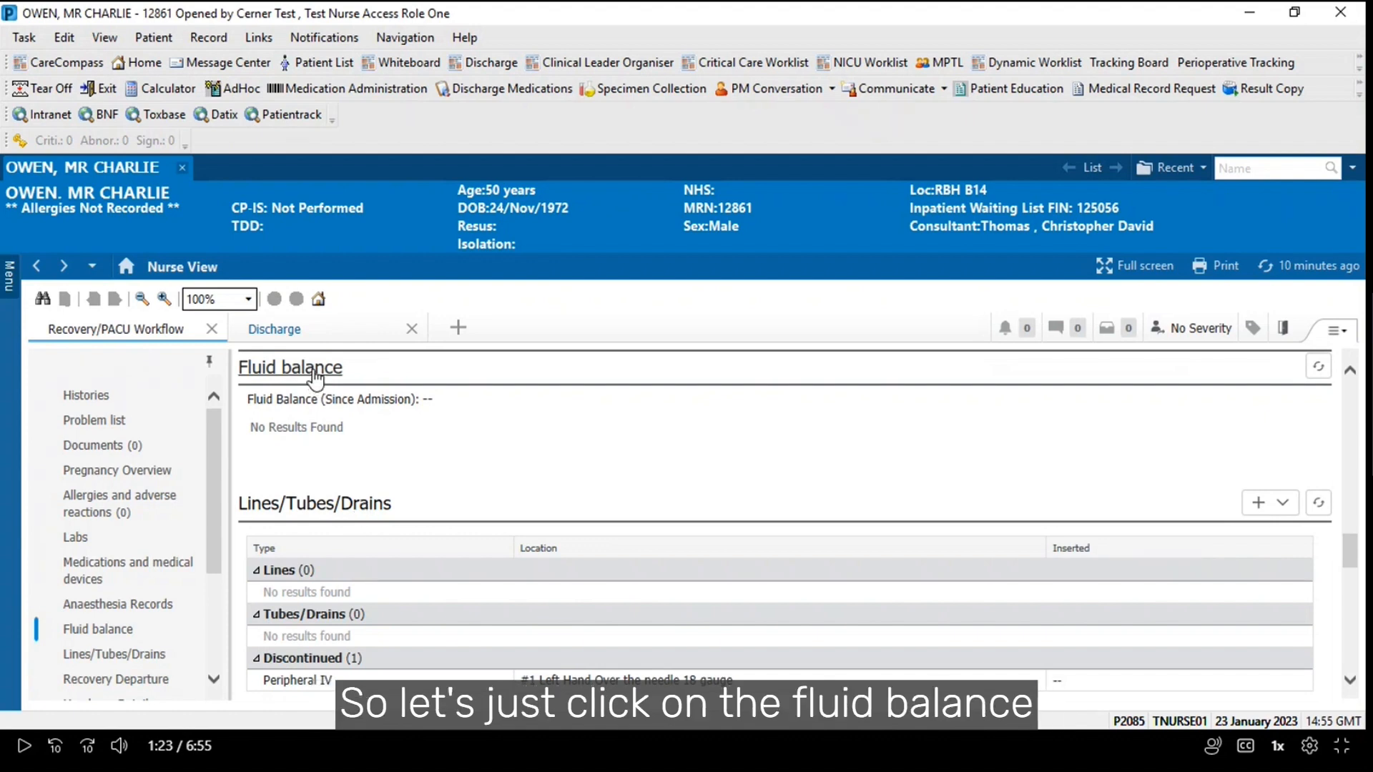
click(291, 368)
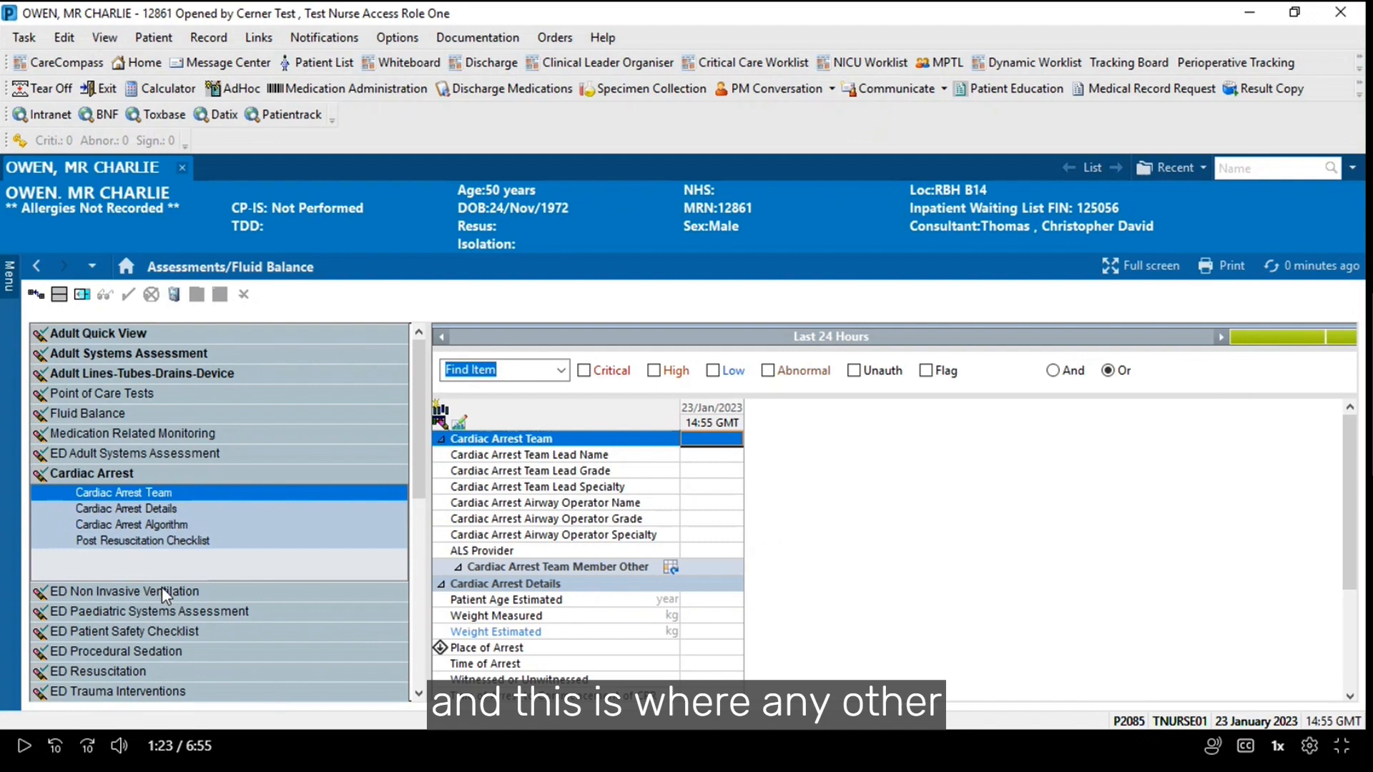
mouse_move(392, 413)
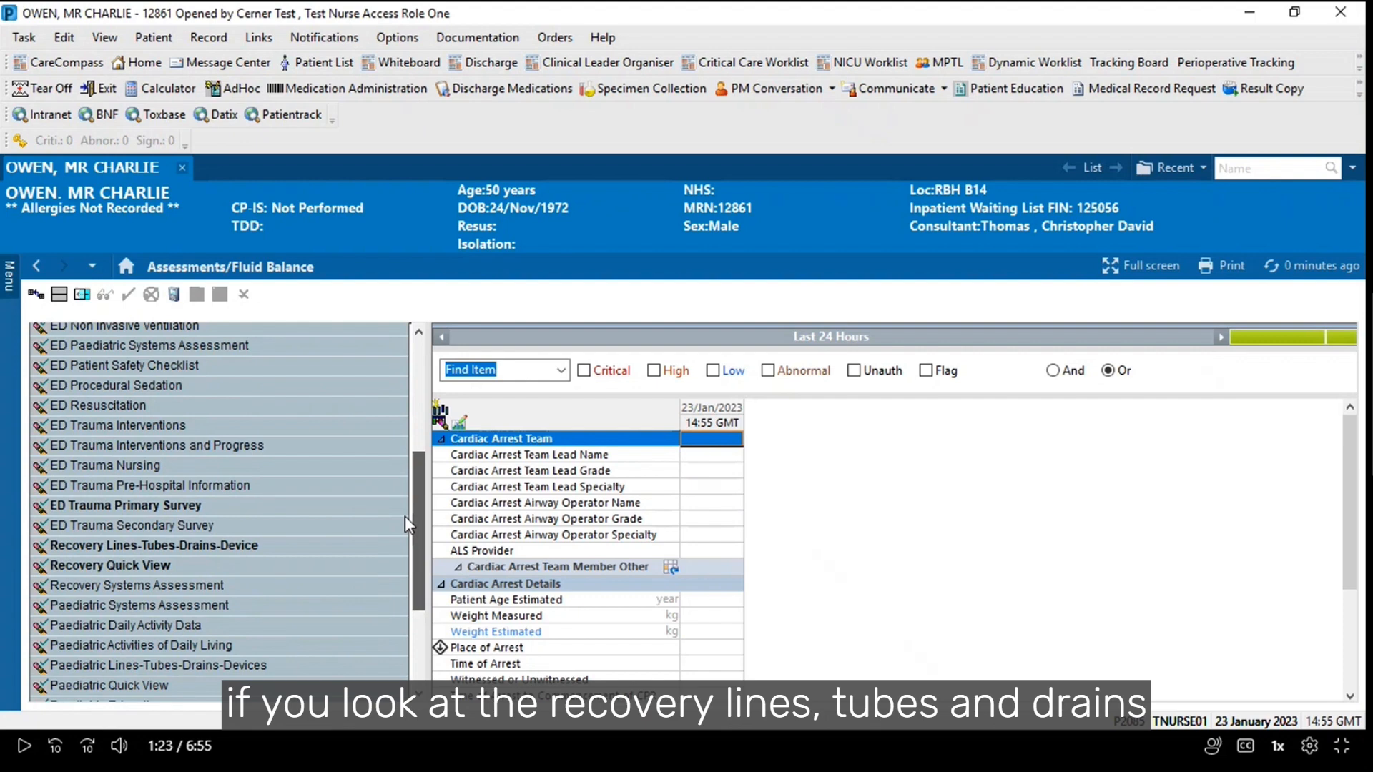
In the Recovery Lines-Tubes-Drains-Device band, begin charting Patient Airway Status
scroll(down, 3)
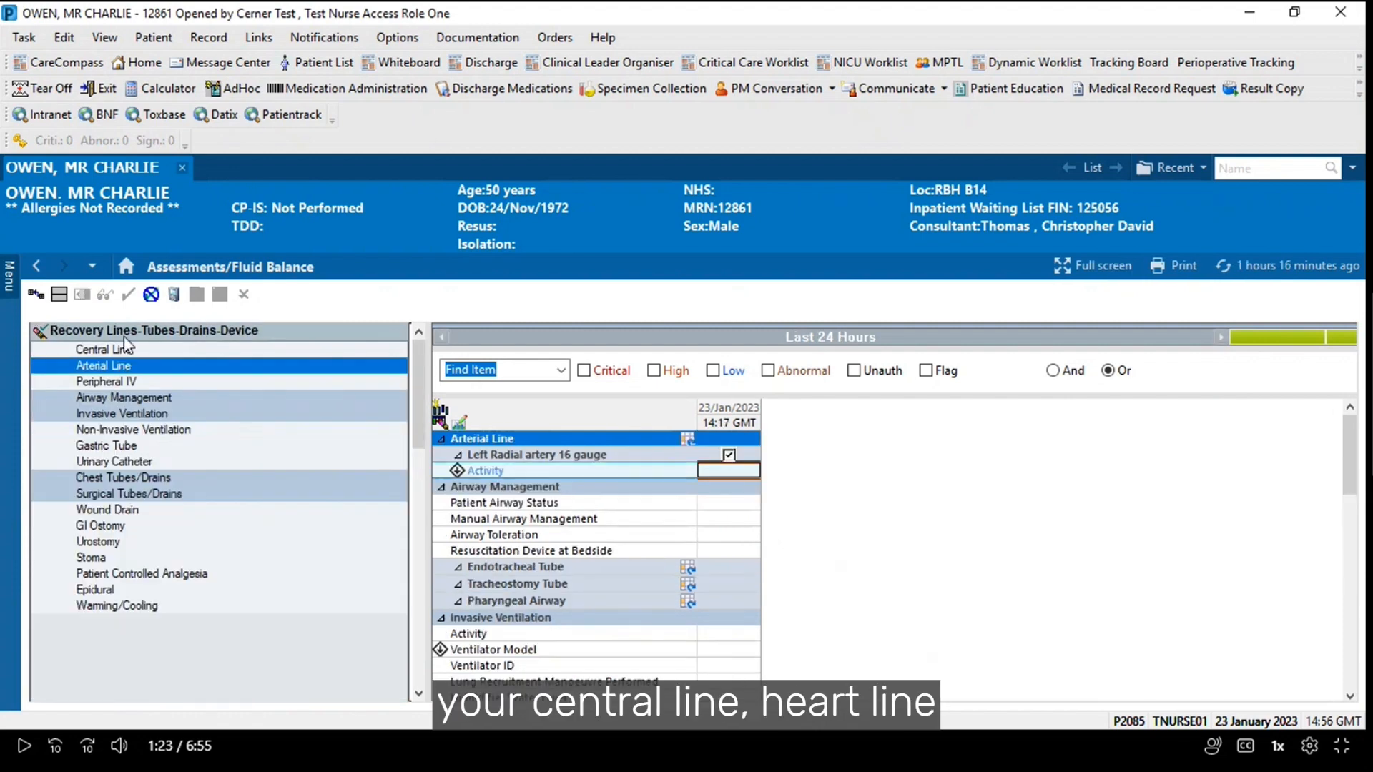
mouse_move(166, 445)
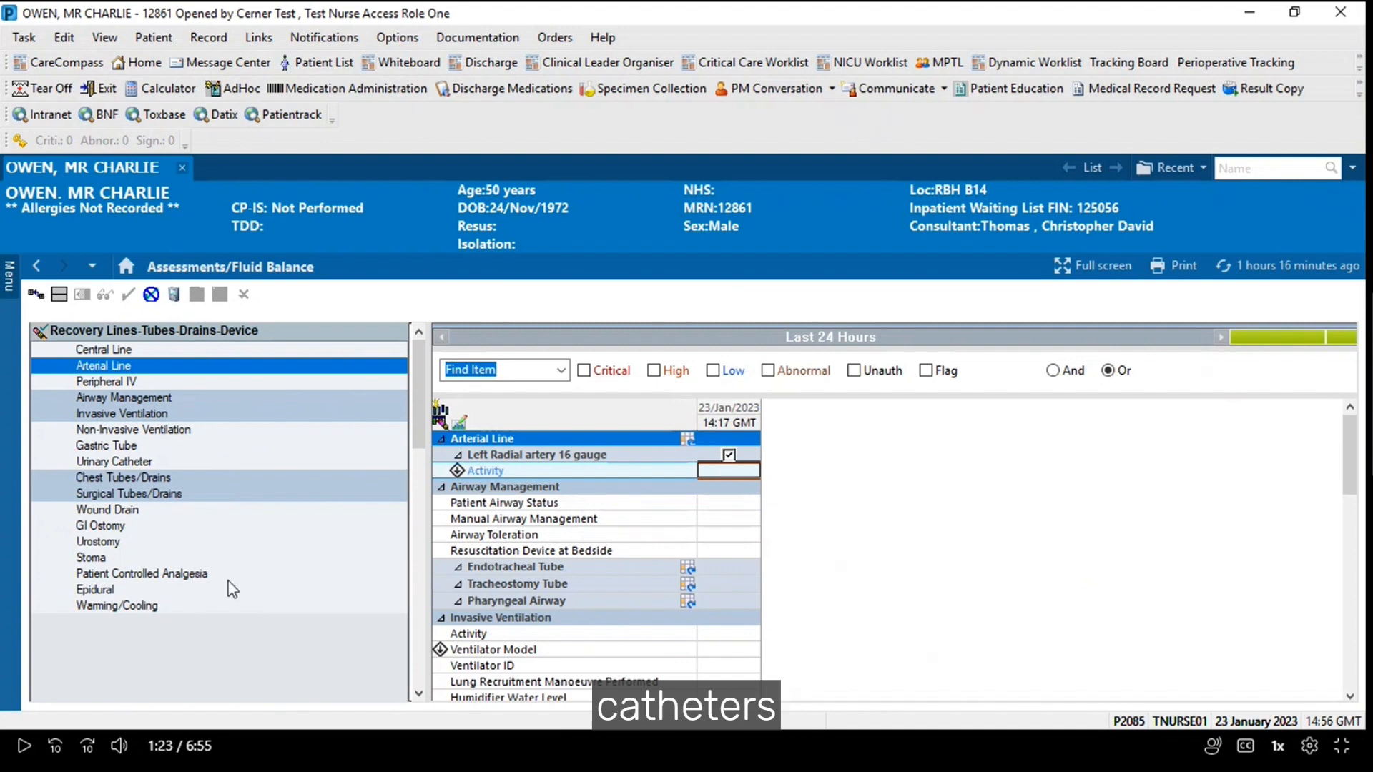
mouse_move(297, 392)
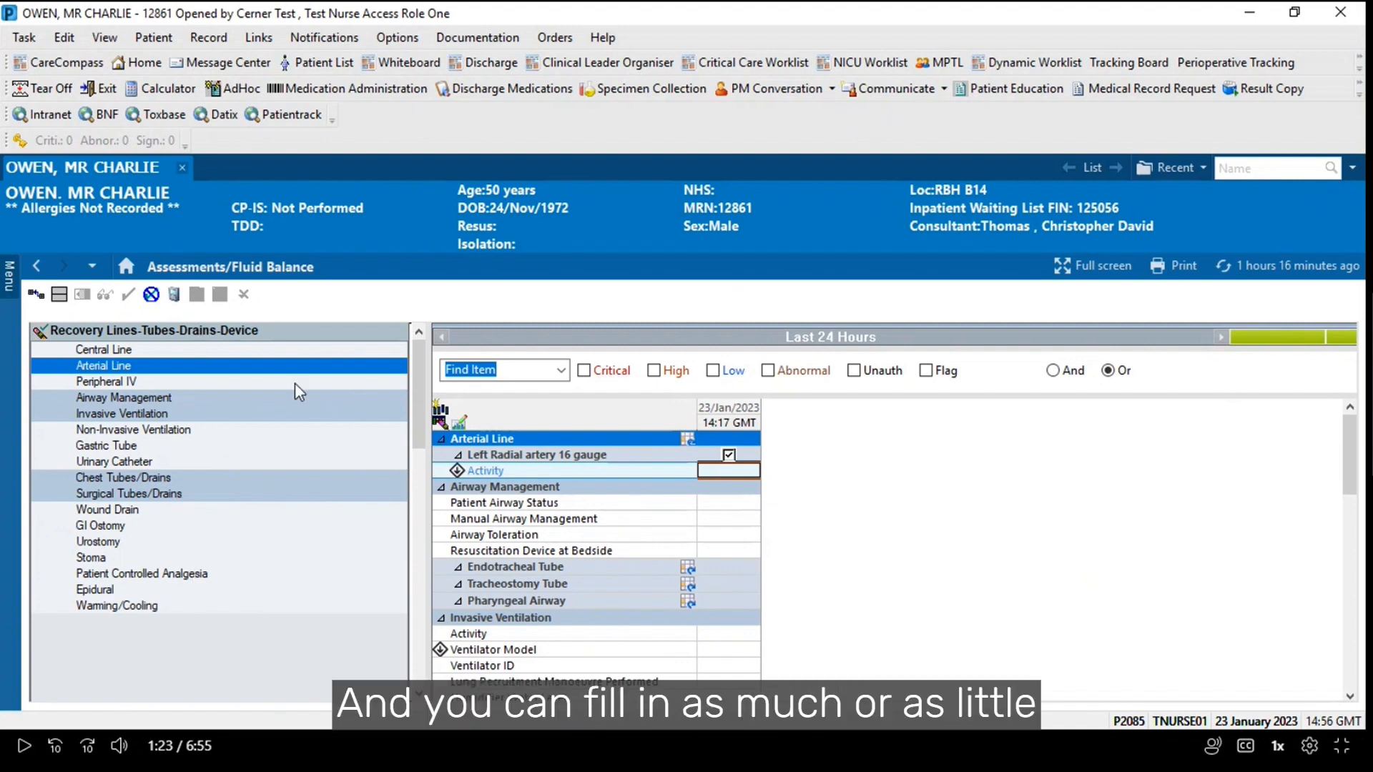
mouse_move(739, 509)
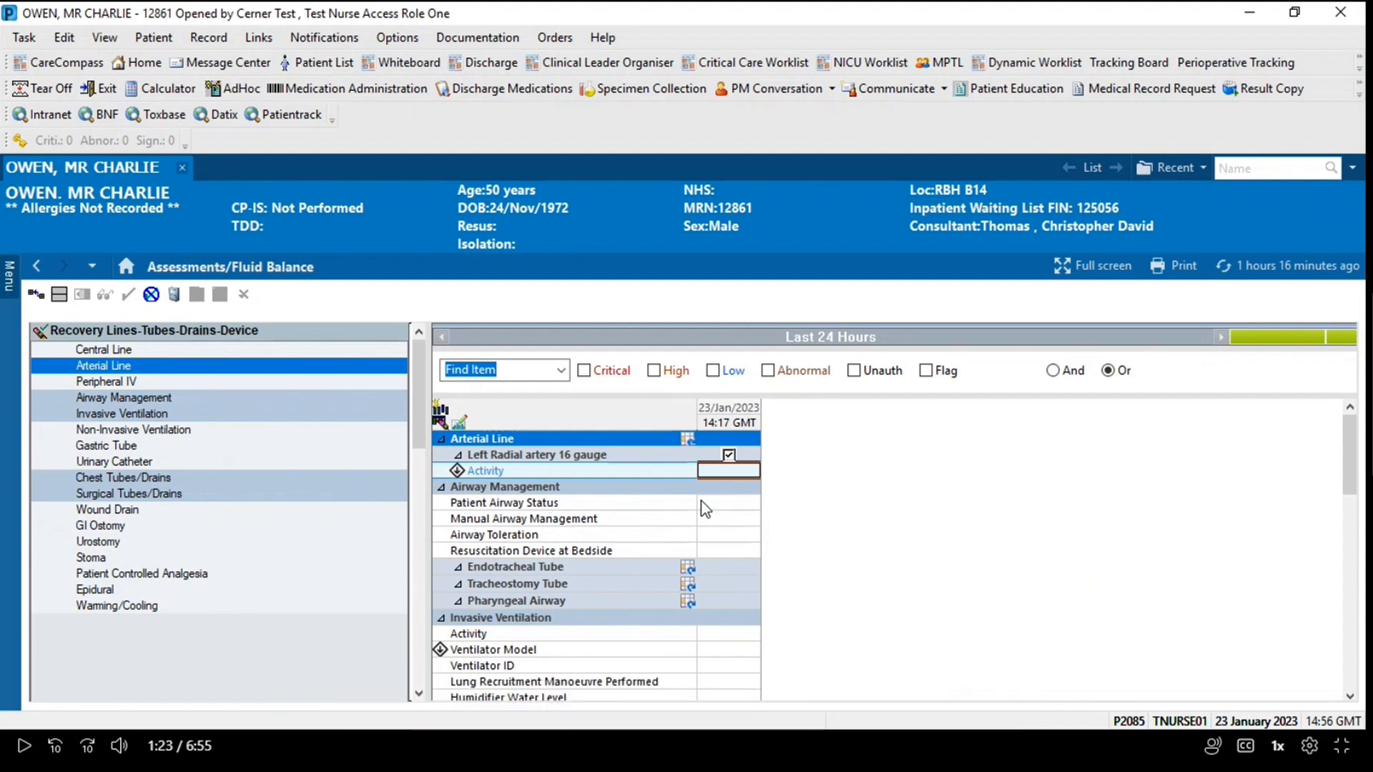
click(123, 398)
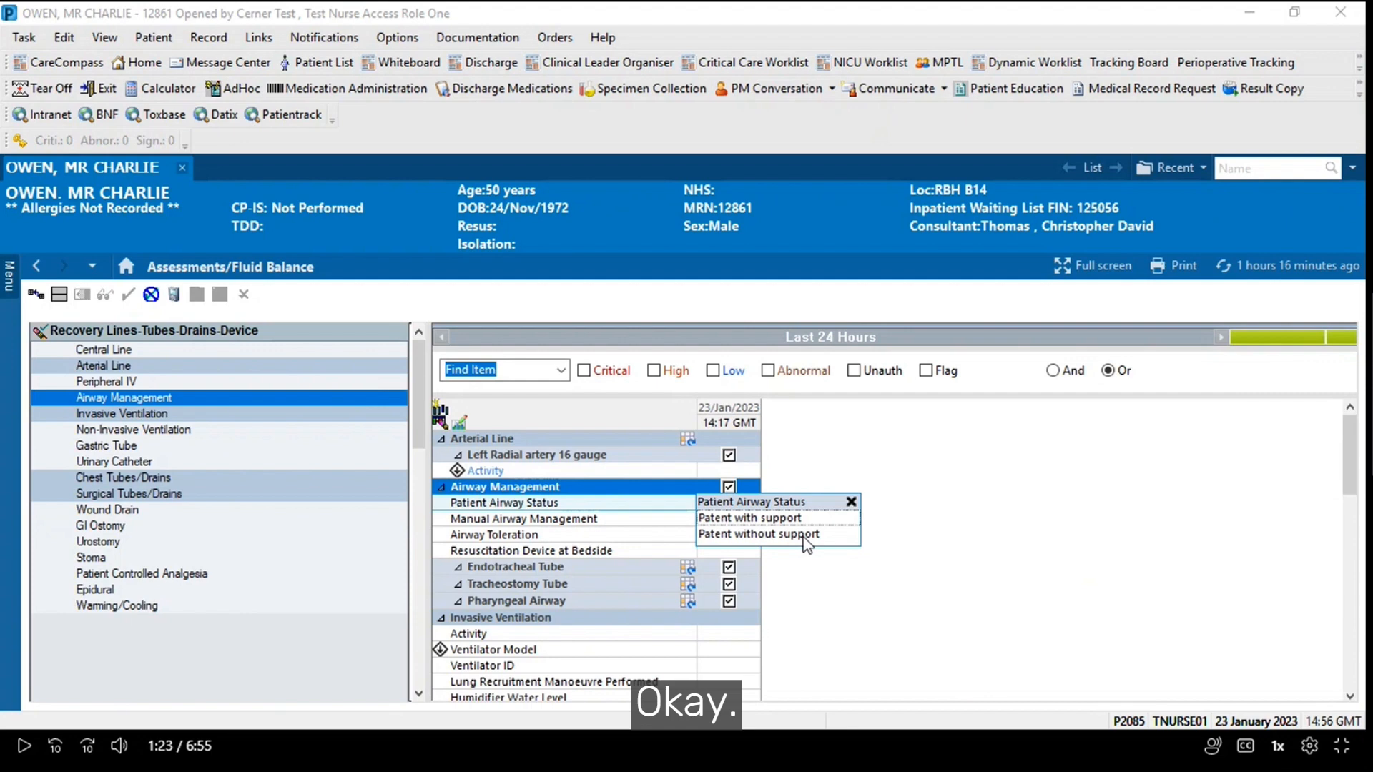
mouse_move(794, 549)
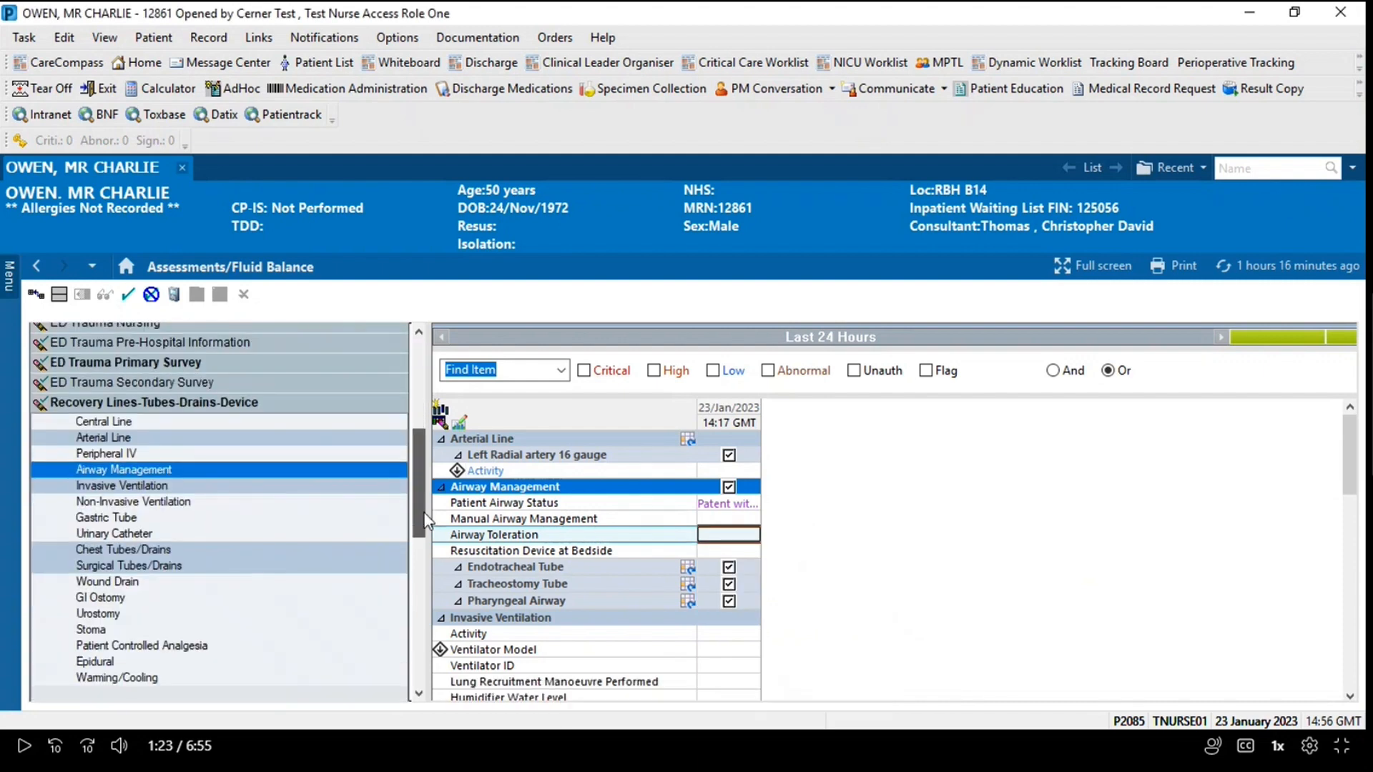
Scroll the band list after charting Patient Airway Status as Patent
scroll(down, 3)
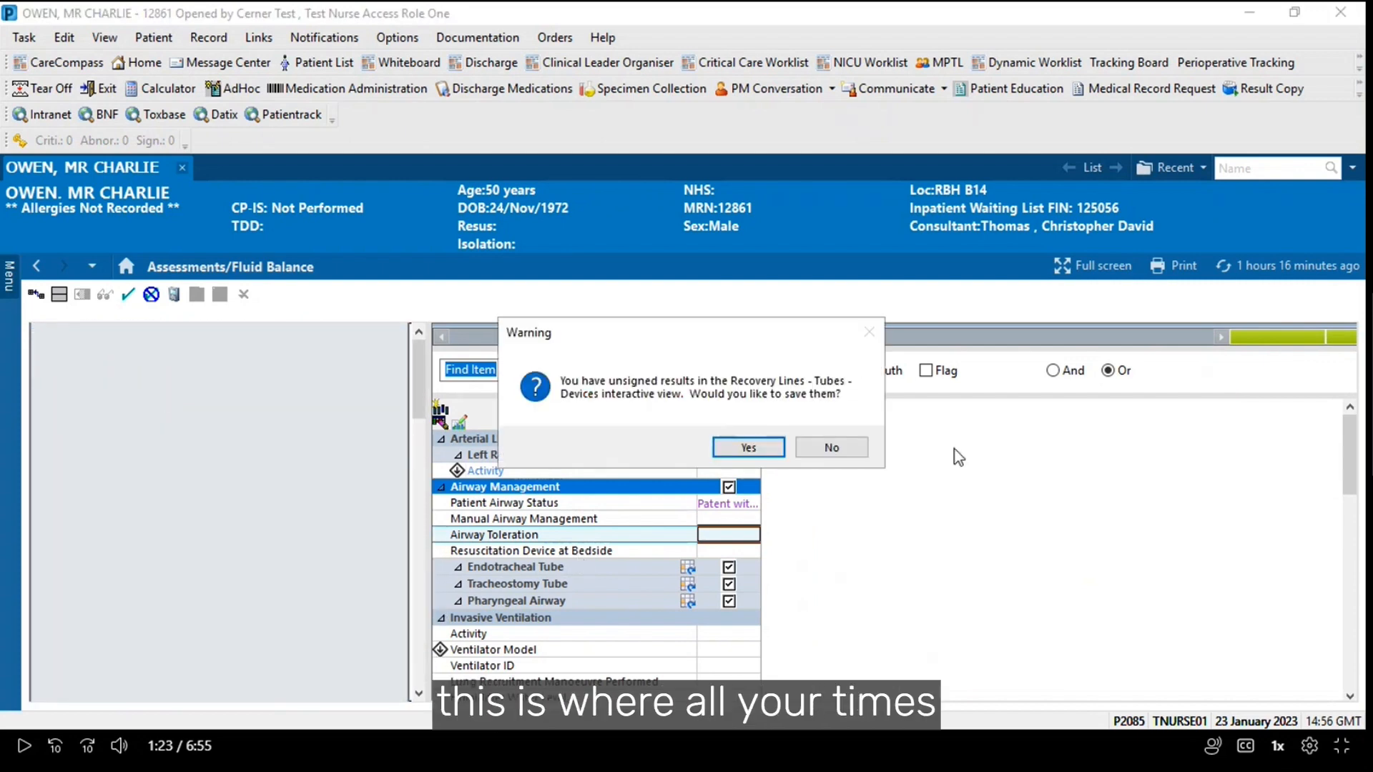
click(747, 448)
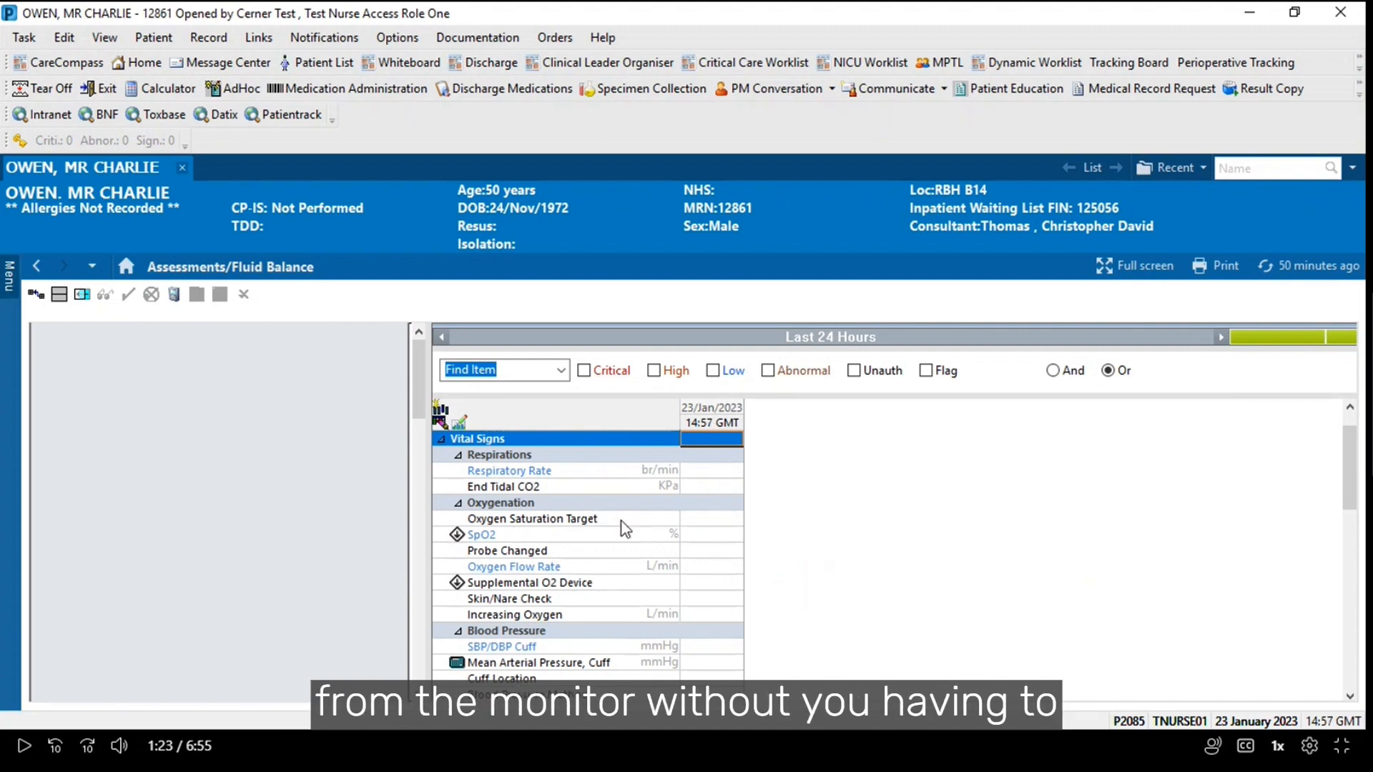
mouse_move(699, 588)
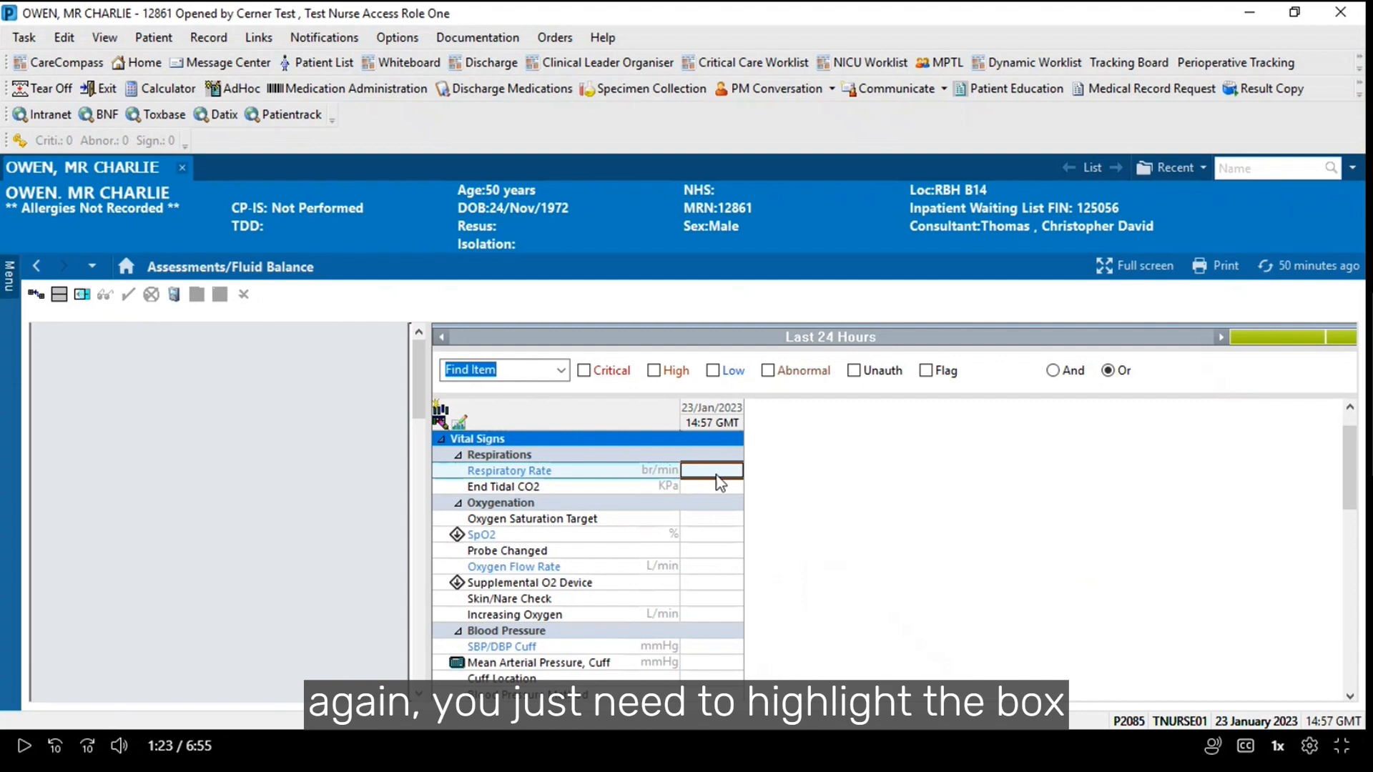
Enter a Respiratory Rate of 16 in the 14:57 vital signs column
double_click(711, 471)
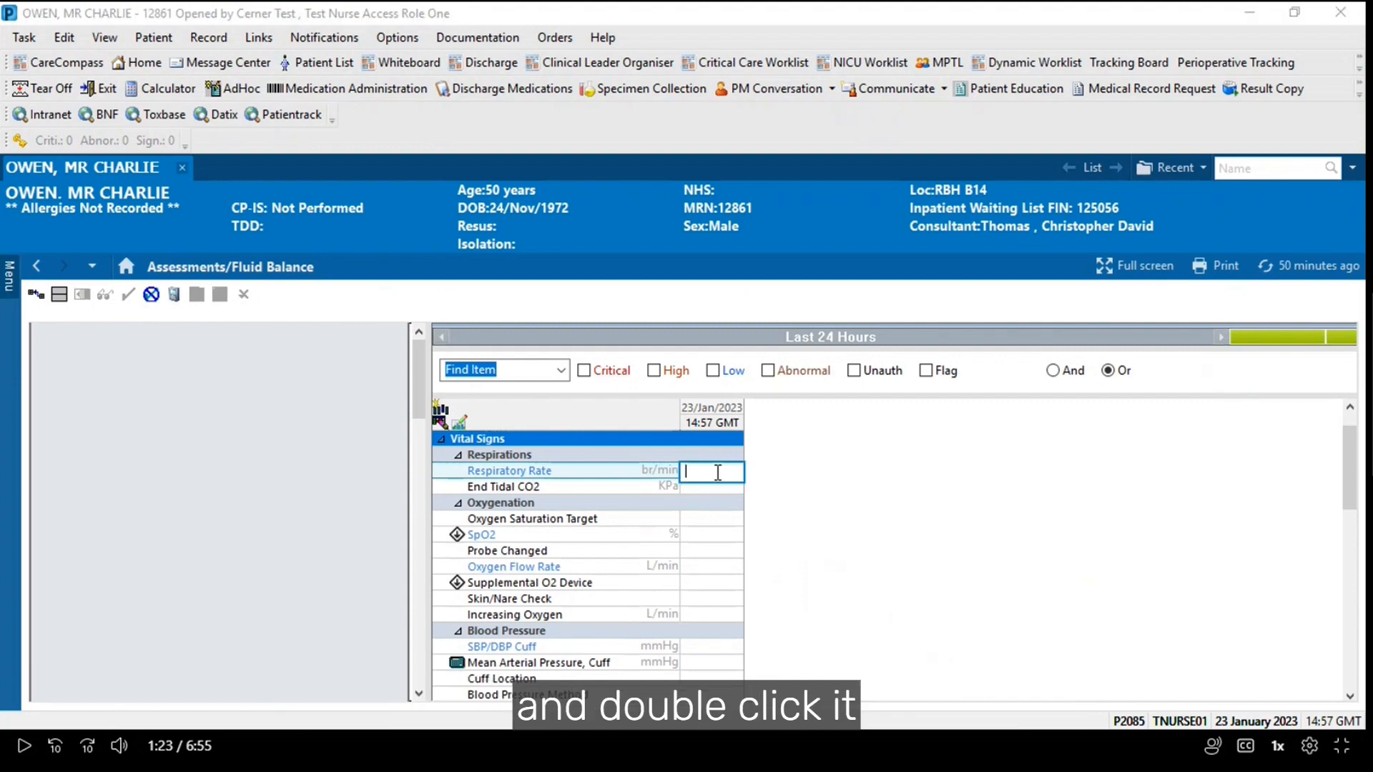
text(16)
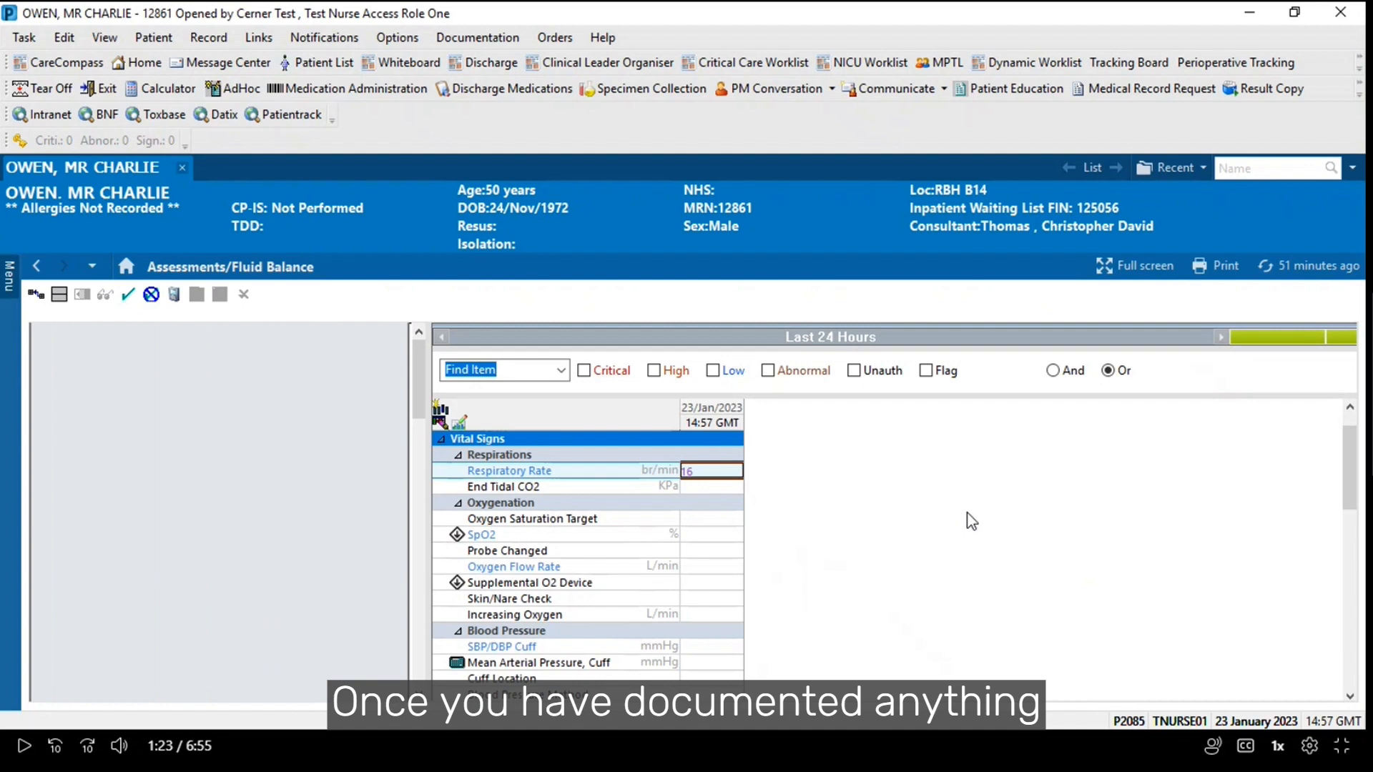
mouse_move(103, 369)
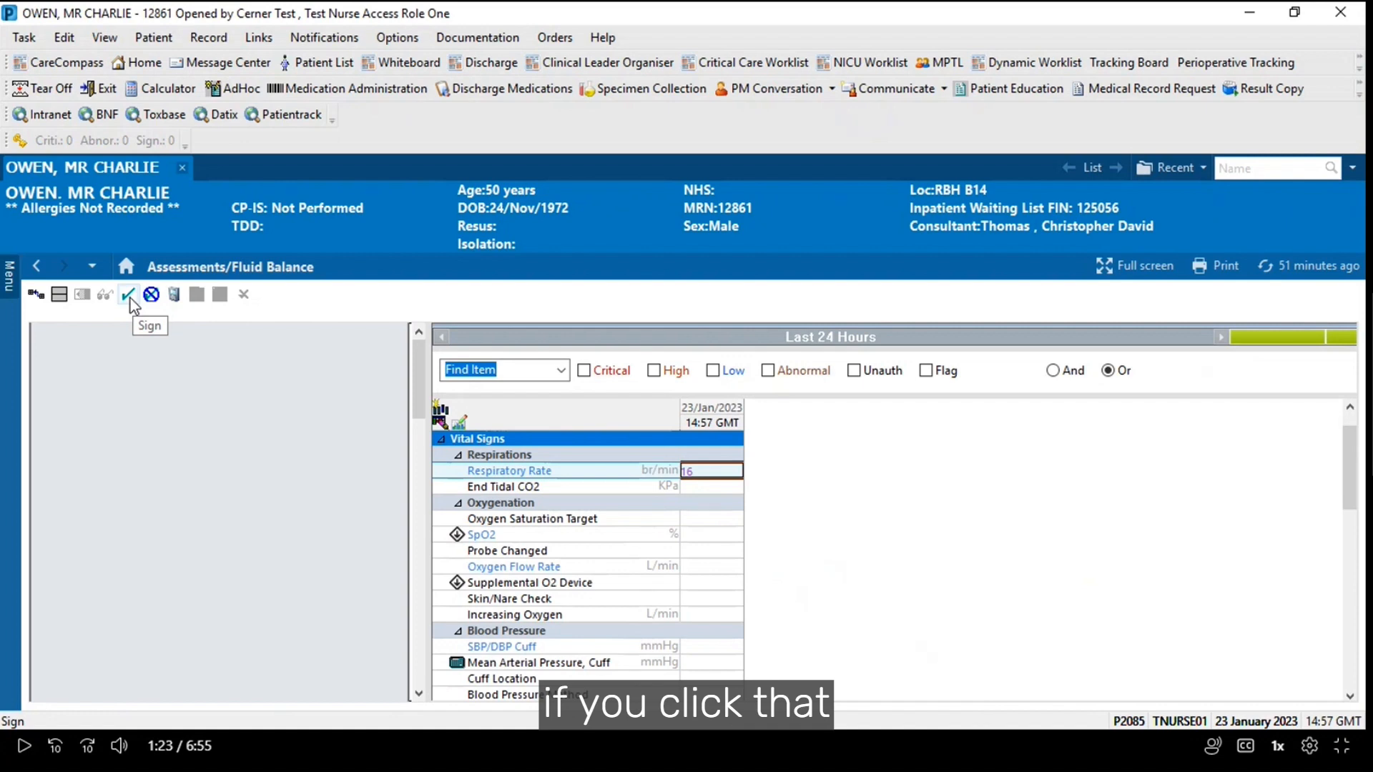
Sign the respiratory rate, dismiss the In Error notification and refresh the view
click(127, 294)
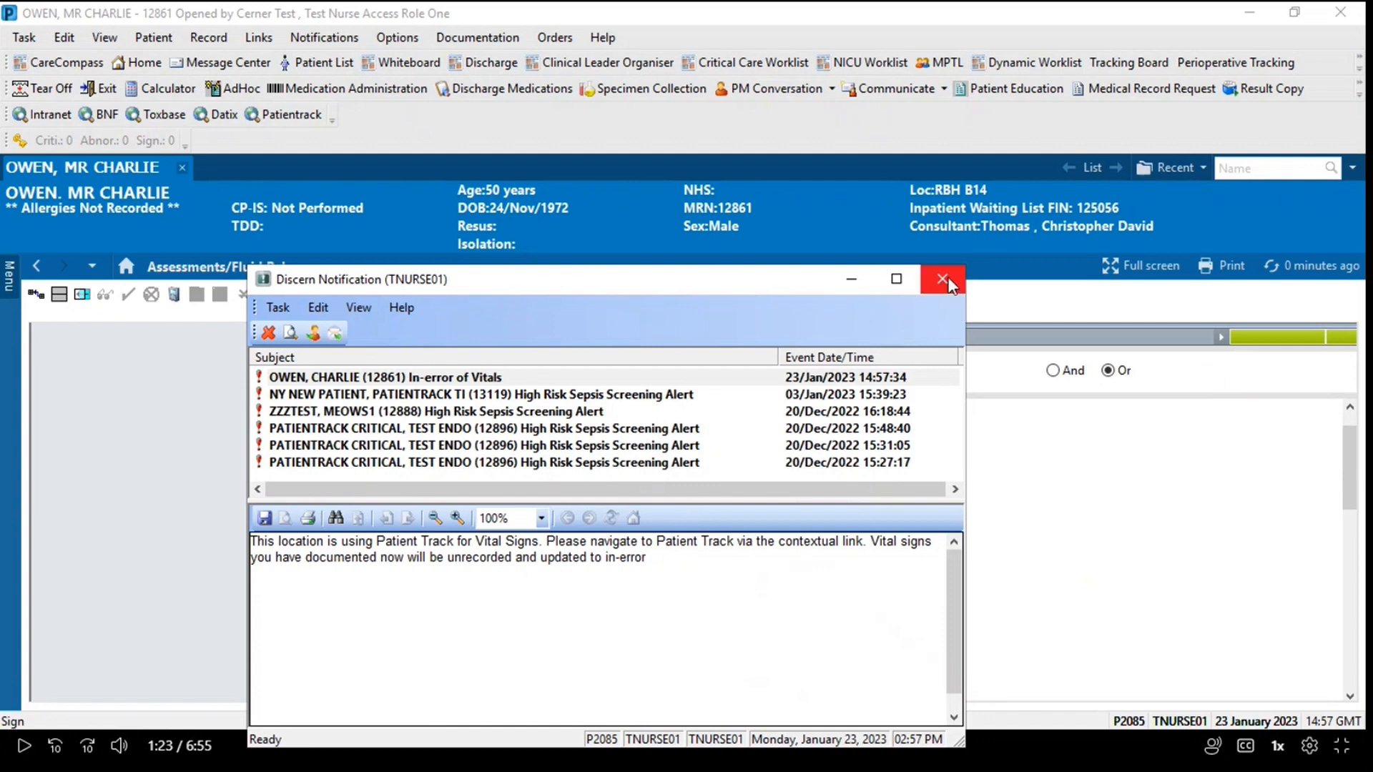
click(944, 279)
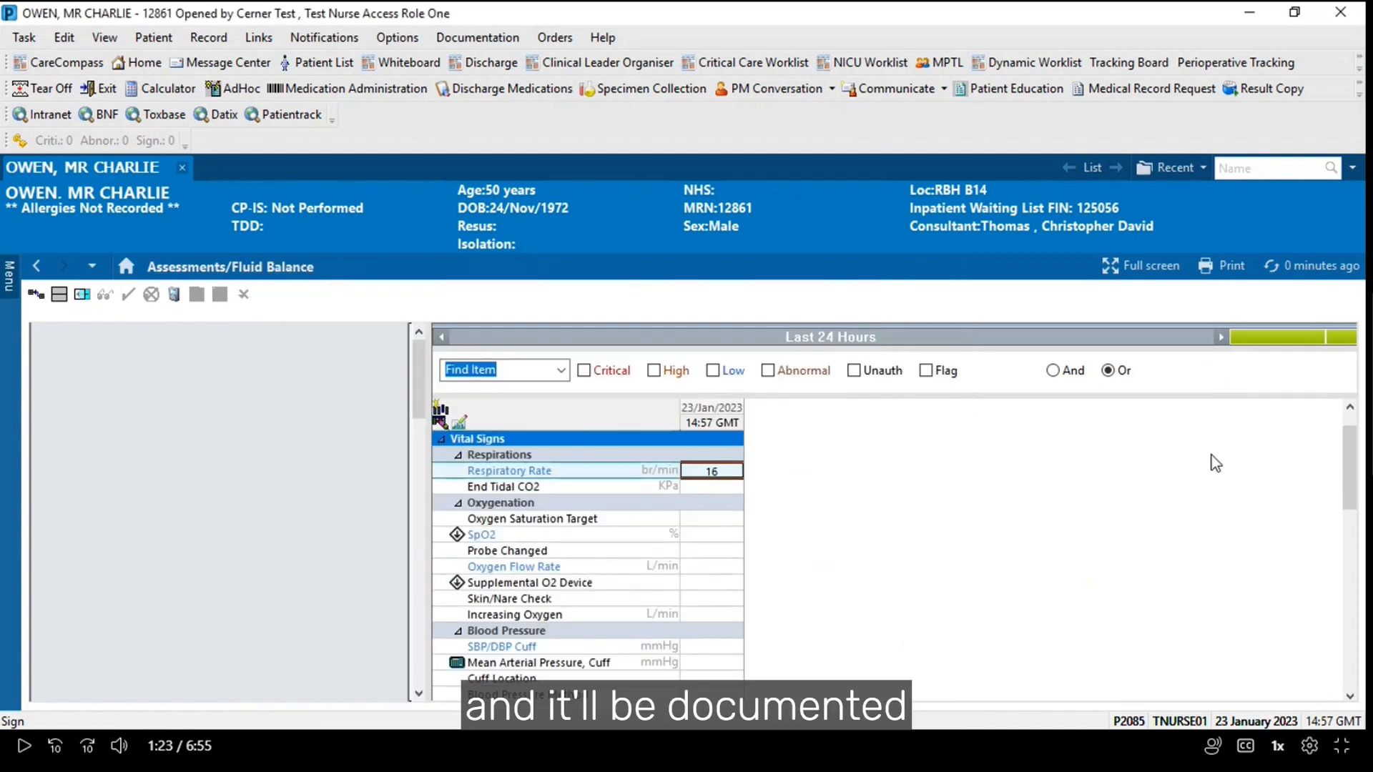
mouse_move(1273, 266)
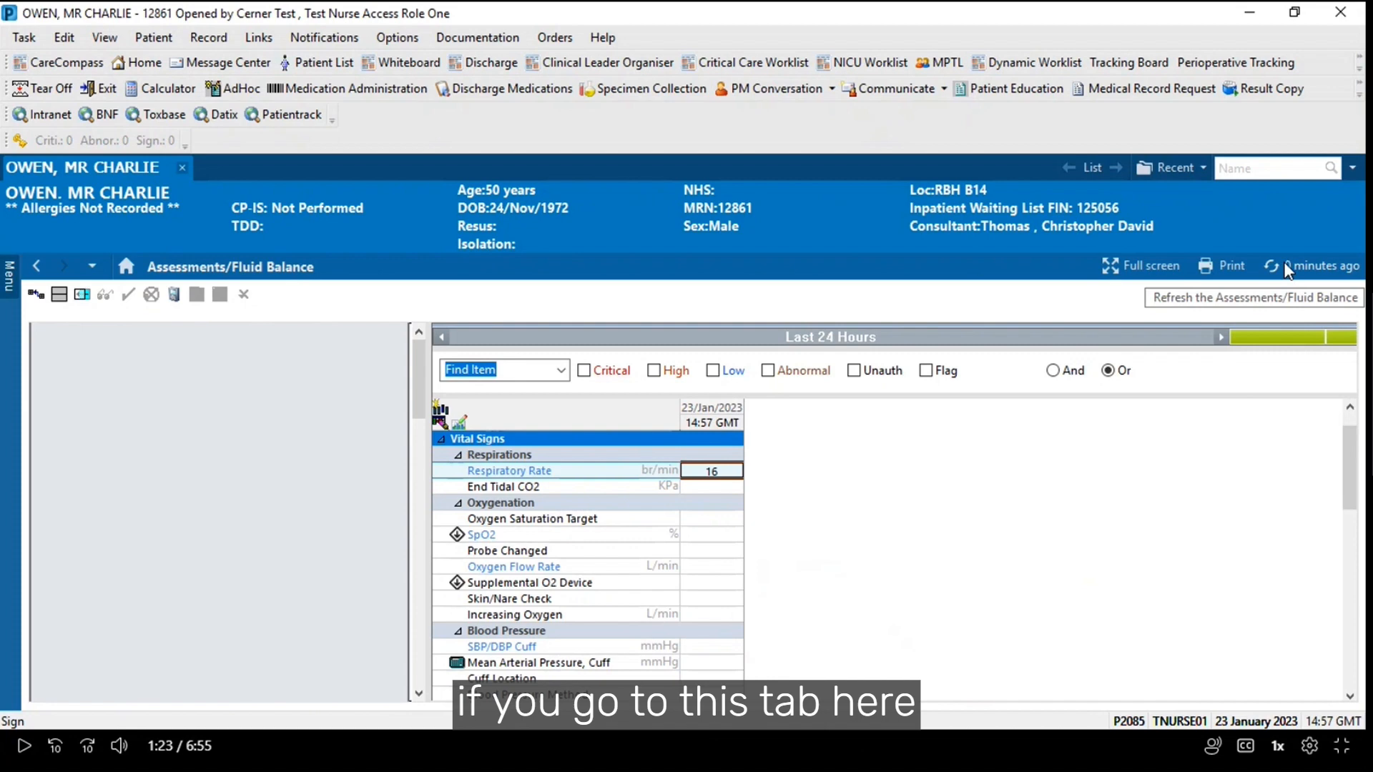
click(1272, 266)
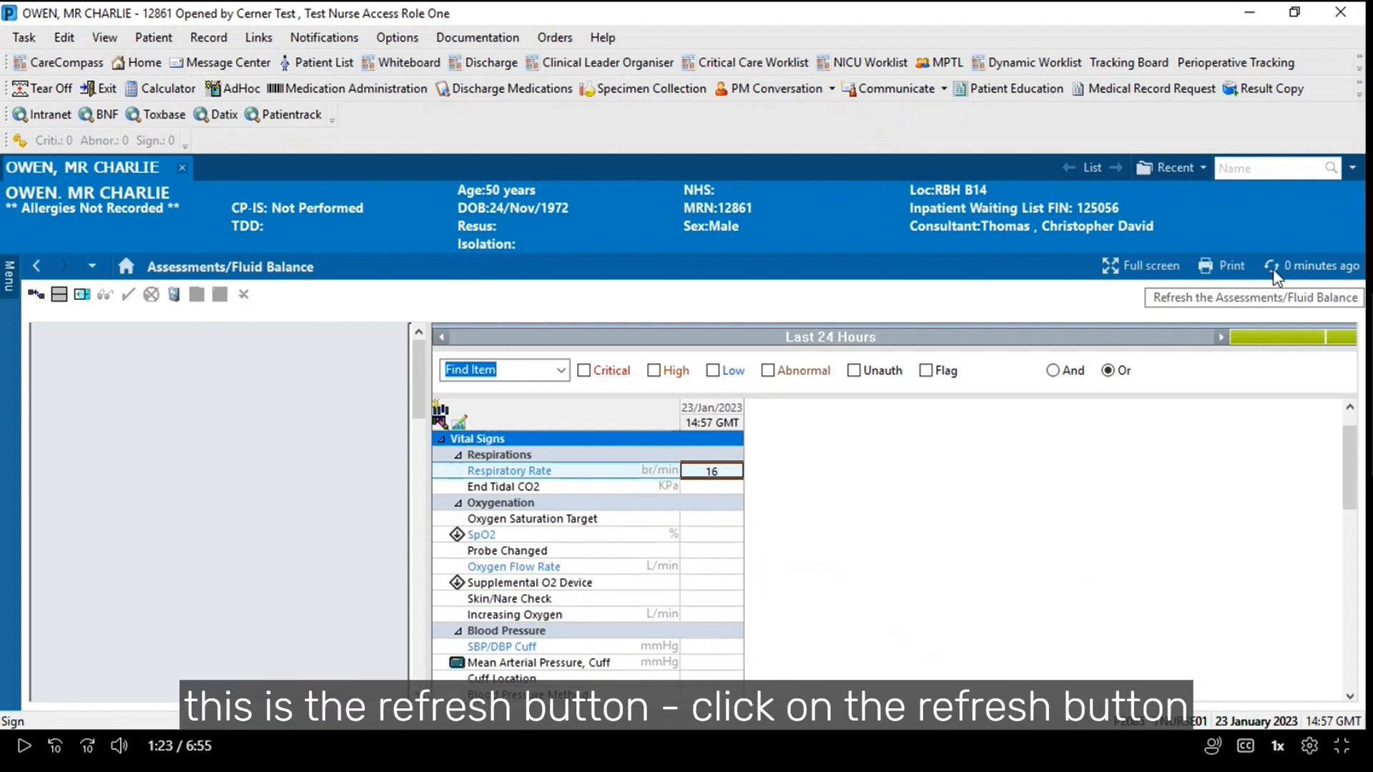
click(1273, 266)
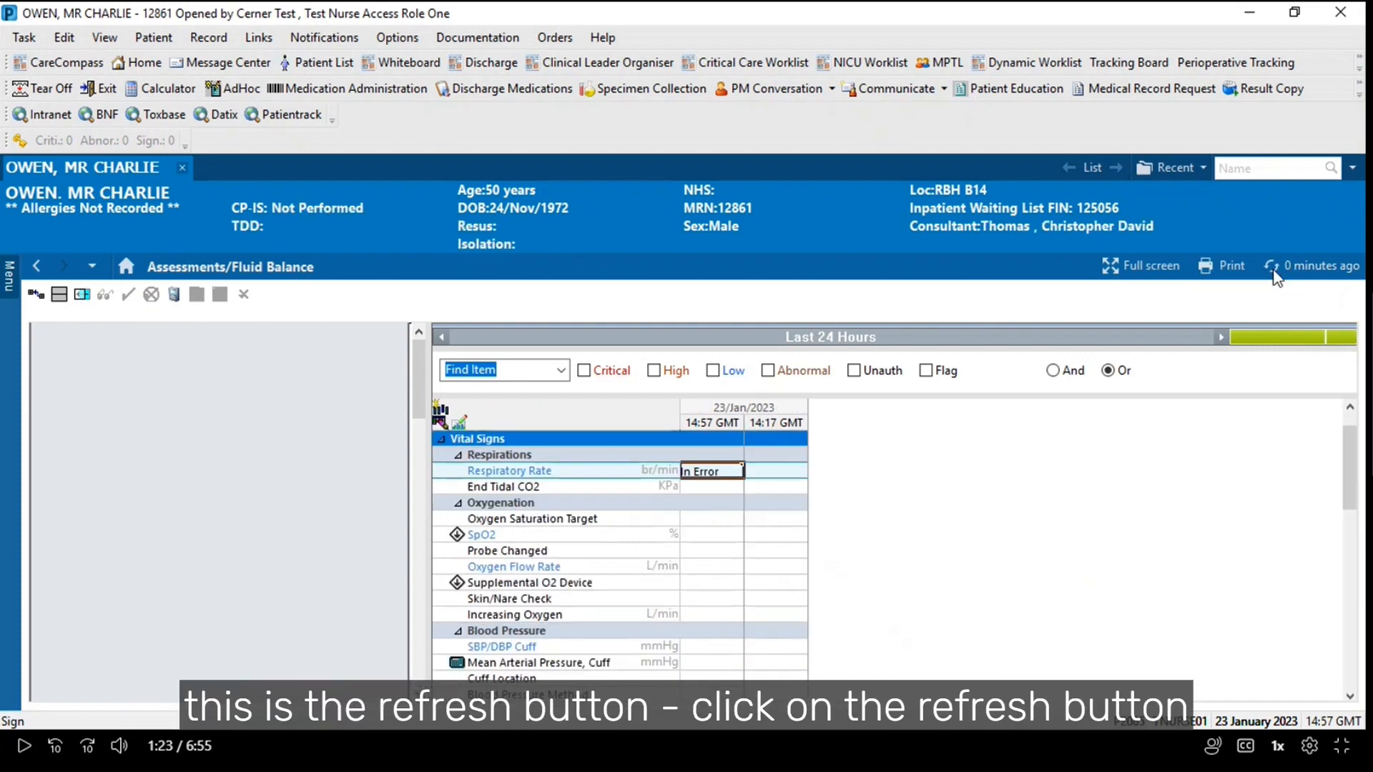
click(1273, 266)
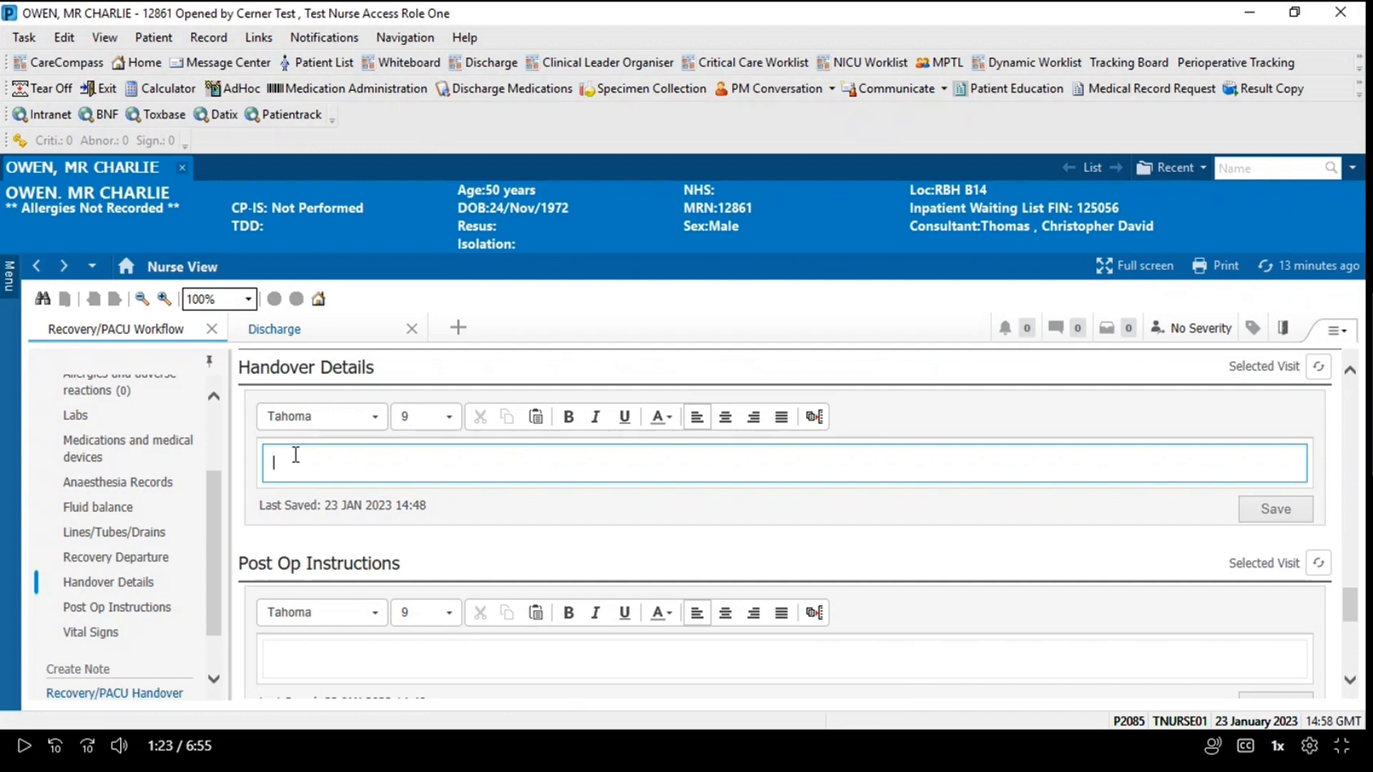
Enter 'Patient belongings returned' in Handover Details
text(Patient belongings ret)
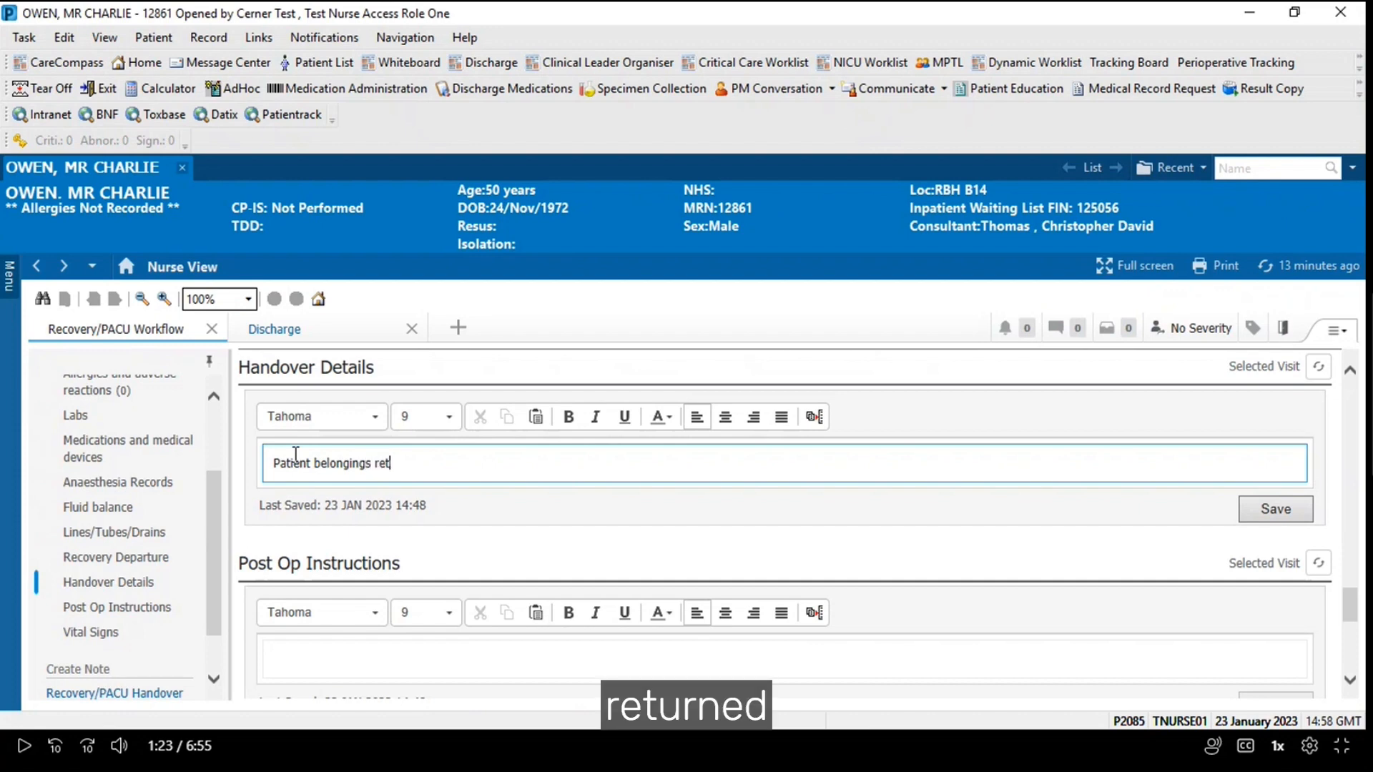
text(urned)
click(783, 661)
text(see s)
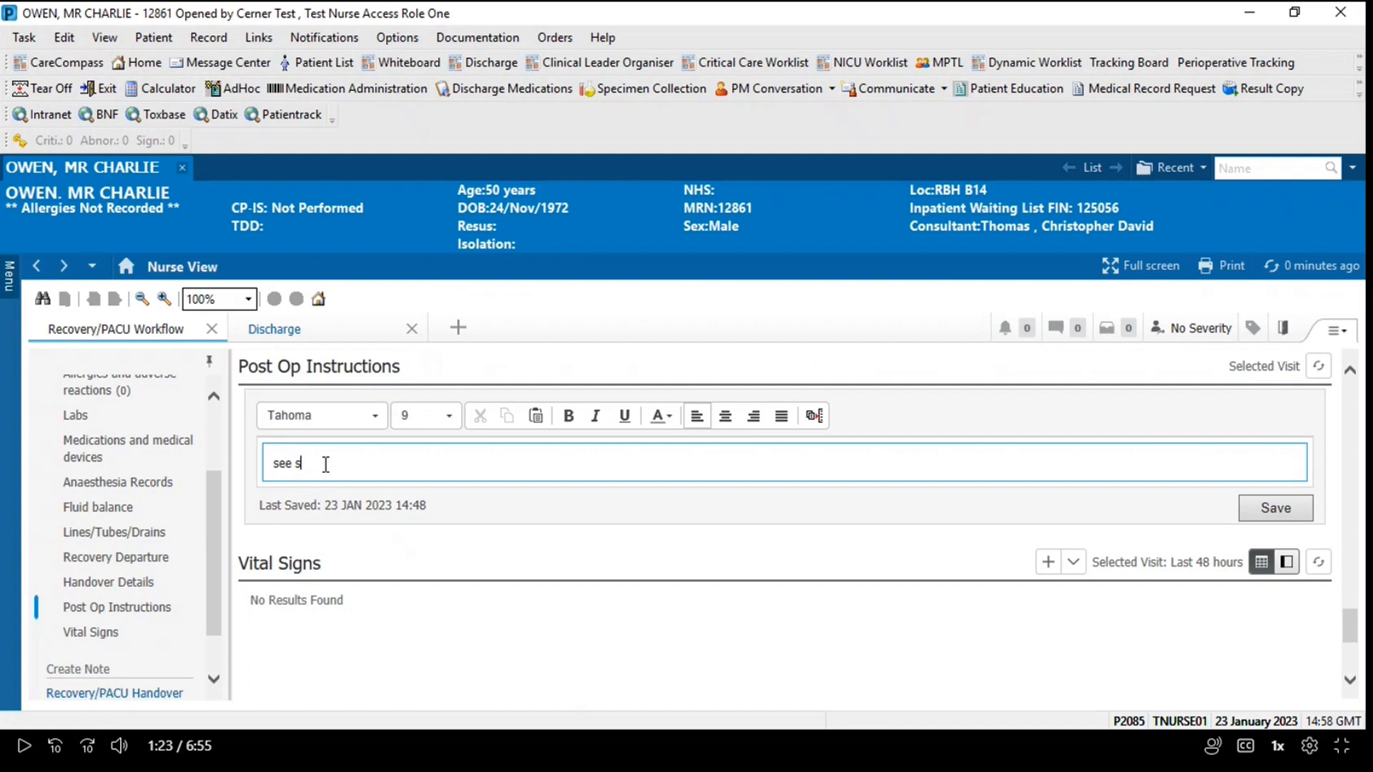
Finish the instruction text 'see surgical notes in documents', then move to the Vital Signs section
text(urgica)
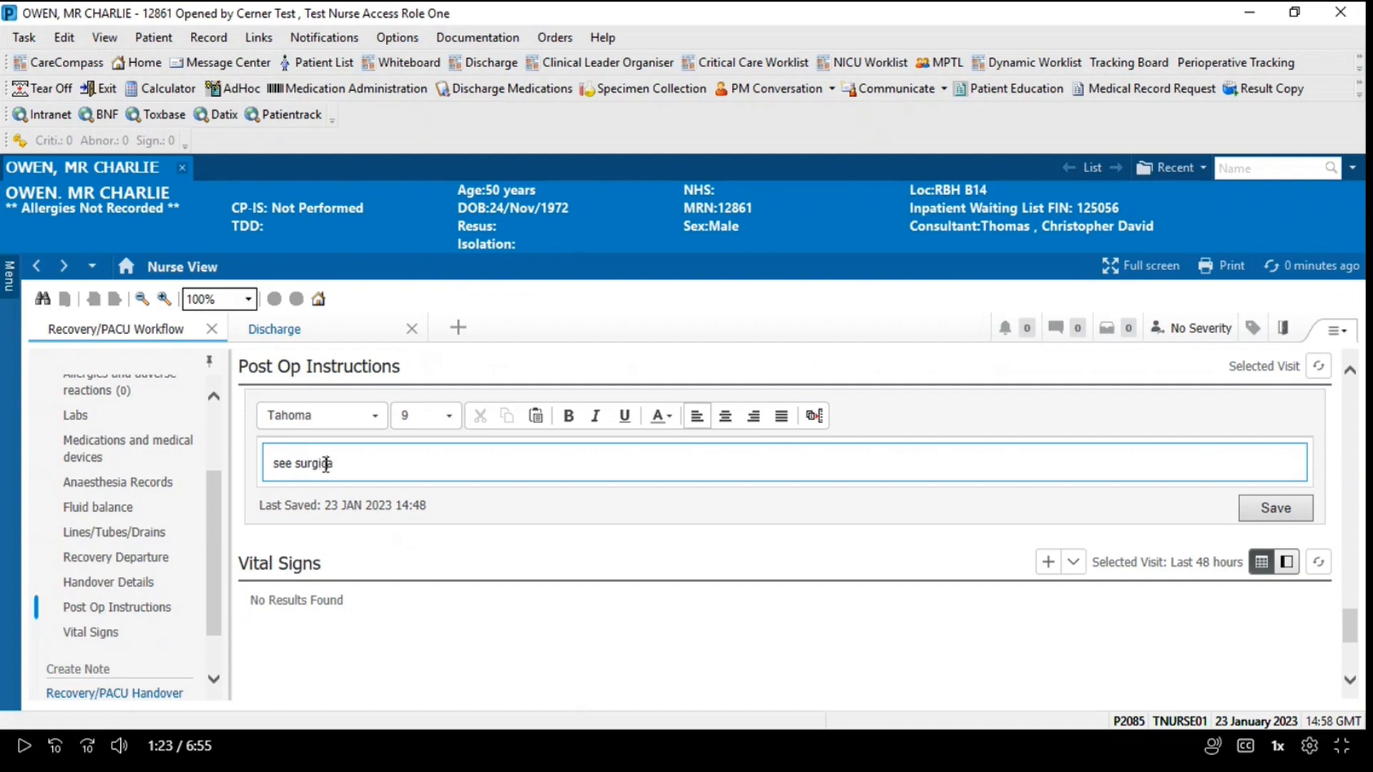
text(l note)
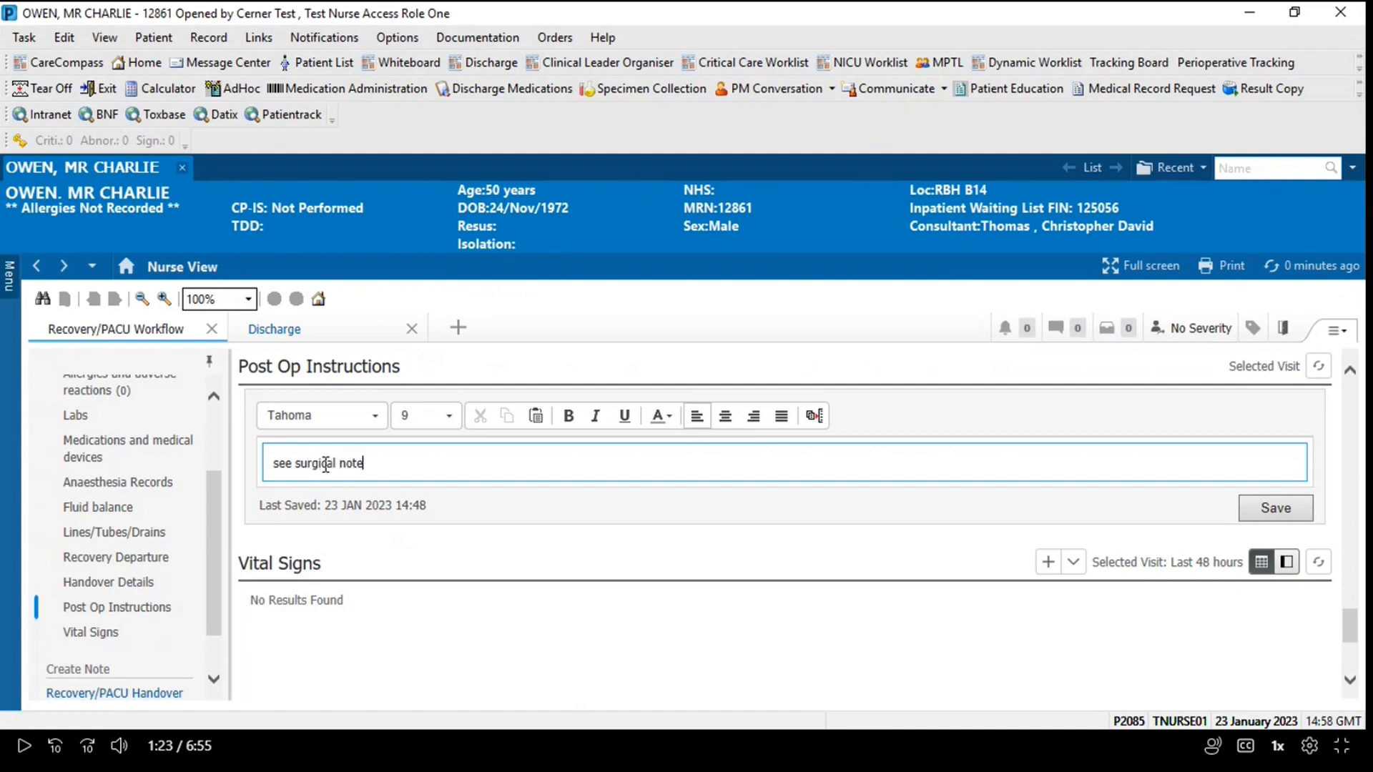
text(s in documents)
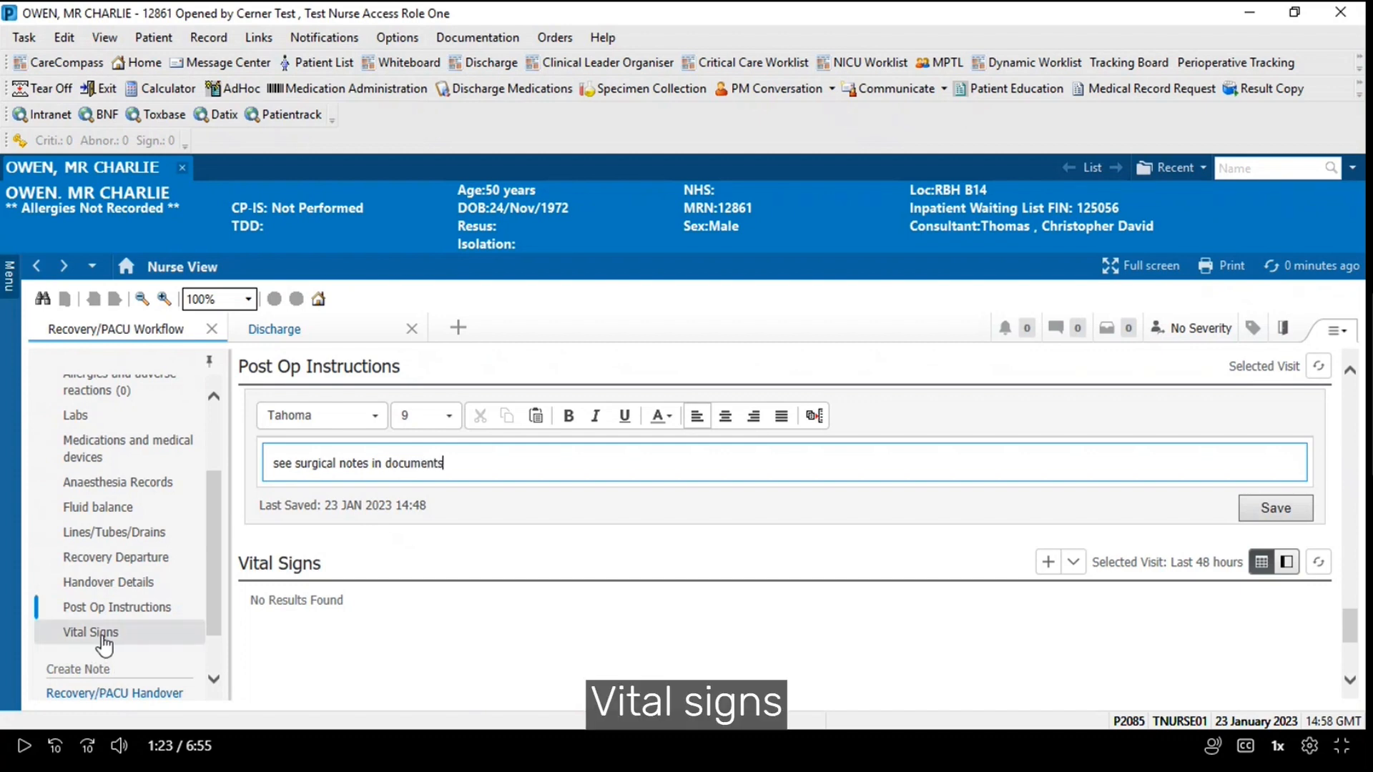
click(90, 632)
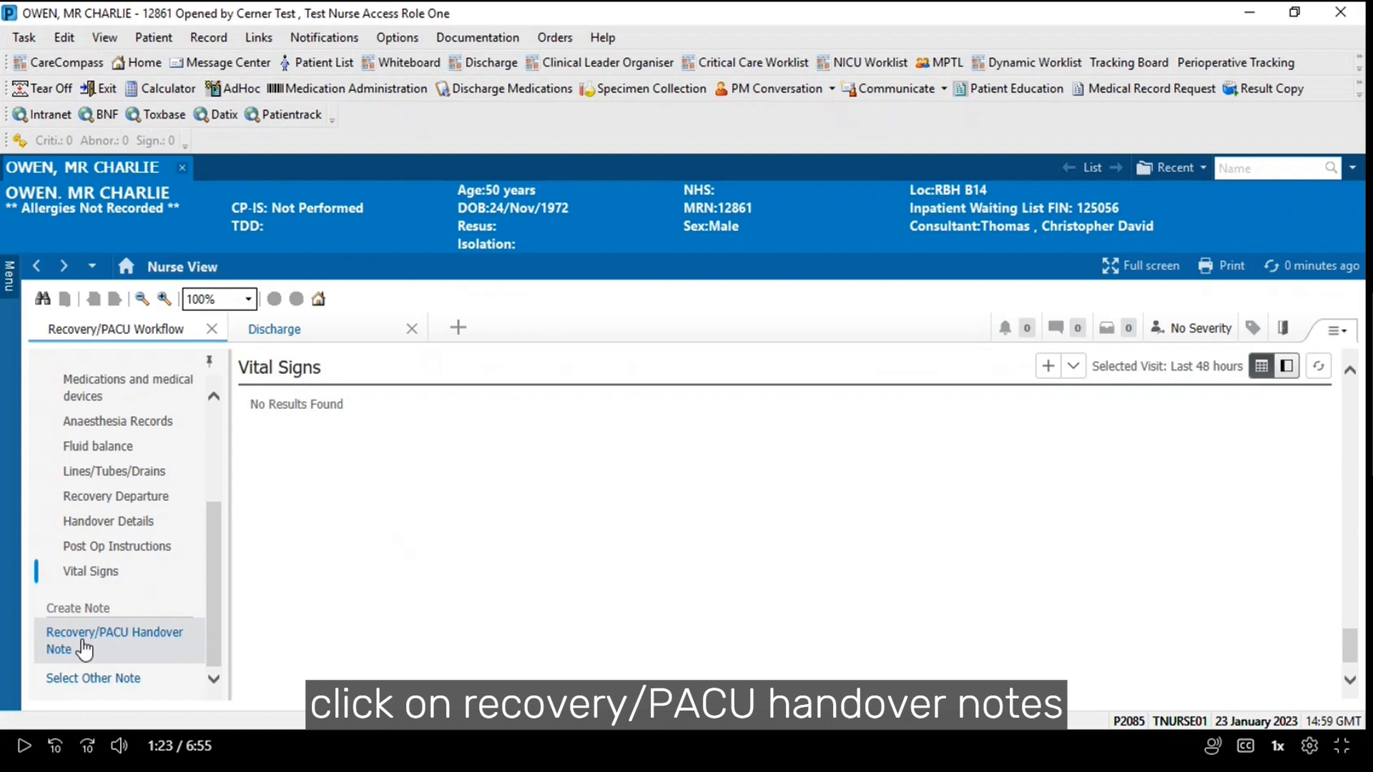
Create the Recovery/PACU Handover note from the workflow's Create Note links
click(114, 641)
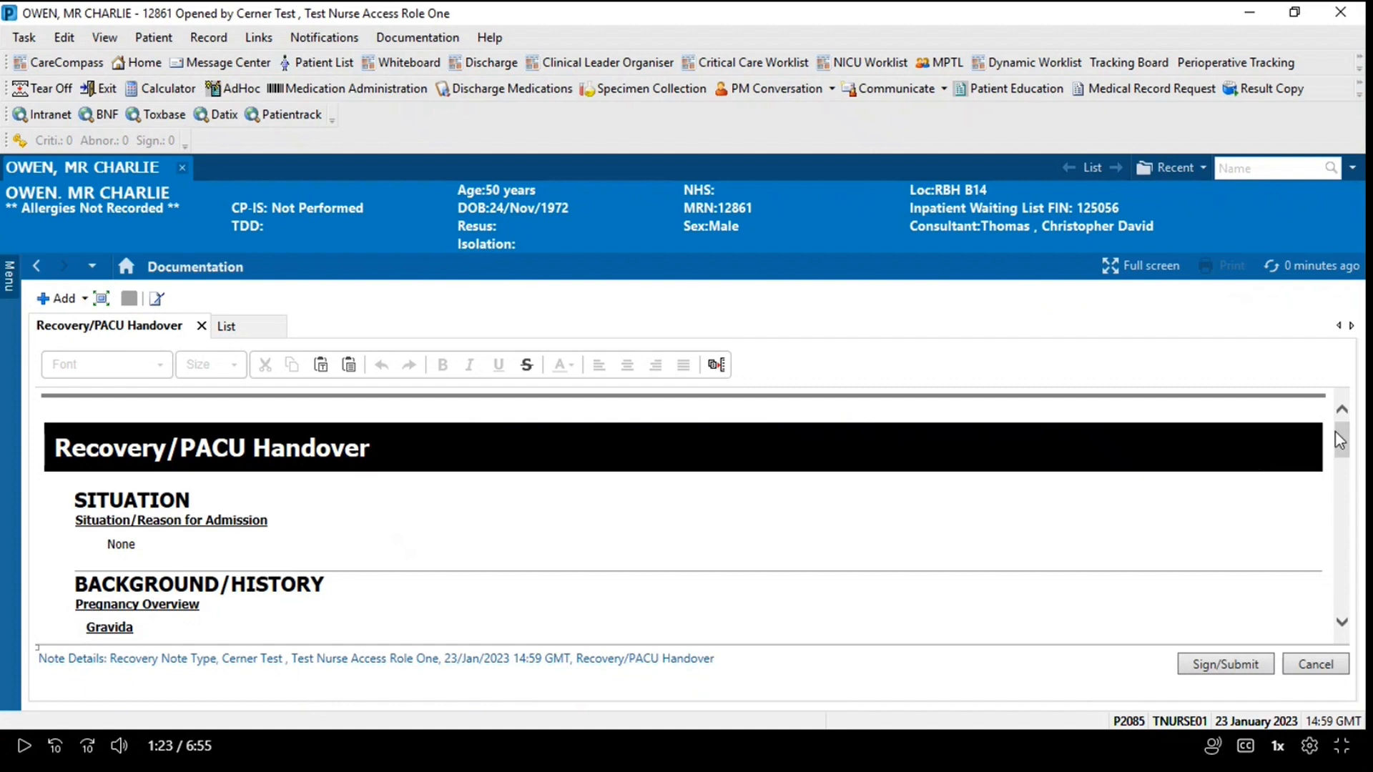
scroll(down, 3)
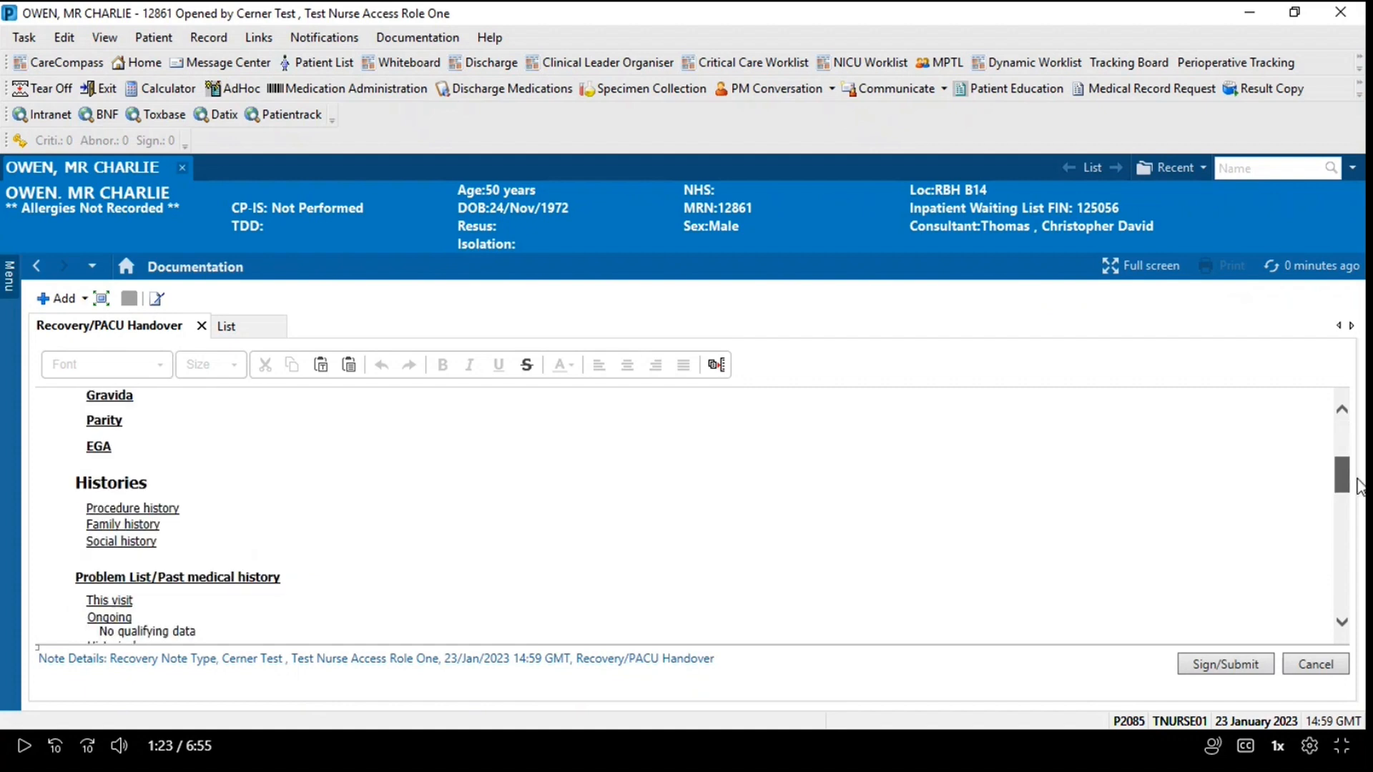
scroll(down, 3)
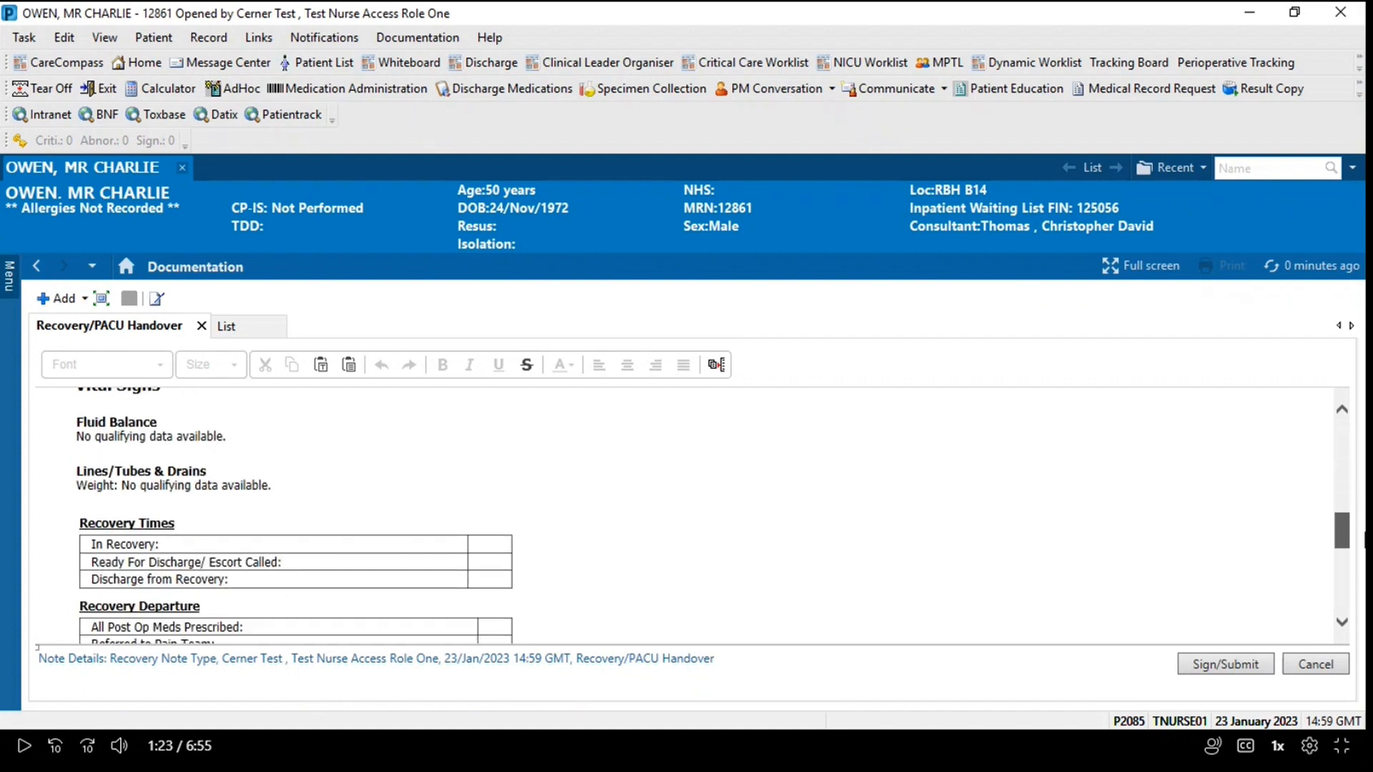
scroll(down, 3)
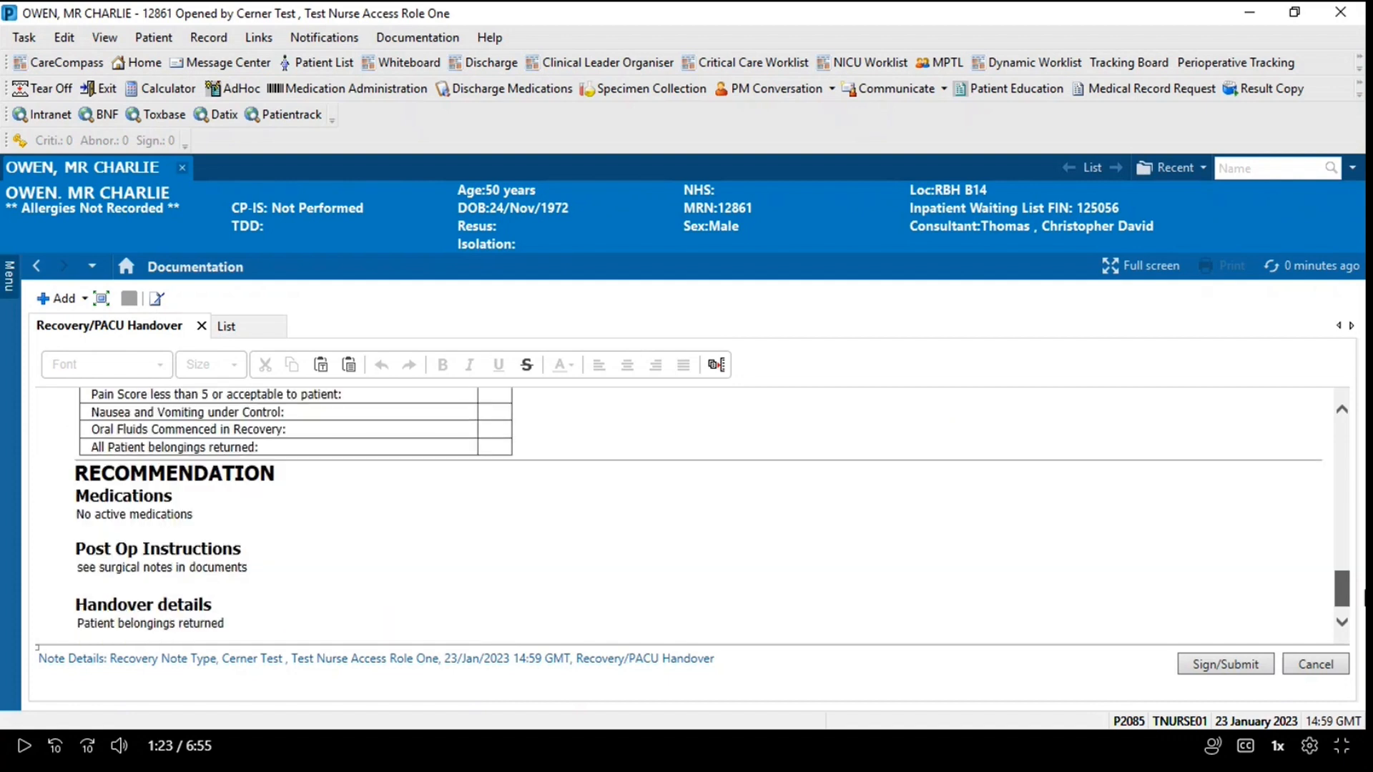
scroll(down, 3)
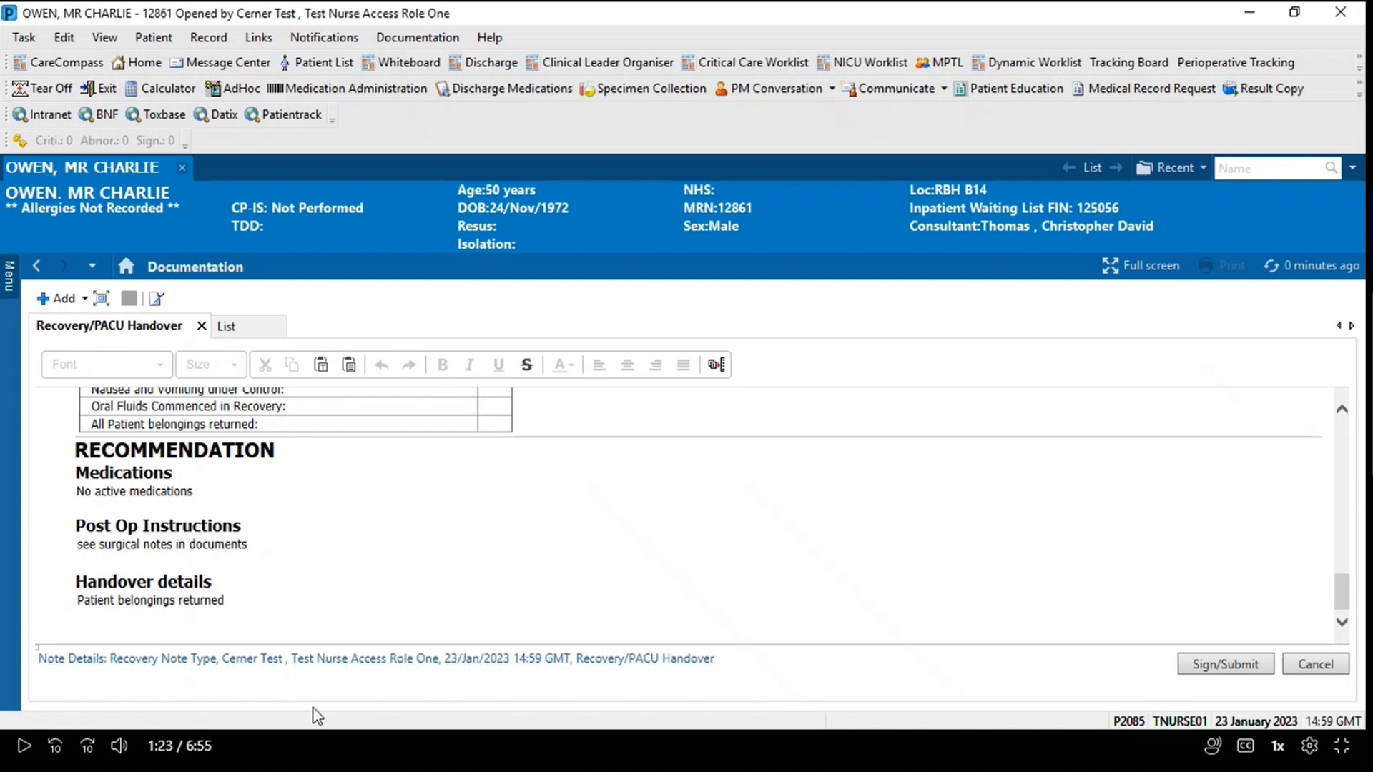
click(162, 543)
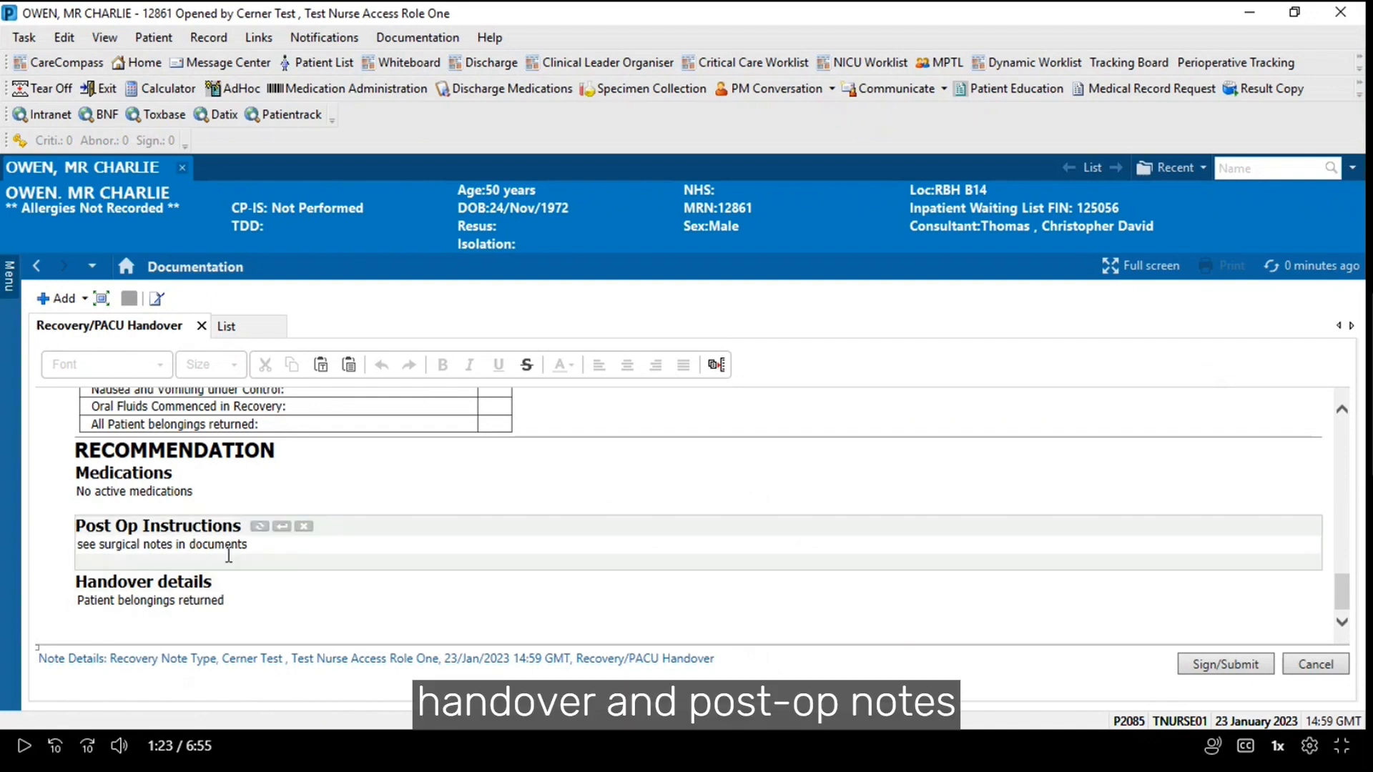